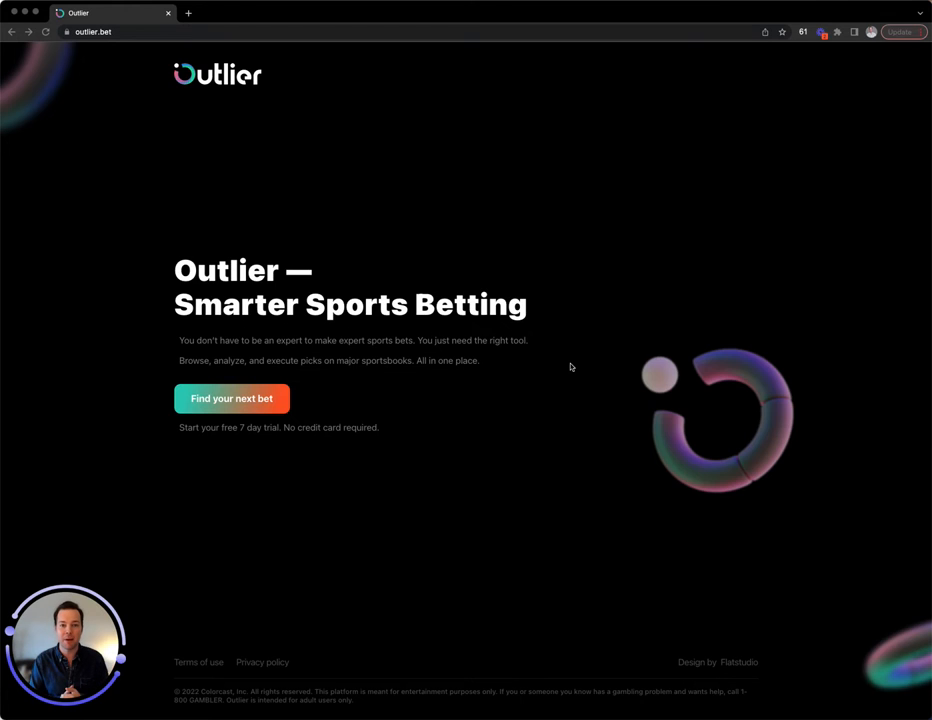
mouse_move(532, 364)
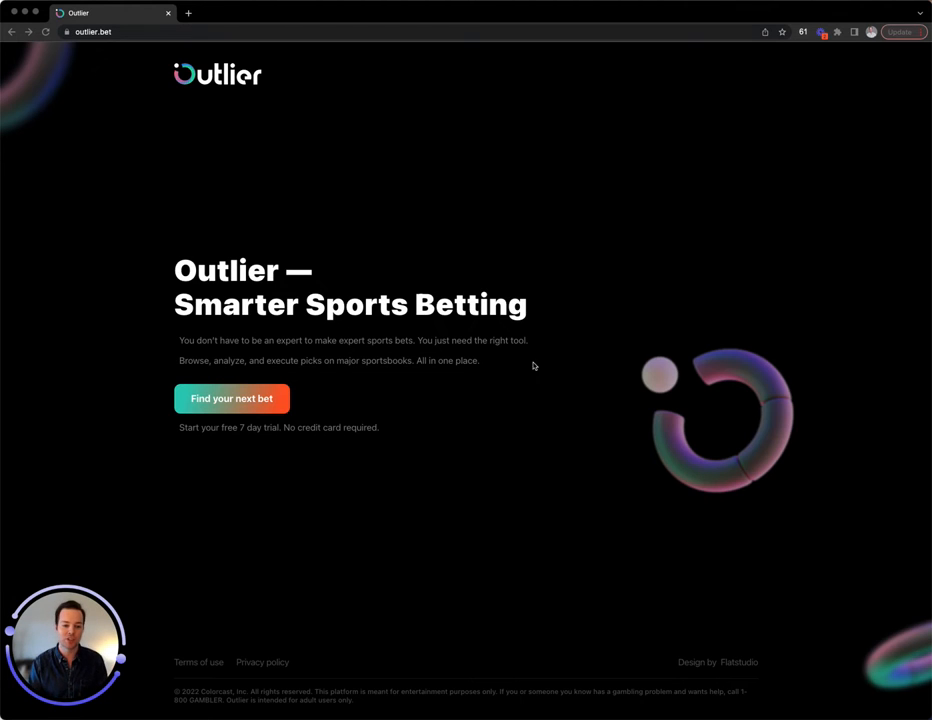
Enter the games board and land on NFL Week 14 with Patriots vs Cardinals moneyline, spread and total odds
left_click(232, 398)
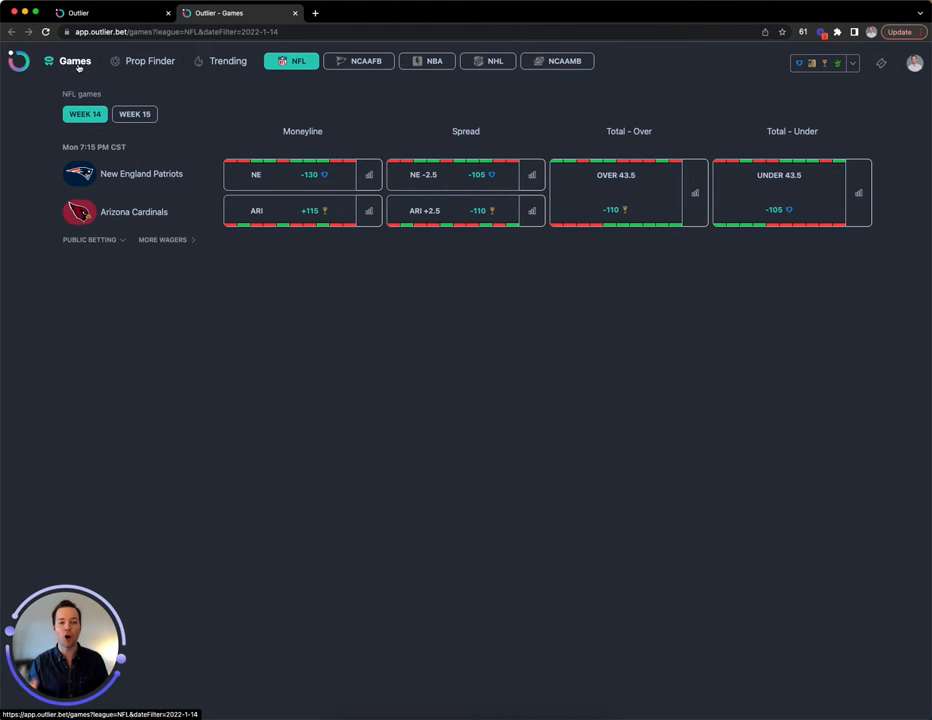
mouse_move(880, 62)
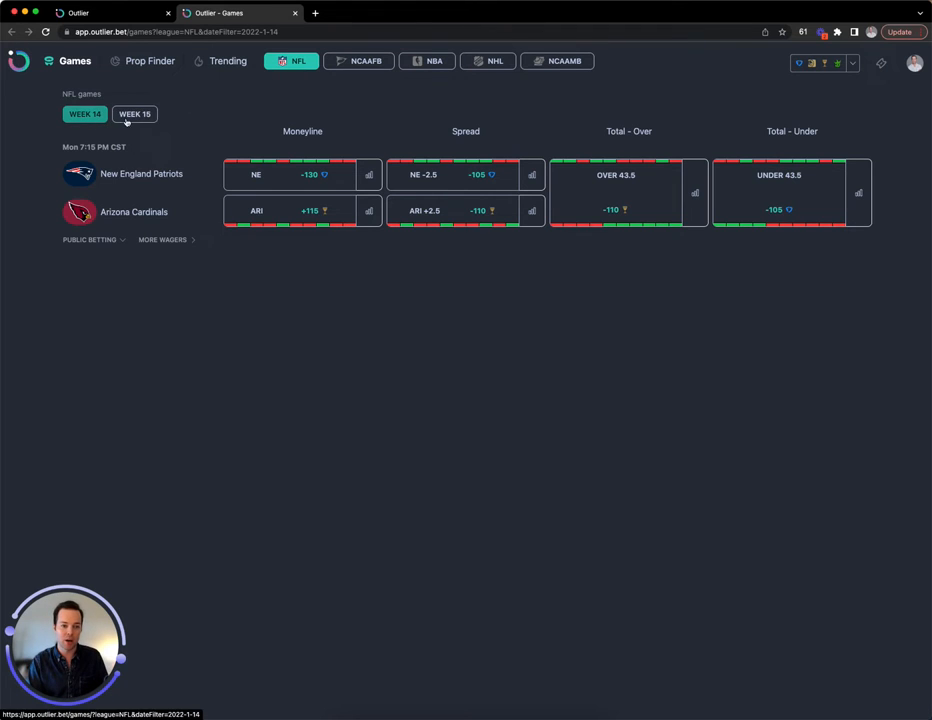
left_click(84, 112)
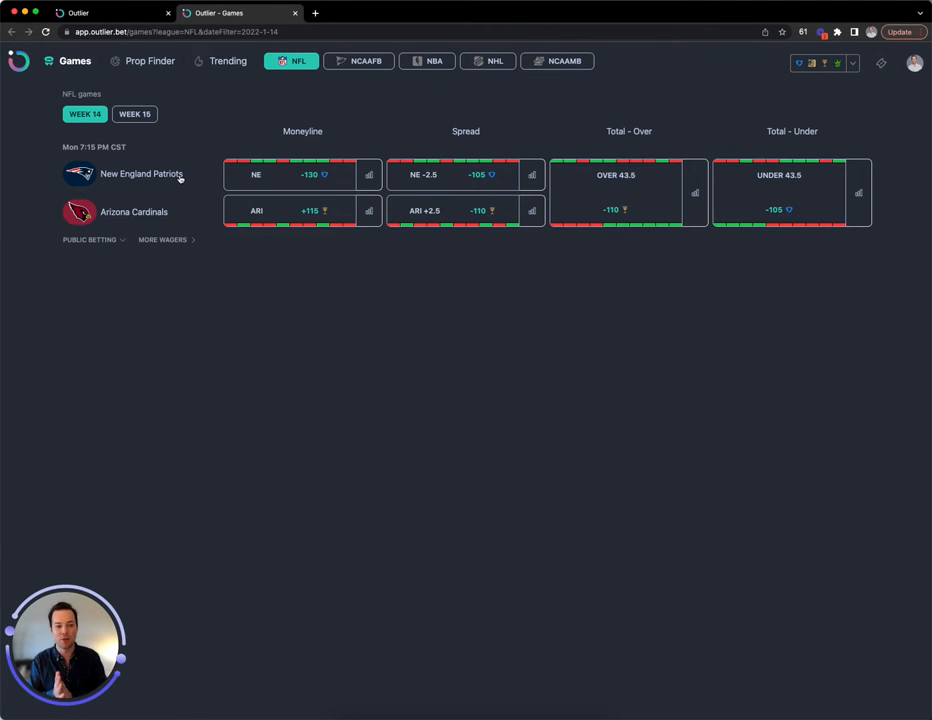
left_click(134, 114)
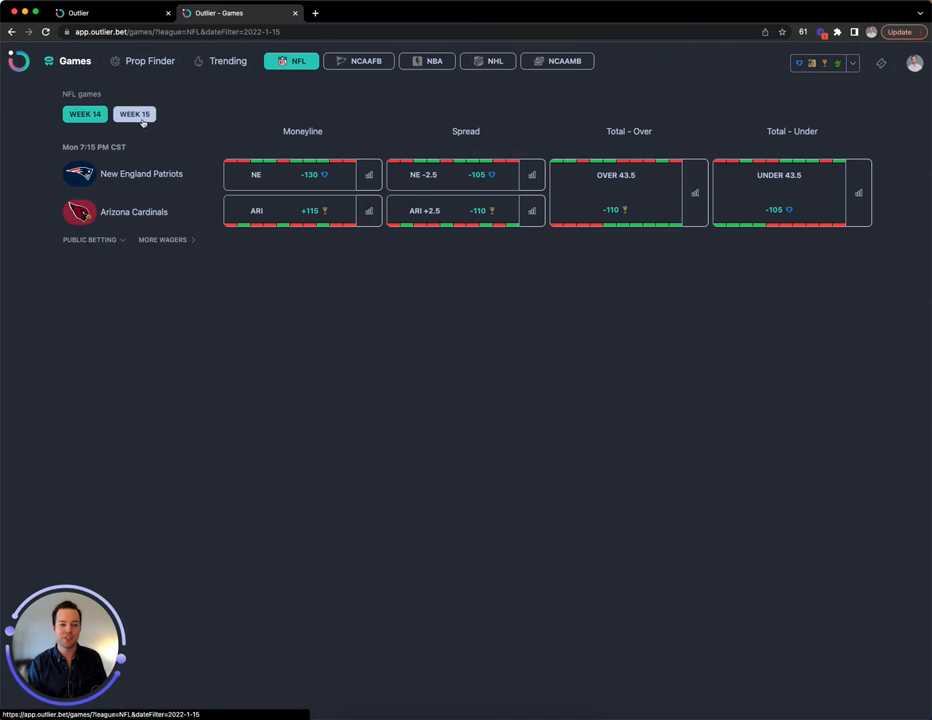
left_click(134, 114)
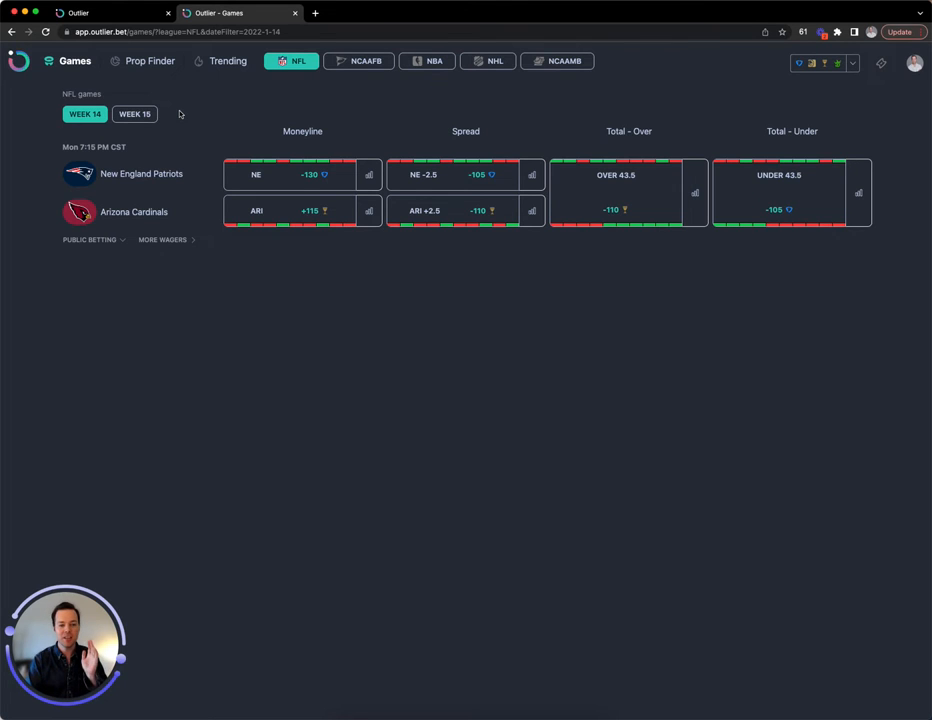
mouse_move(256, 152)
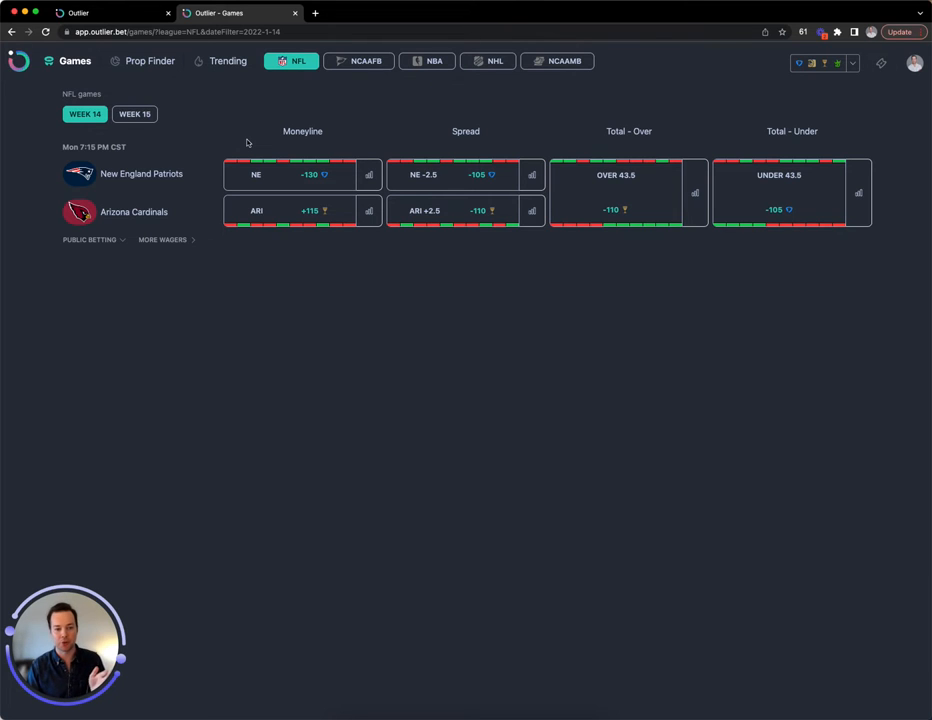
mouse_move(262, 136)
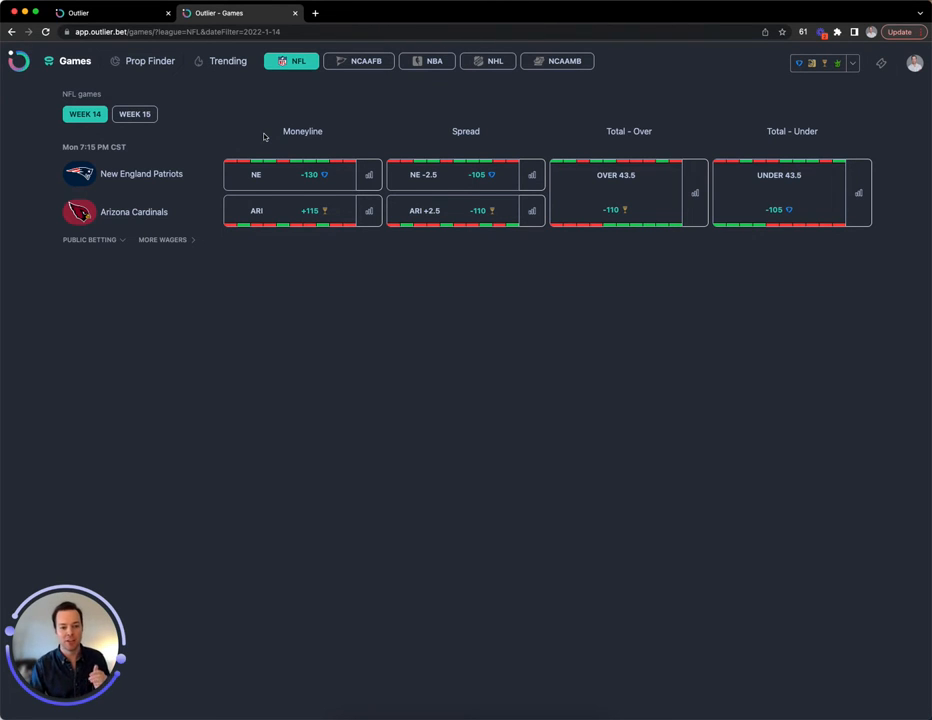
mouse_move(238, 152)
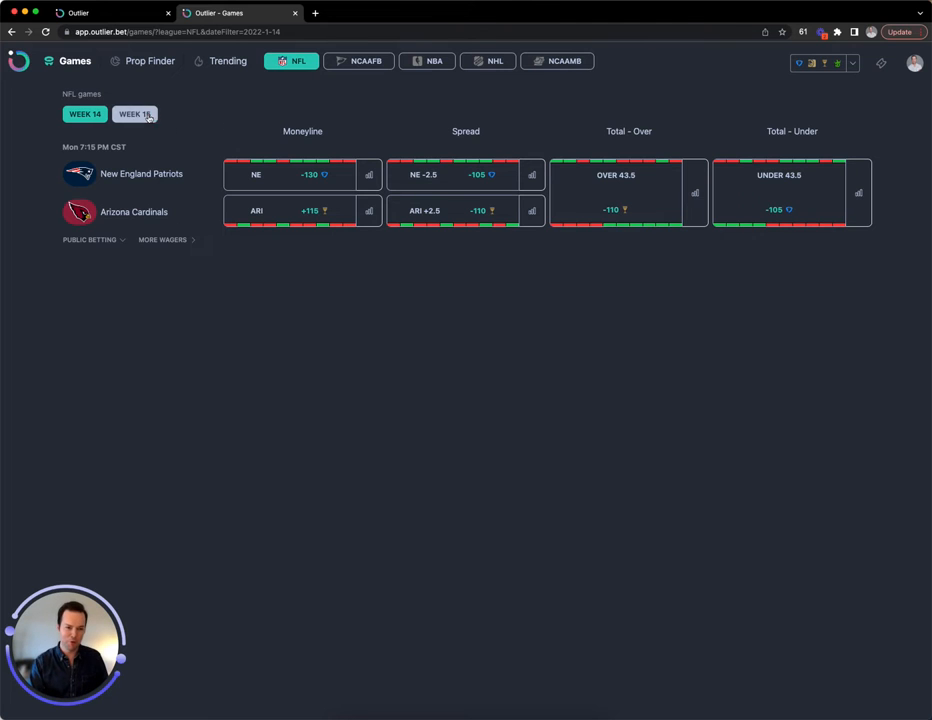
Browse the Week 15 NFL slate, then return the board to Week 14
left_click(134, 114)
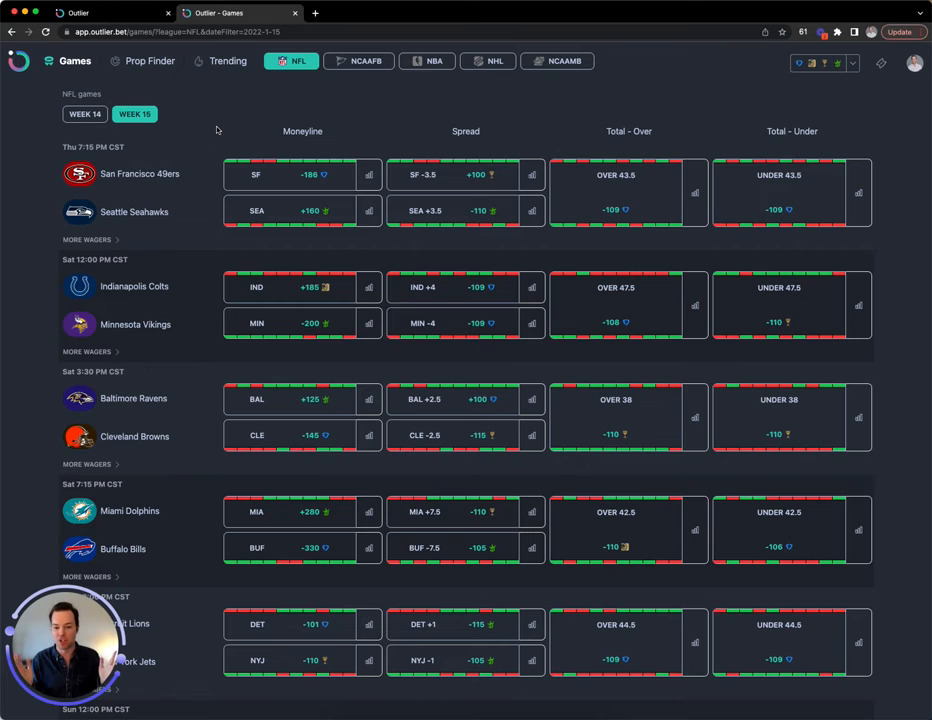
left_click(302, 210)
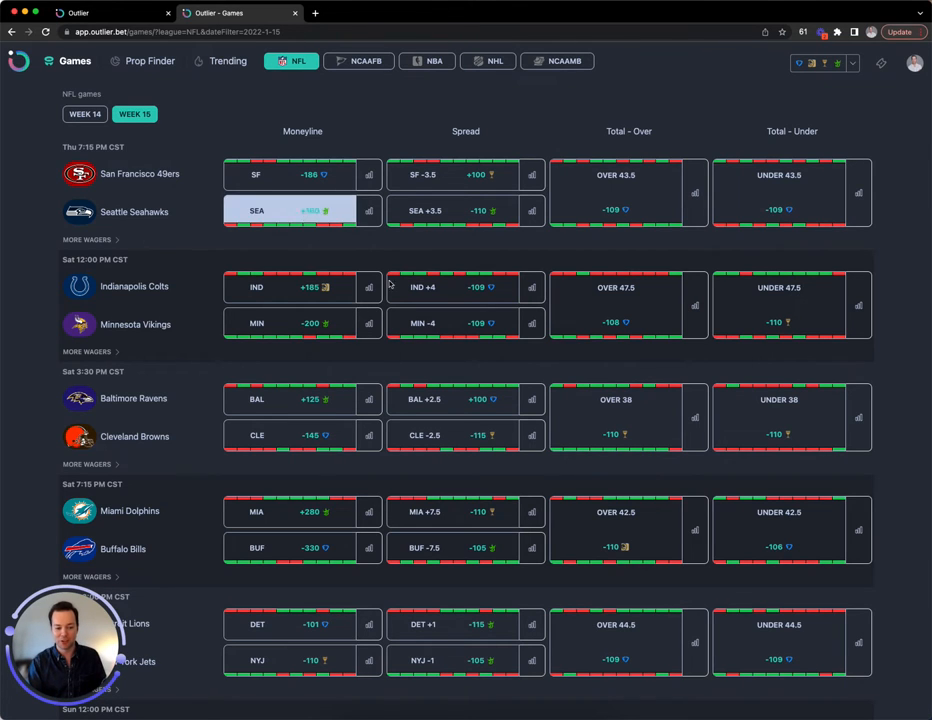
mouse_move(616, 640)
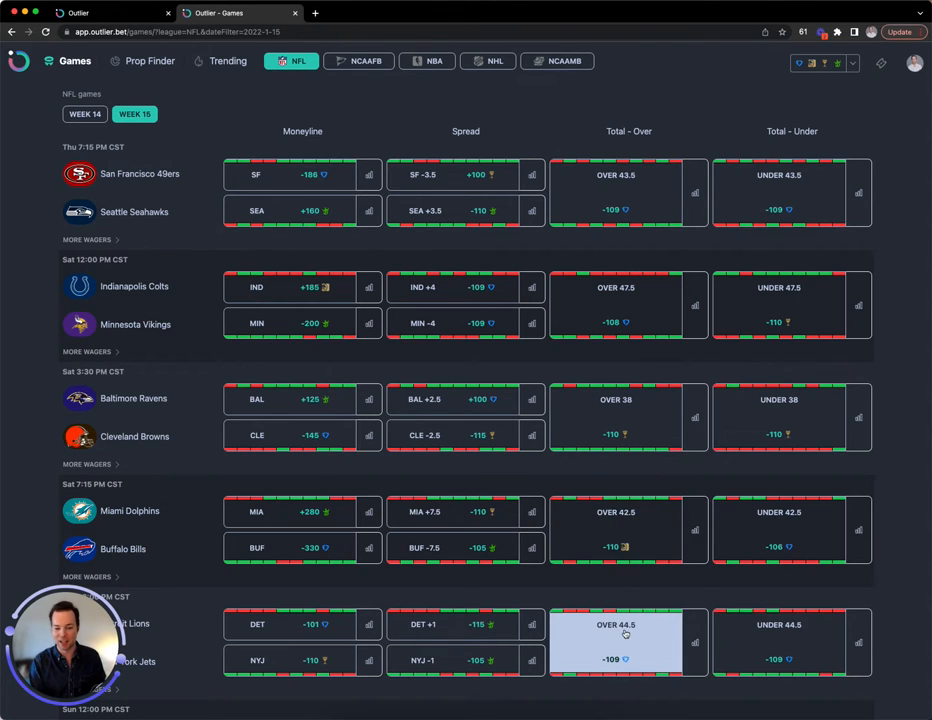
mouse_move(624, 632)
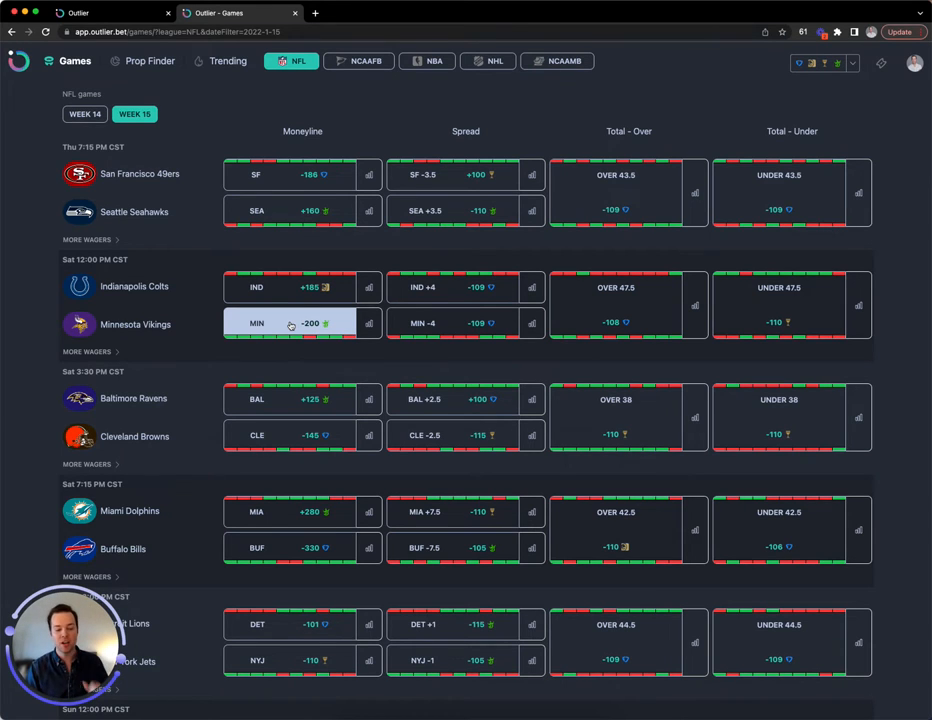
left_click(84, 114)
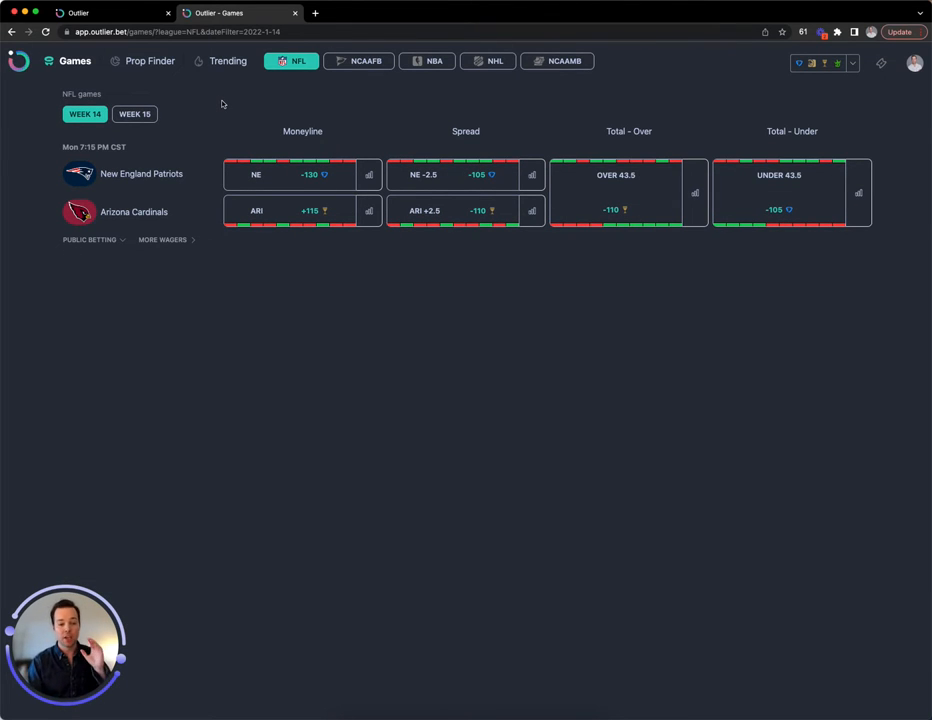
mouse_move(208, 130)
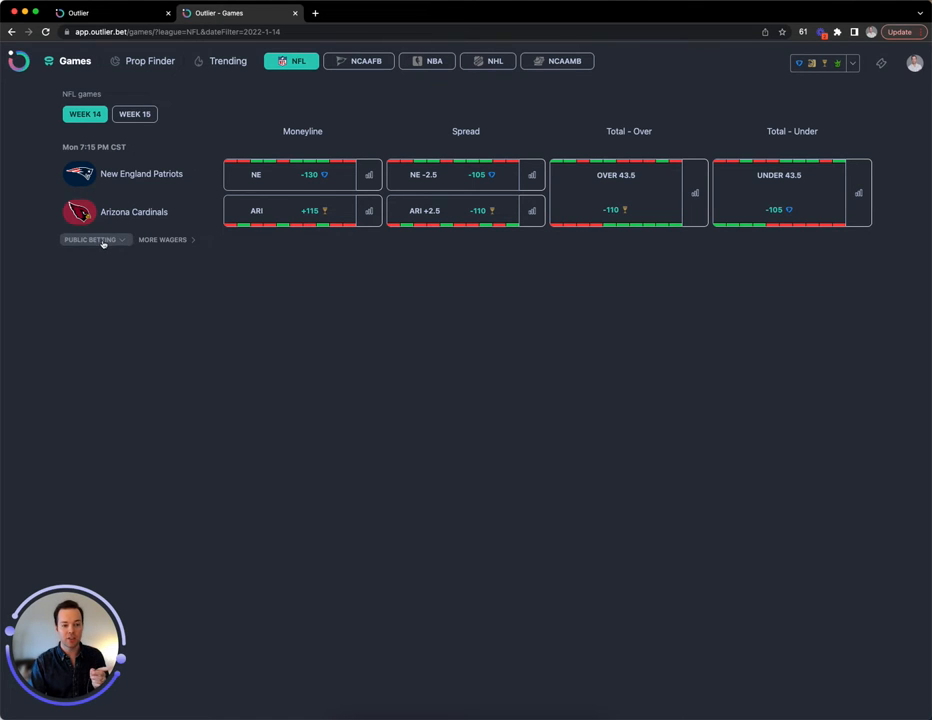
Reveal the Patriots vs Cardinals public betting splits for bets and money on moneyline, spread and total
left_click(90, 240)
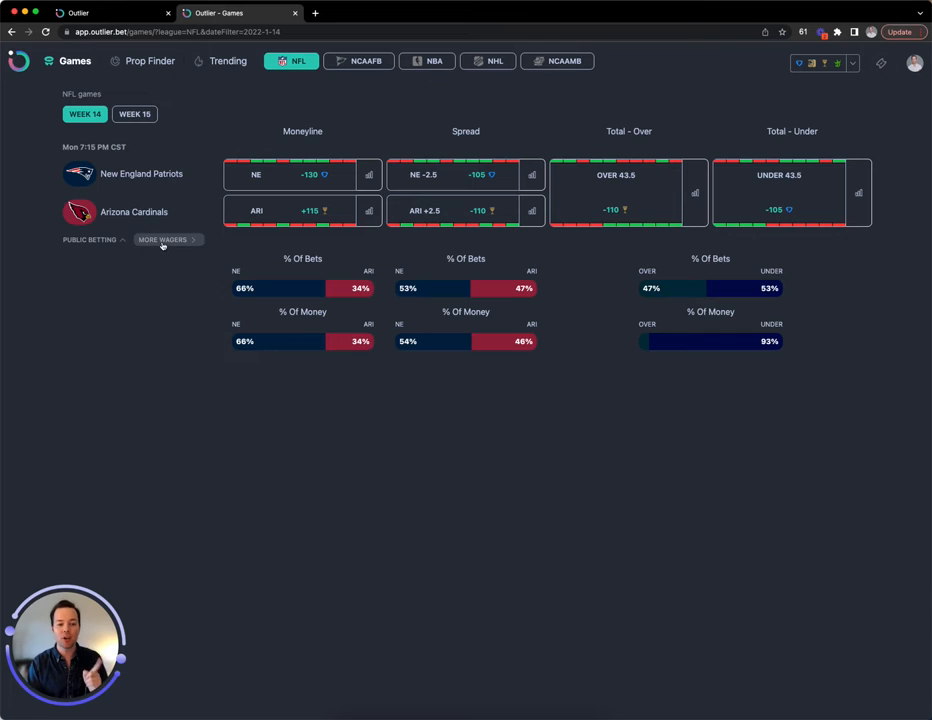
mouse_move(164, 296)
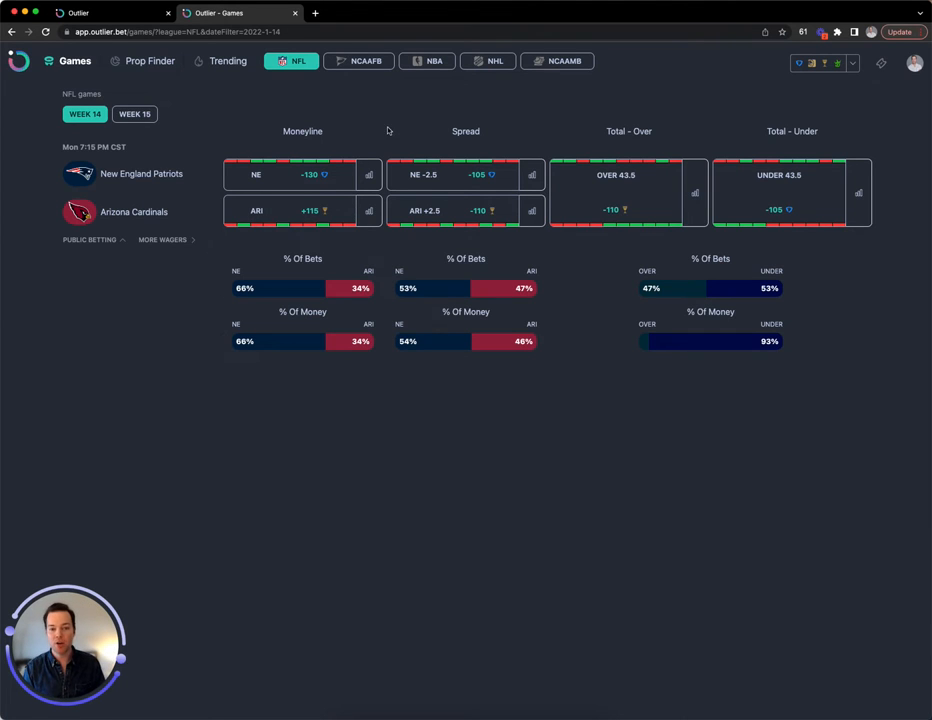
mouse_move(388, 130)
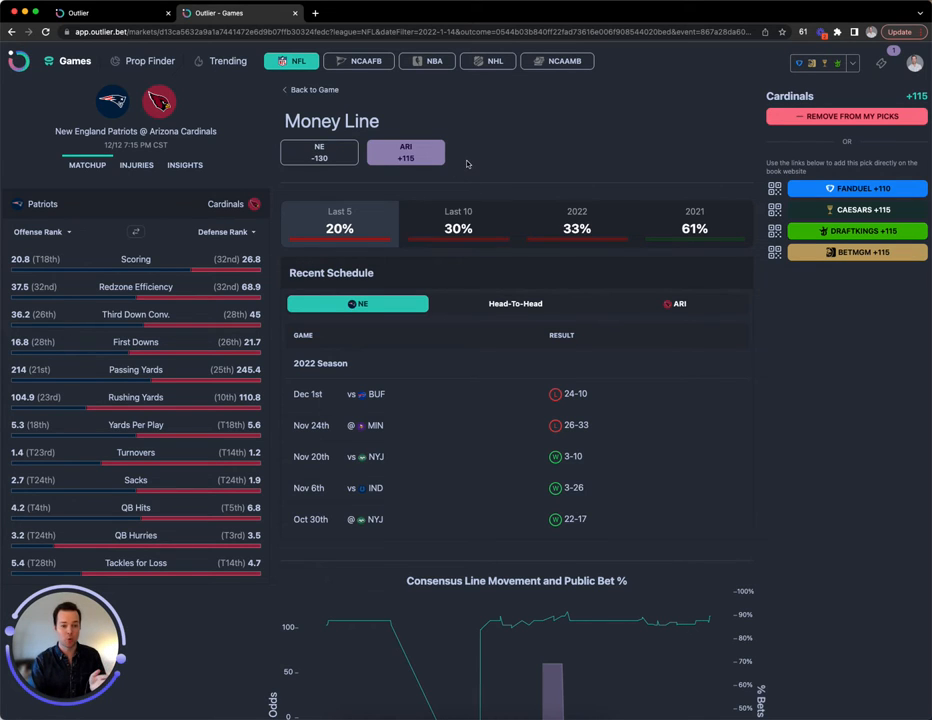
mouse_move(192, 252)
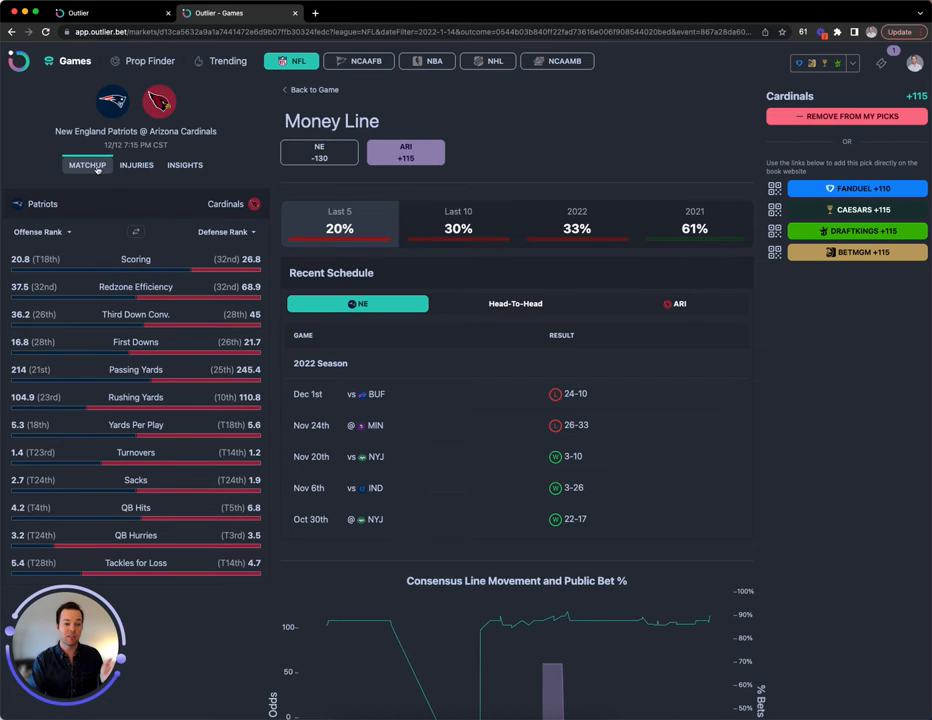
View the Cardinals moneyline detail and set both Patriots and Cardinals matchup stats to Defense Rank
left_click(136, 164)
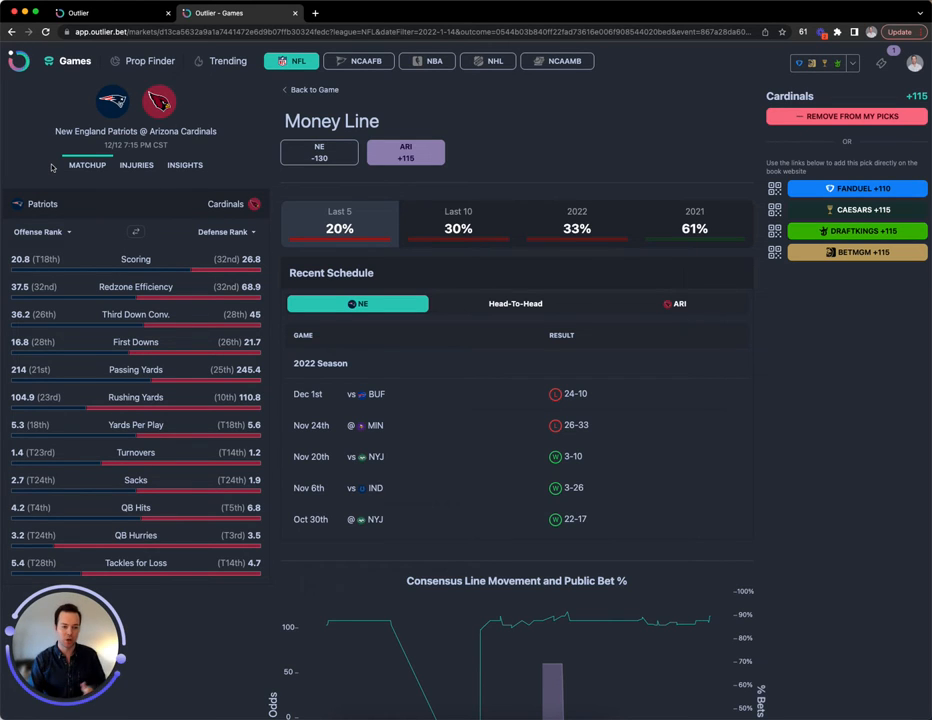
mouse_move(196, 198)
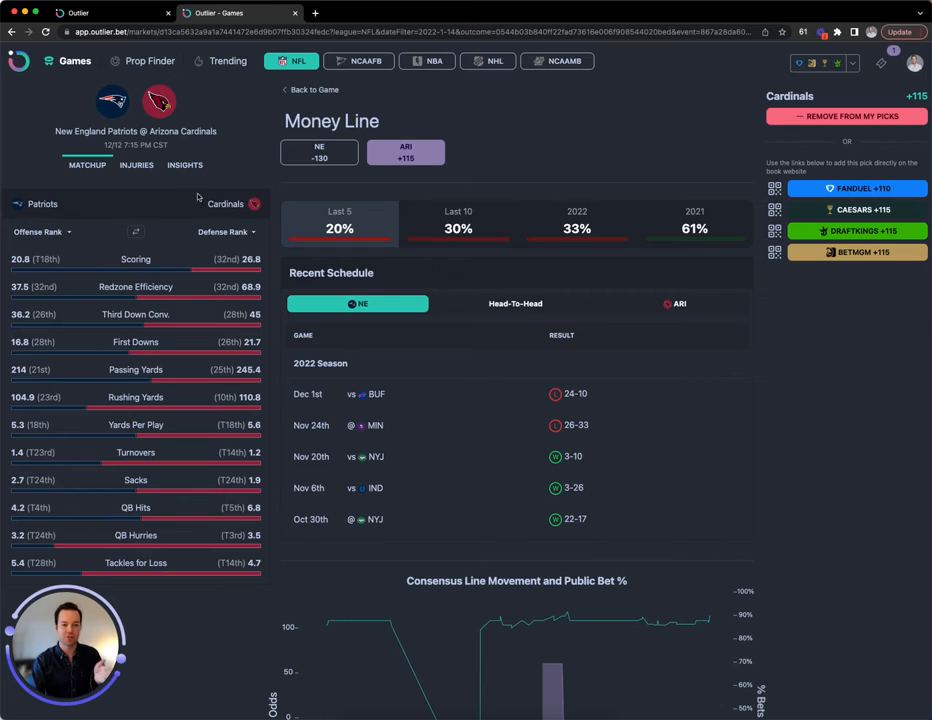
mouse_move(178, 224)
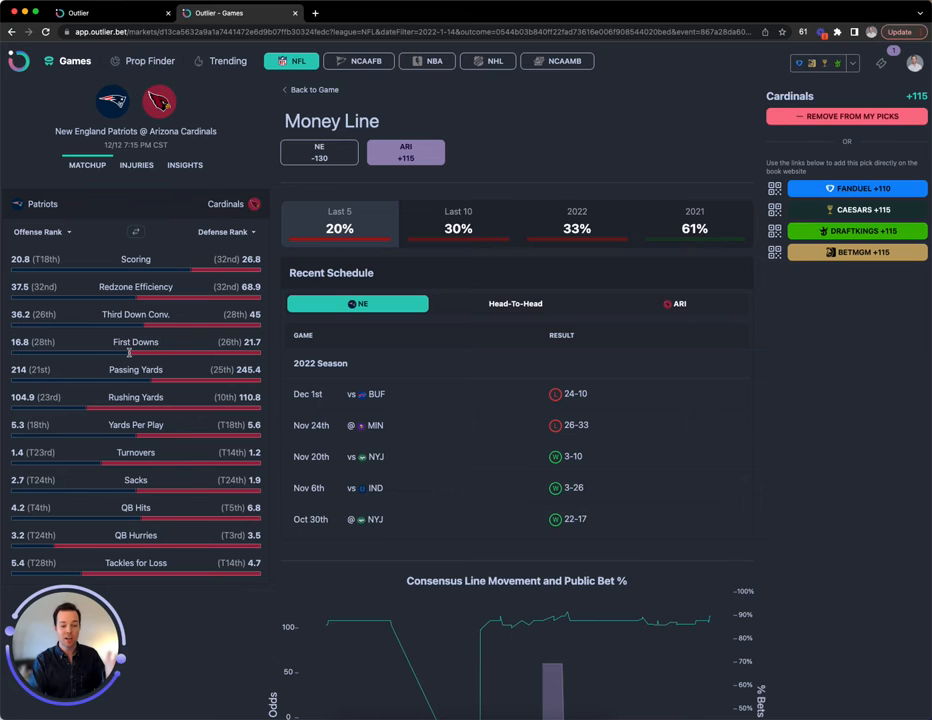
left_click(136, 232)
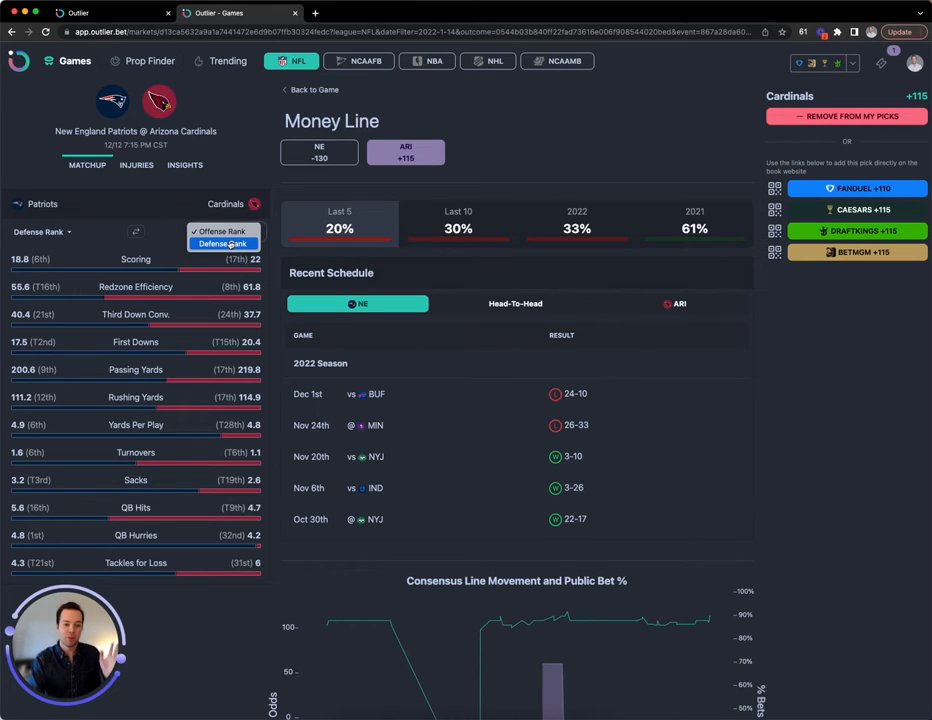
left_click(224, 244)
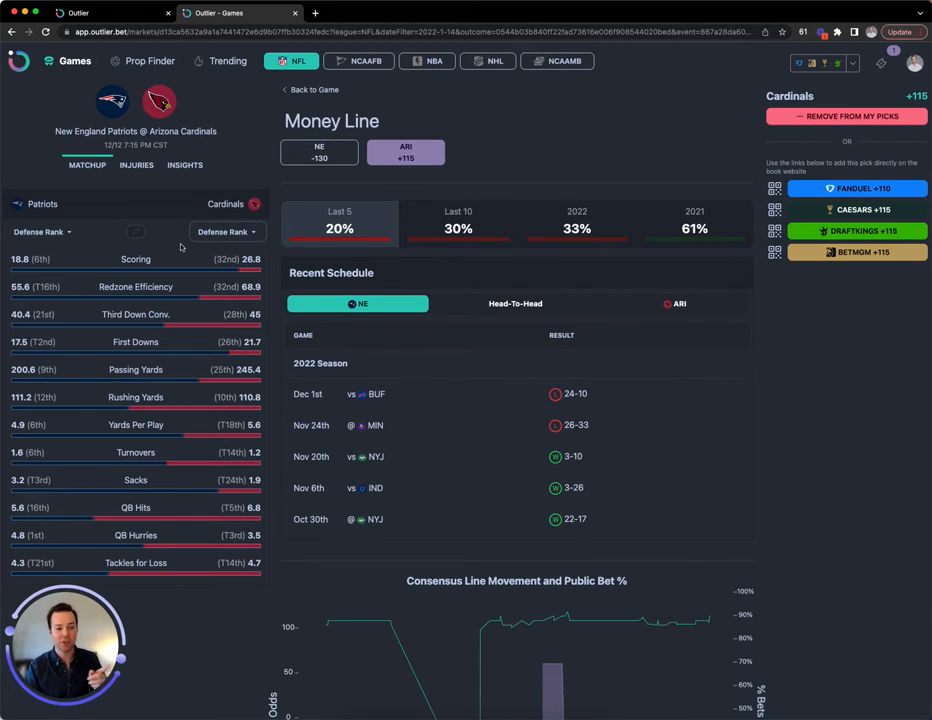
left_click(136, 164)
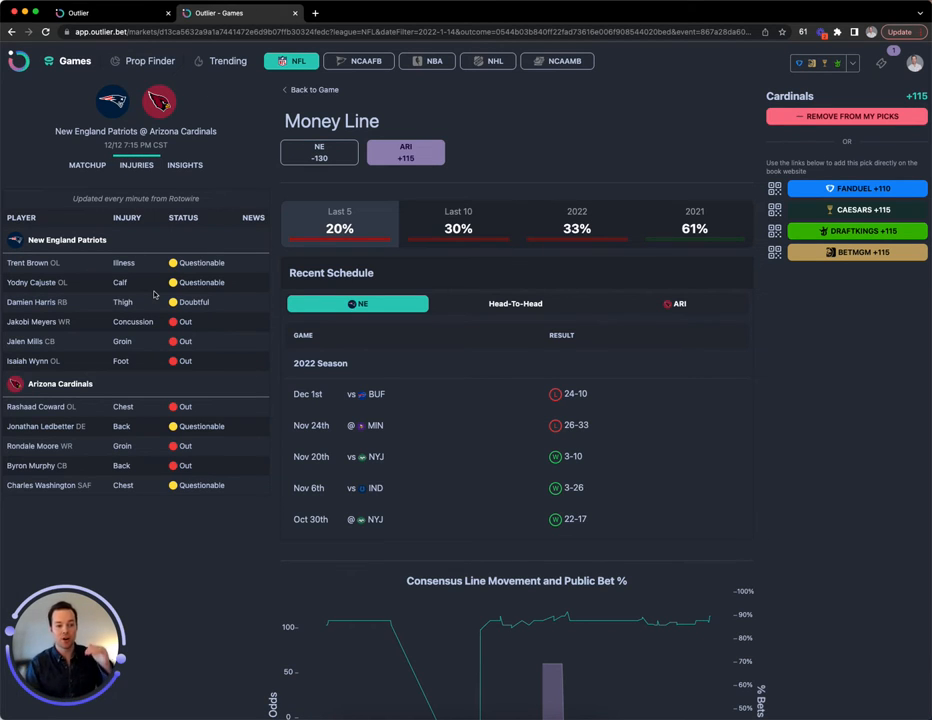
mouse_move(96, 368)
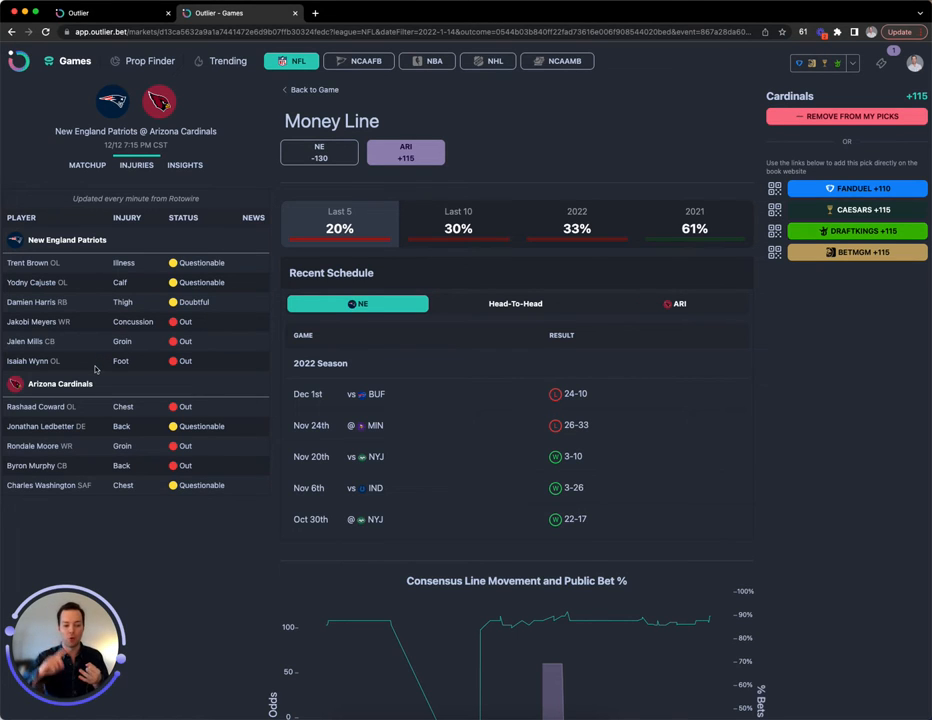
mouse_move(292, 352)
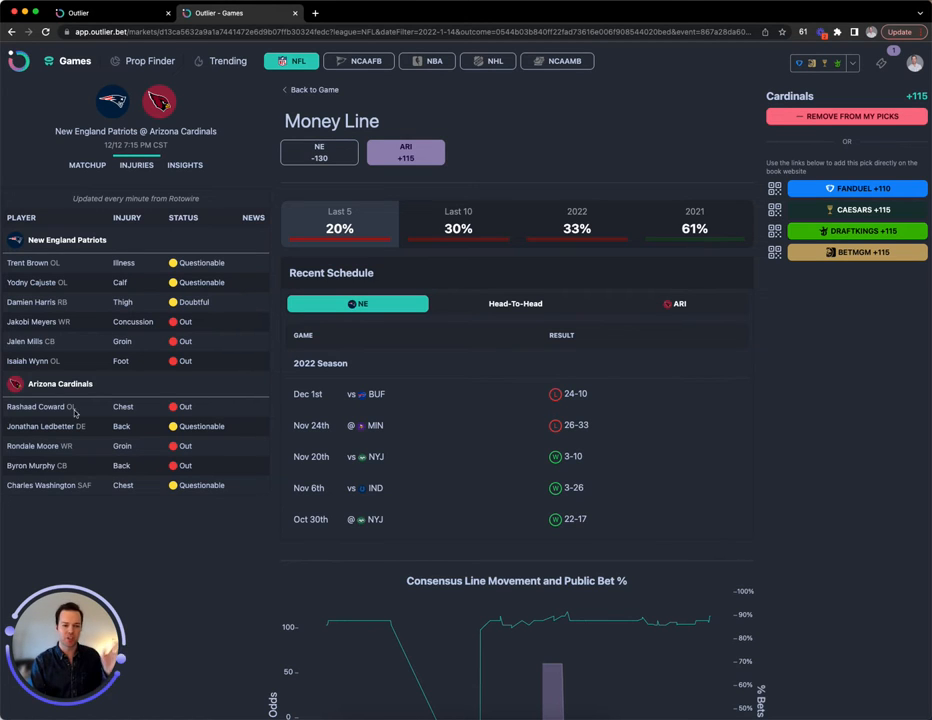
mouse_move(224, 328)
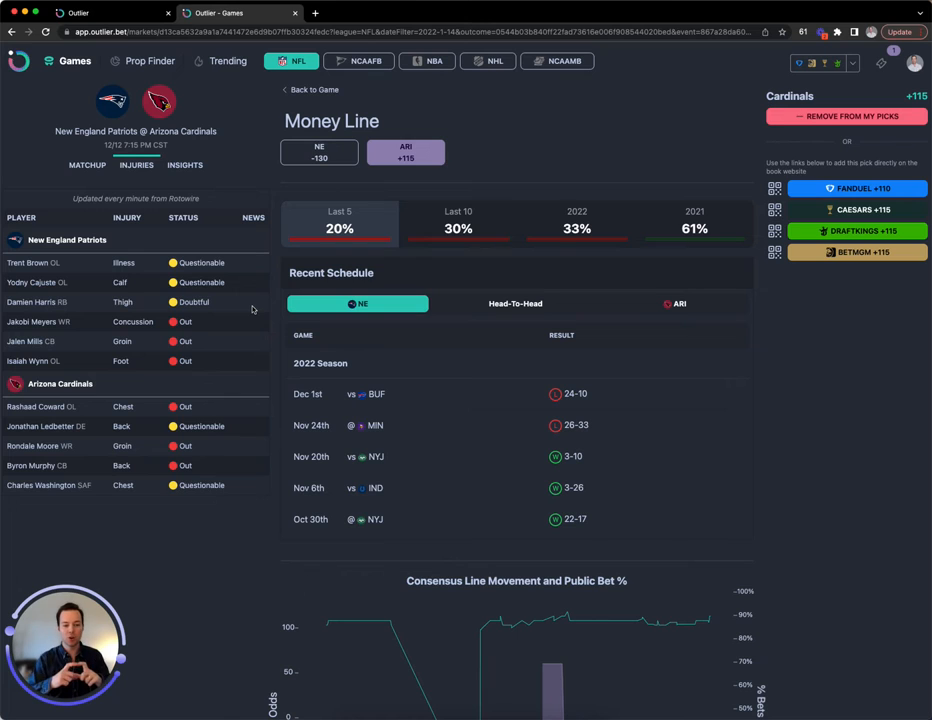
mouse_move(254, 304)
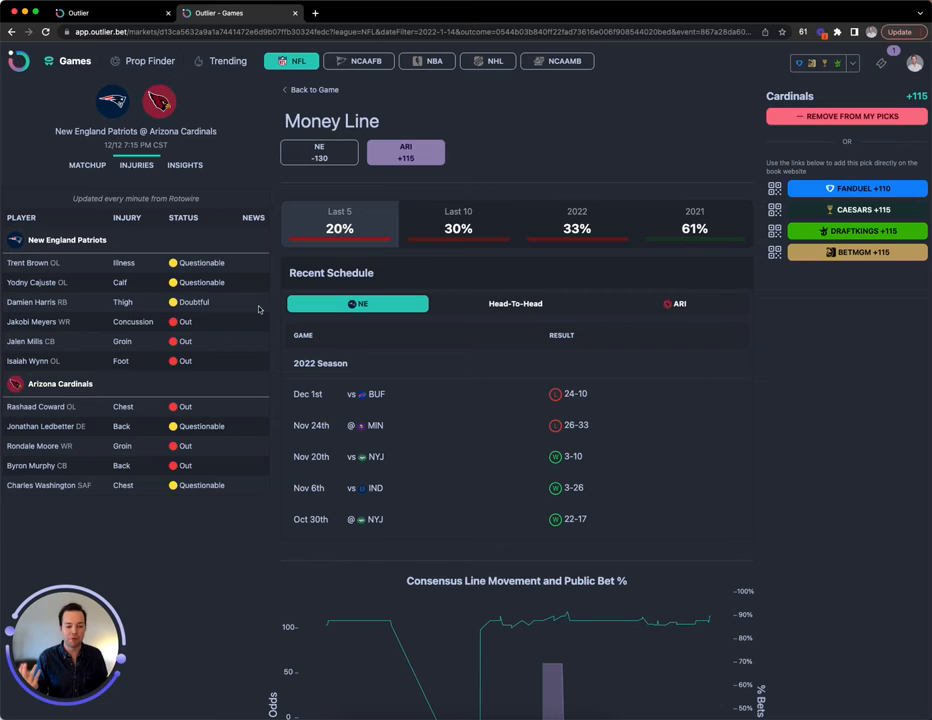
mouse_move(236, 312)
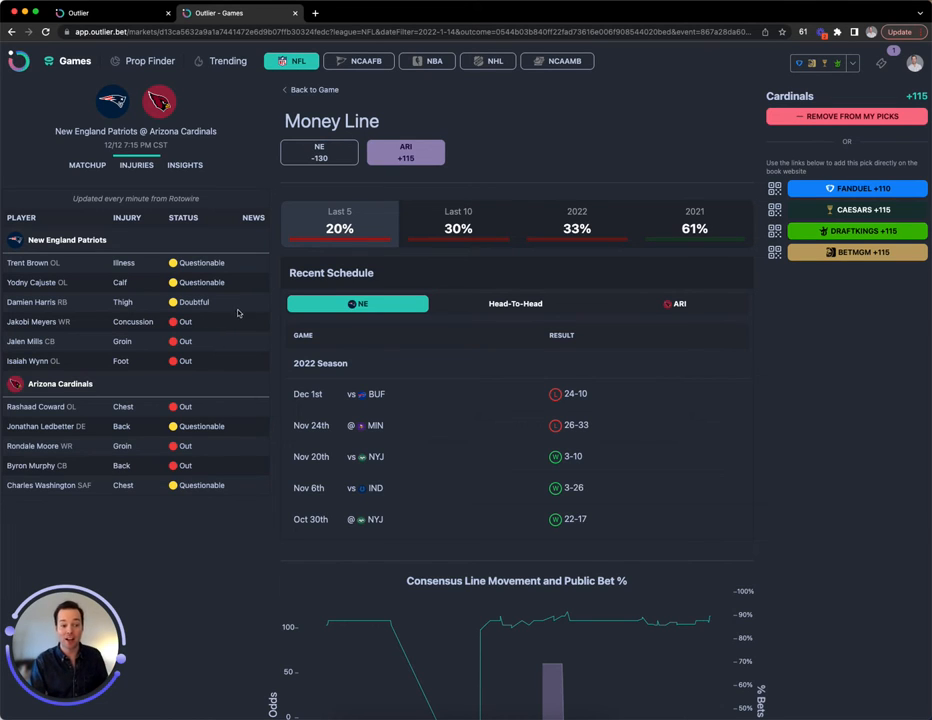
mouse_move(244, 324)
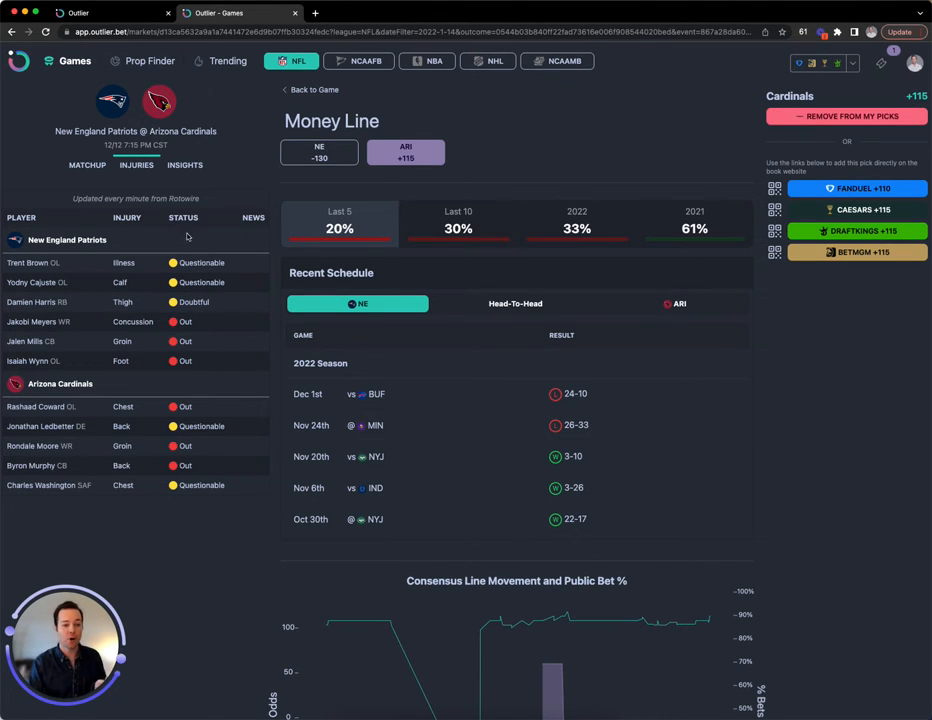
Browse the game's player prop insights and add Mac Jones UNDER 1.5 passing TDs to picks
left_click(184, 164)
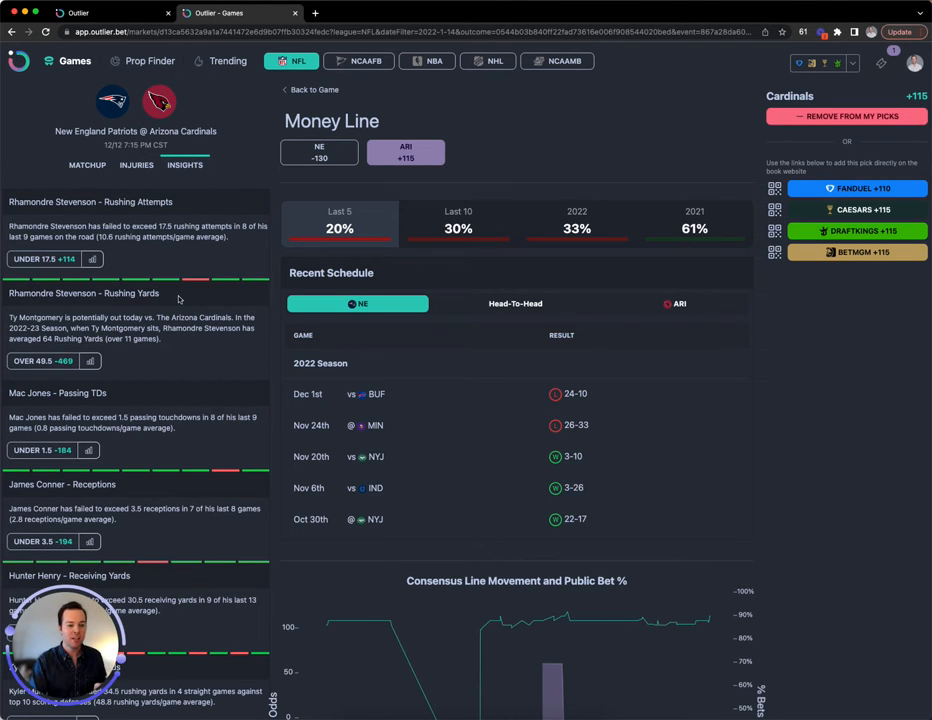
scroll("down", 3)
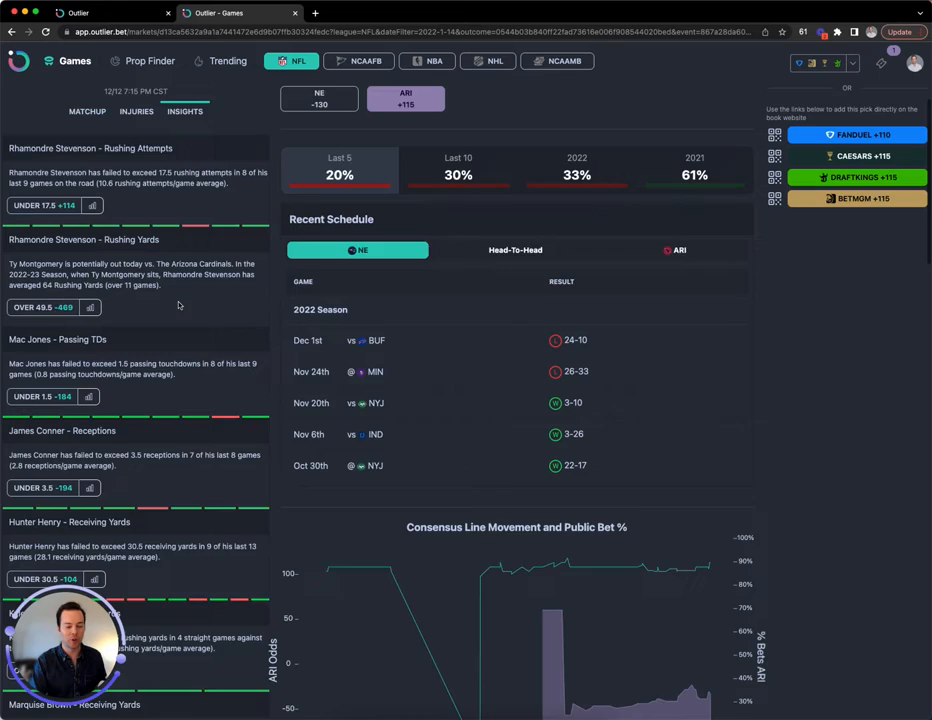
scroll("down", 3)
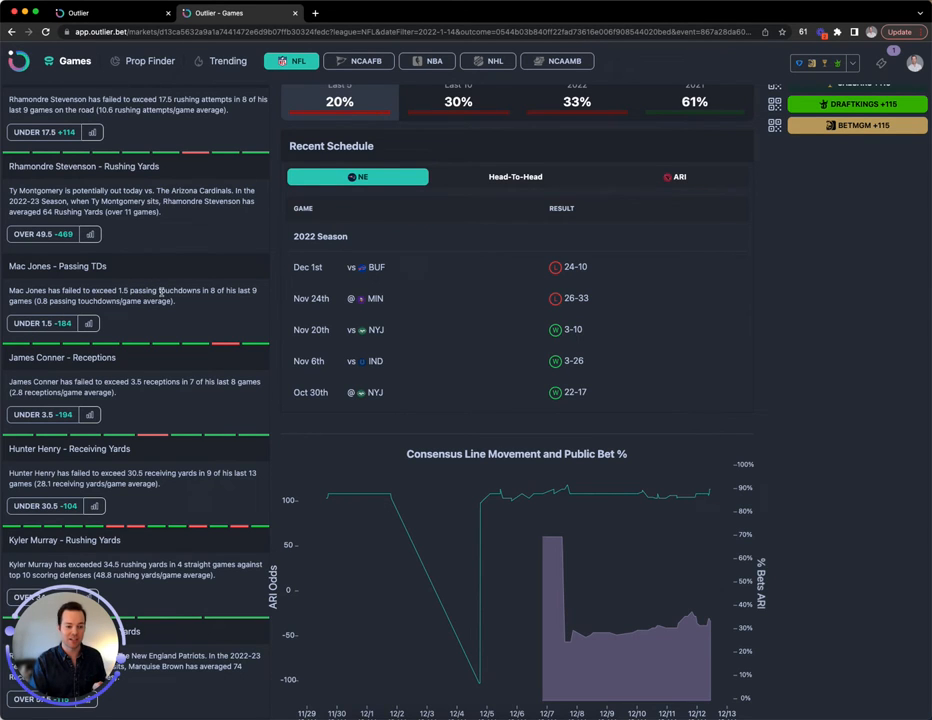
scroll("down", 3)
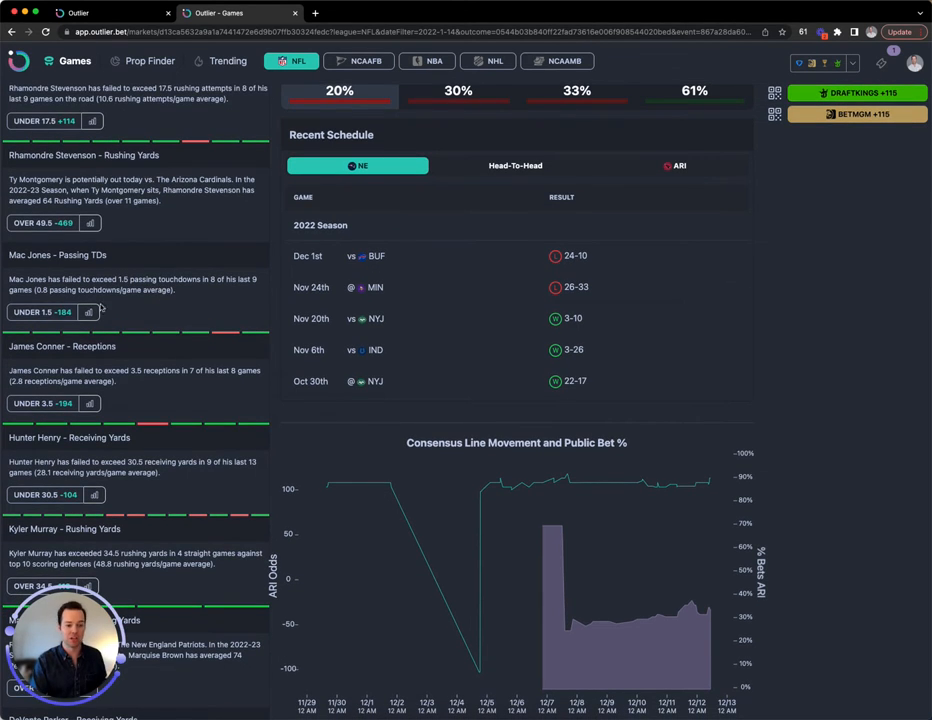
left_click(40, 312)
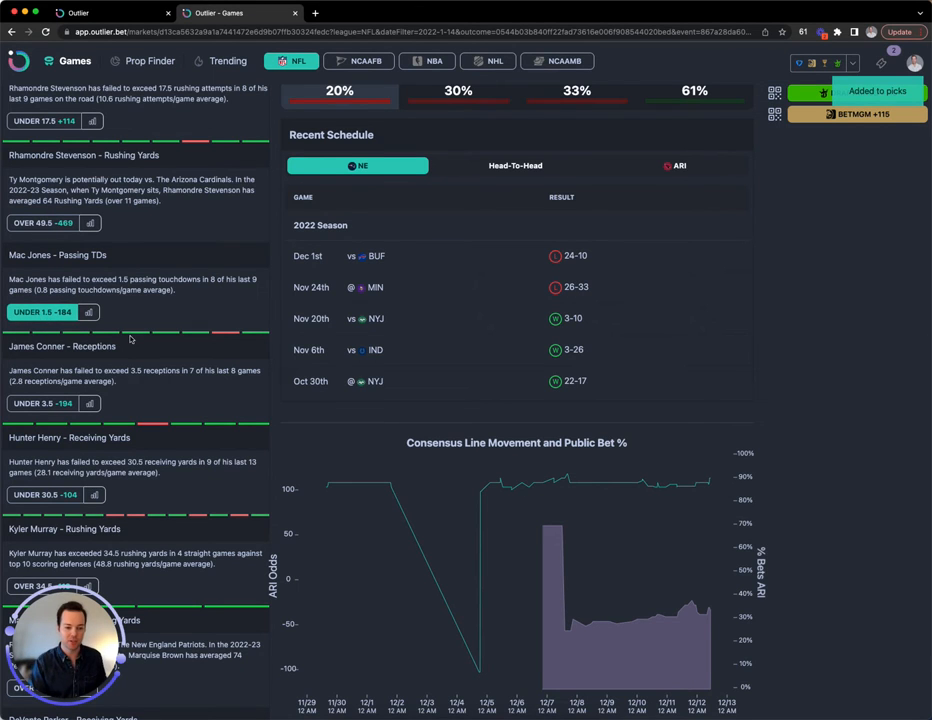
scroll("down", 3)
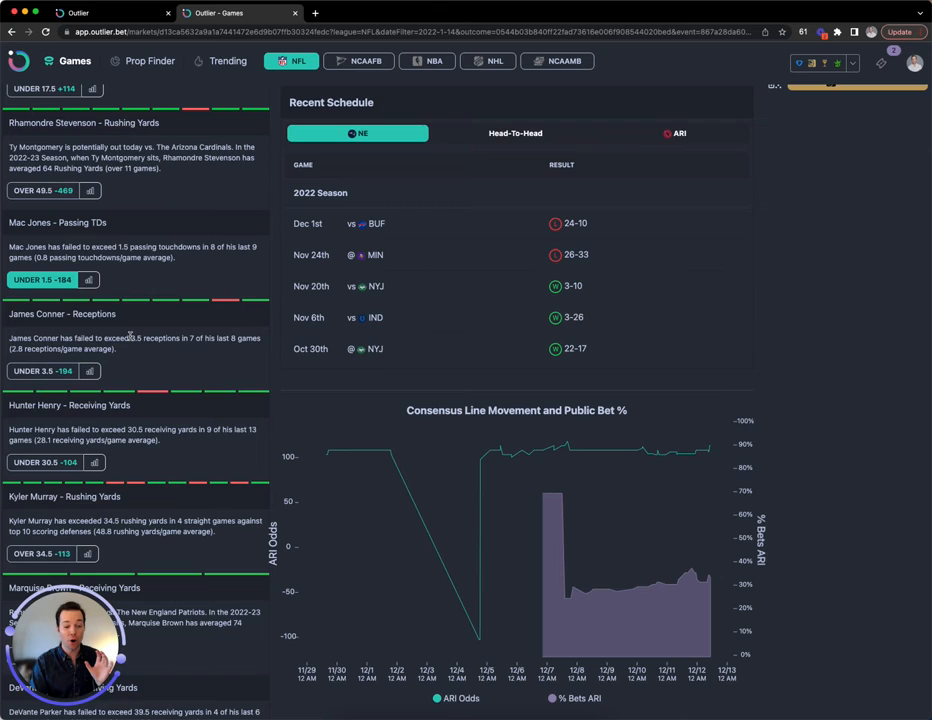
scroll("down", 3)
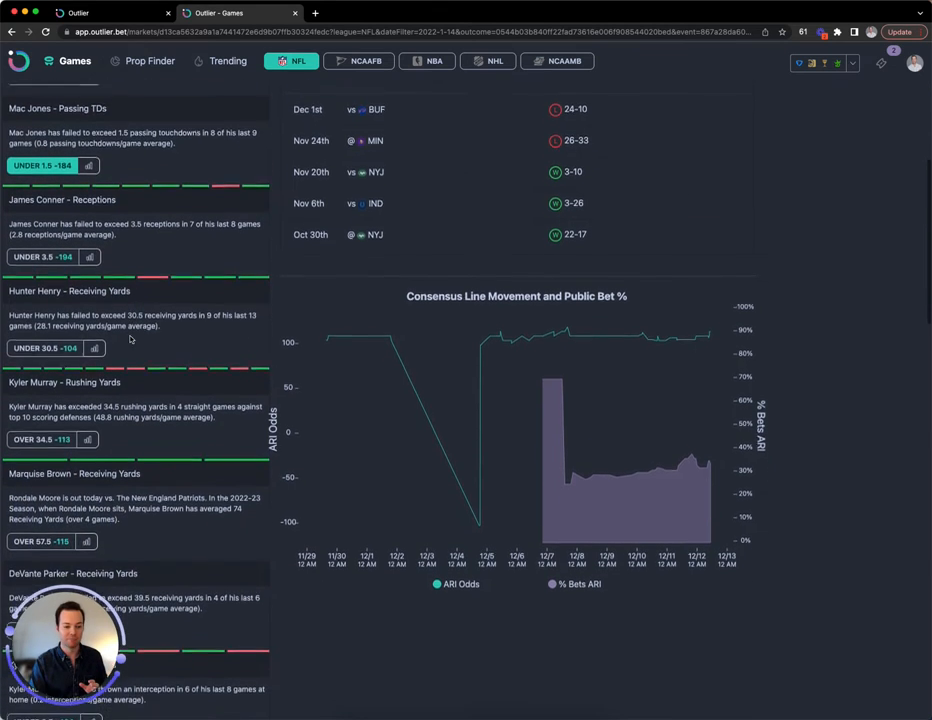
scroll("down", 3)
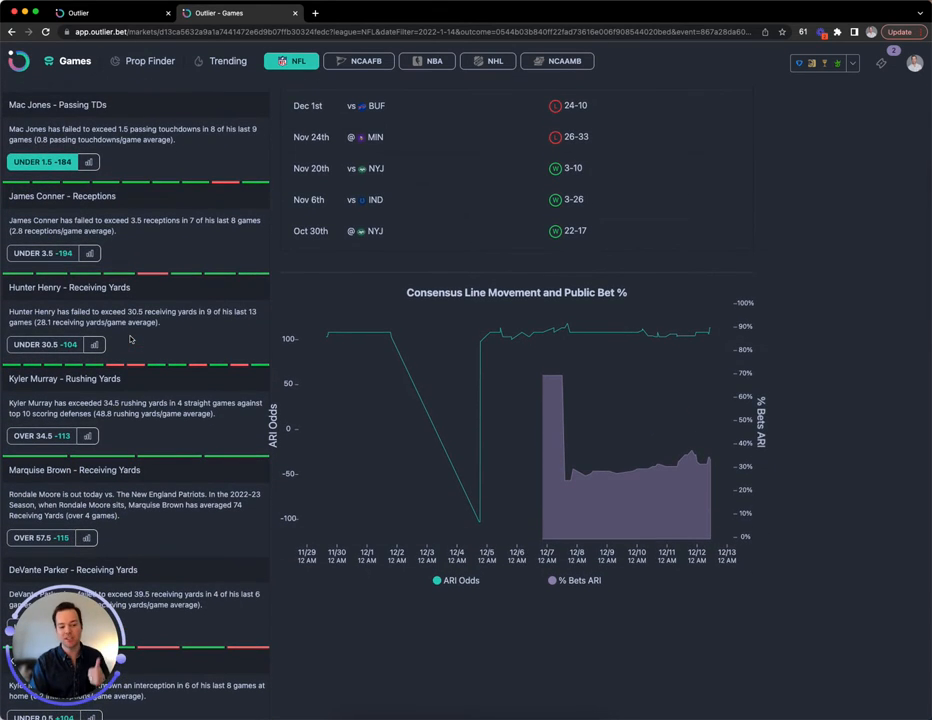
scroll("down", 3)
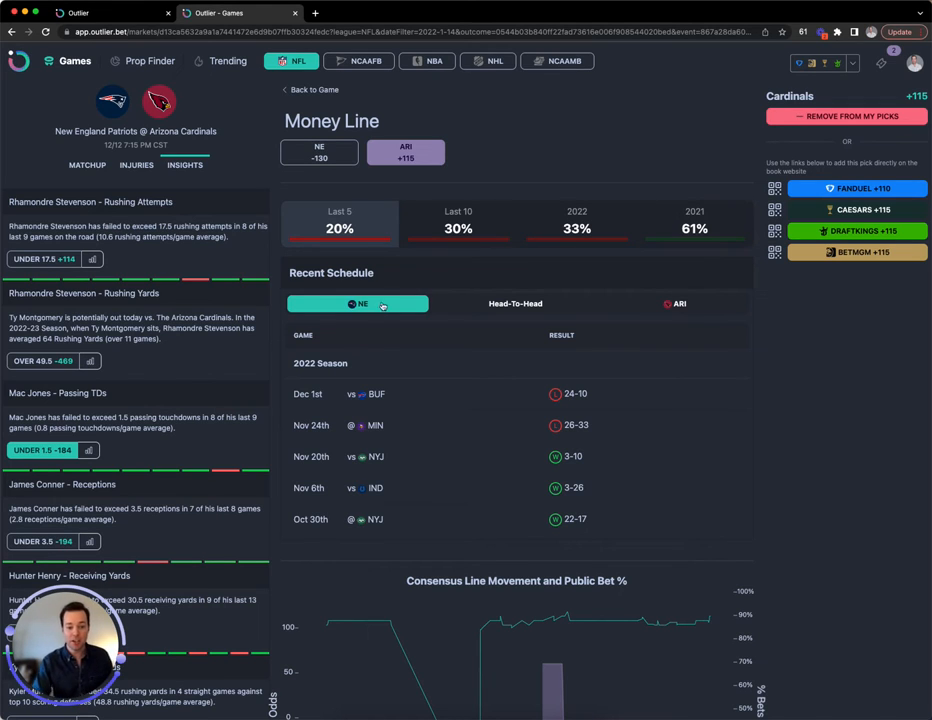
mouse_move(356, 364)
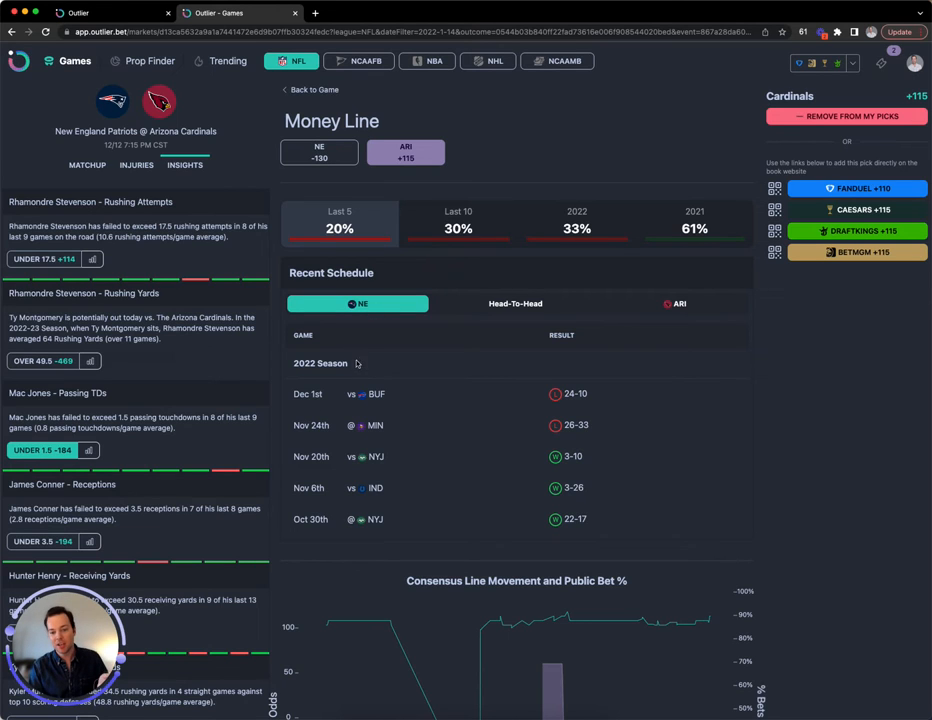
mouse_move(682, 308)
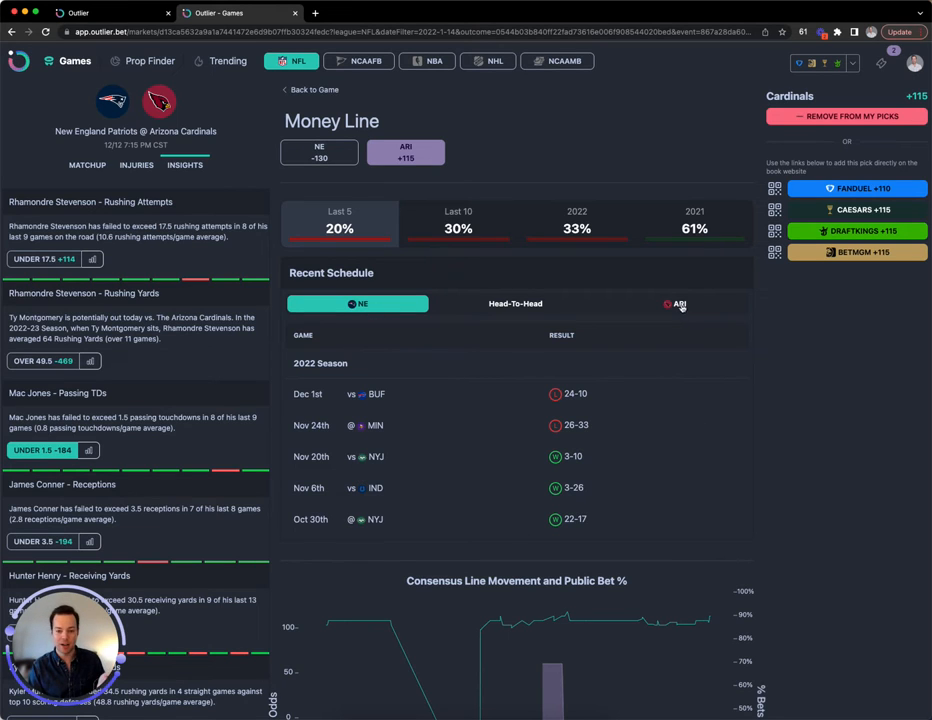
Switch the Recent Schedule toggle to ARI to show Arizona's 2022 results
left_click(674, 304)
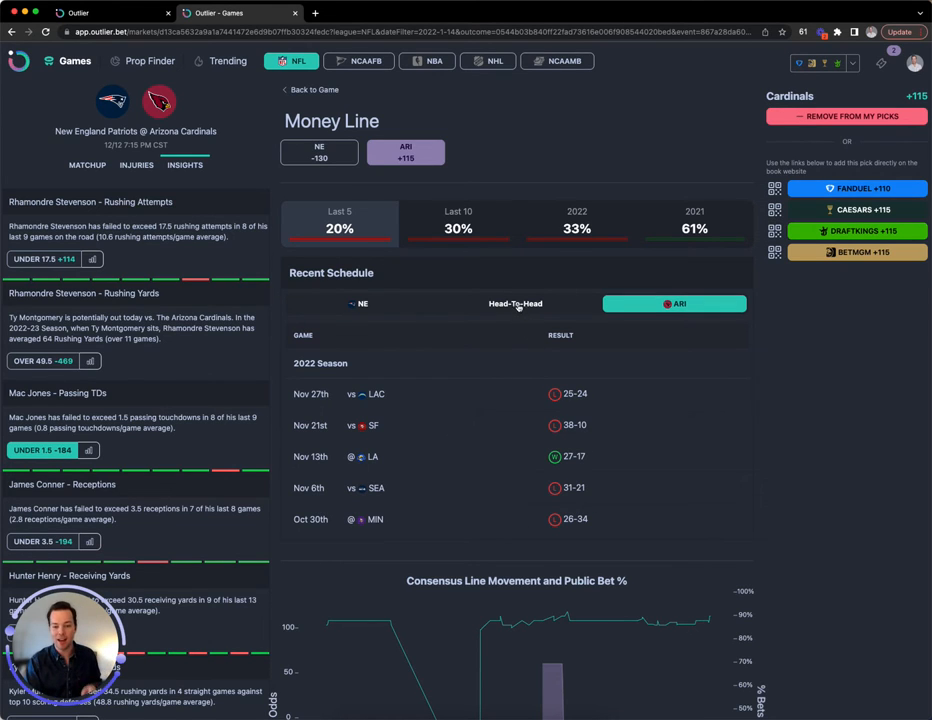
scroll("down", 3)
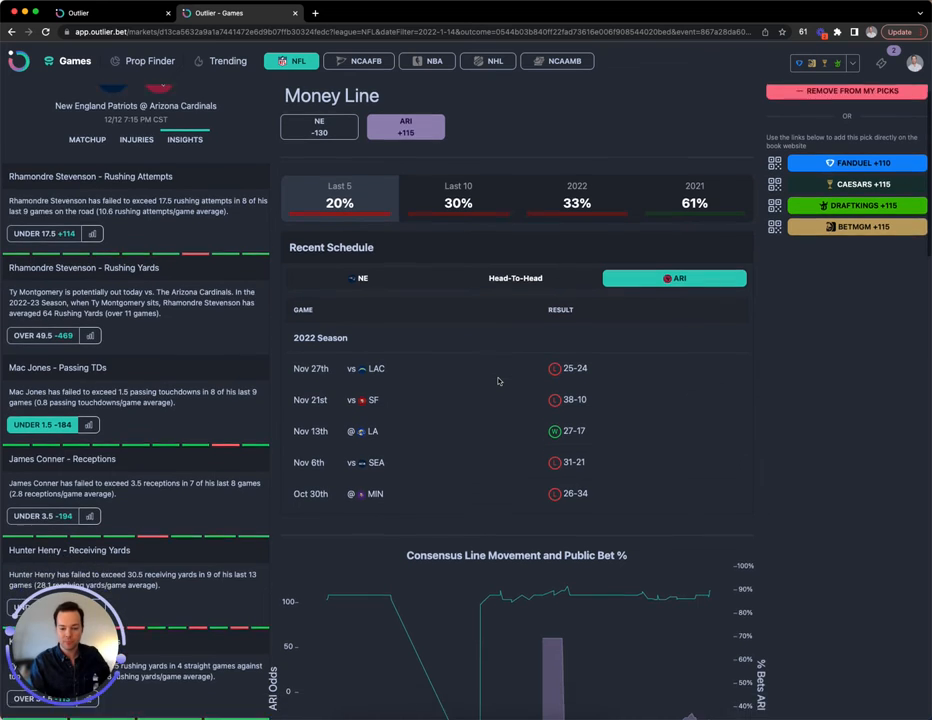
Scroll through Arizona's recent schedule down to the Consensus Line Movement and Public Bet % chart
scroll("down", 3)
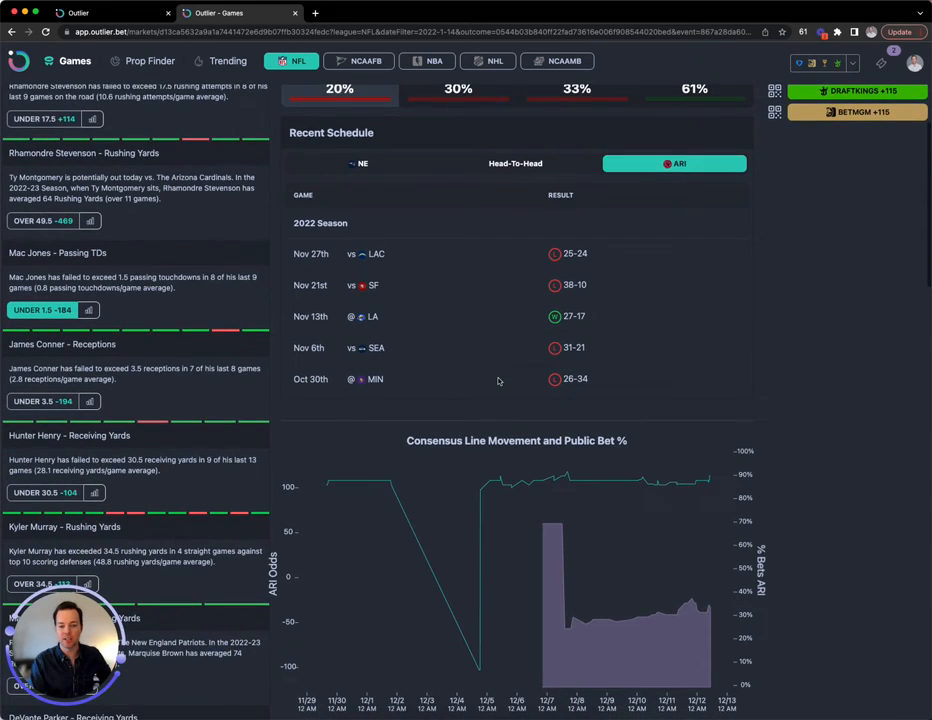
scroll("down", 3)
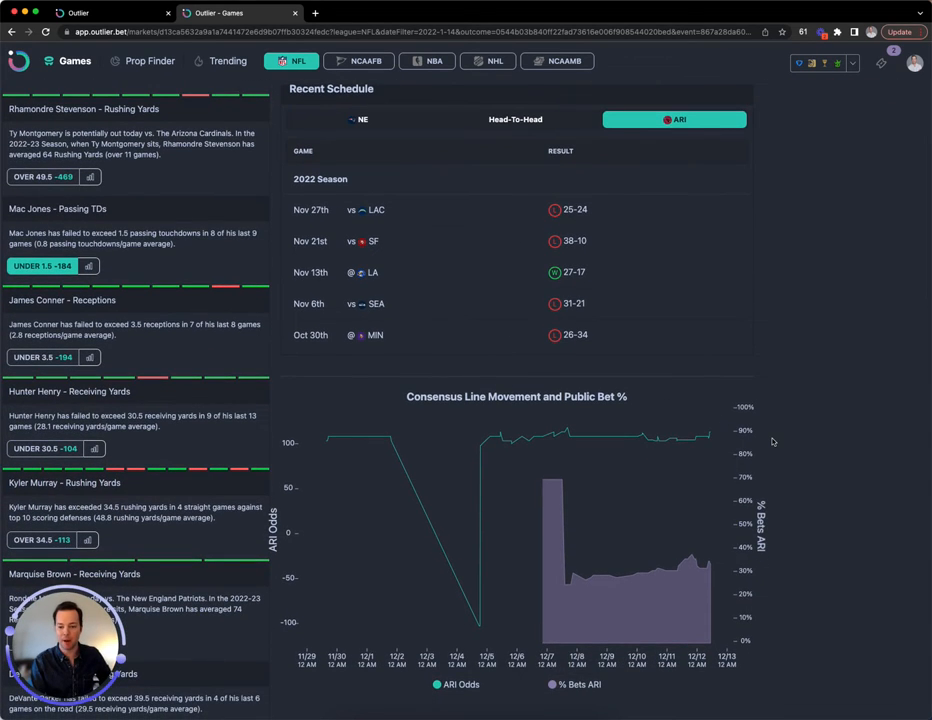
scroll("down", 3)
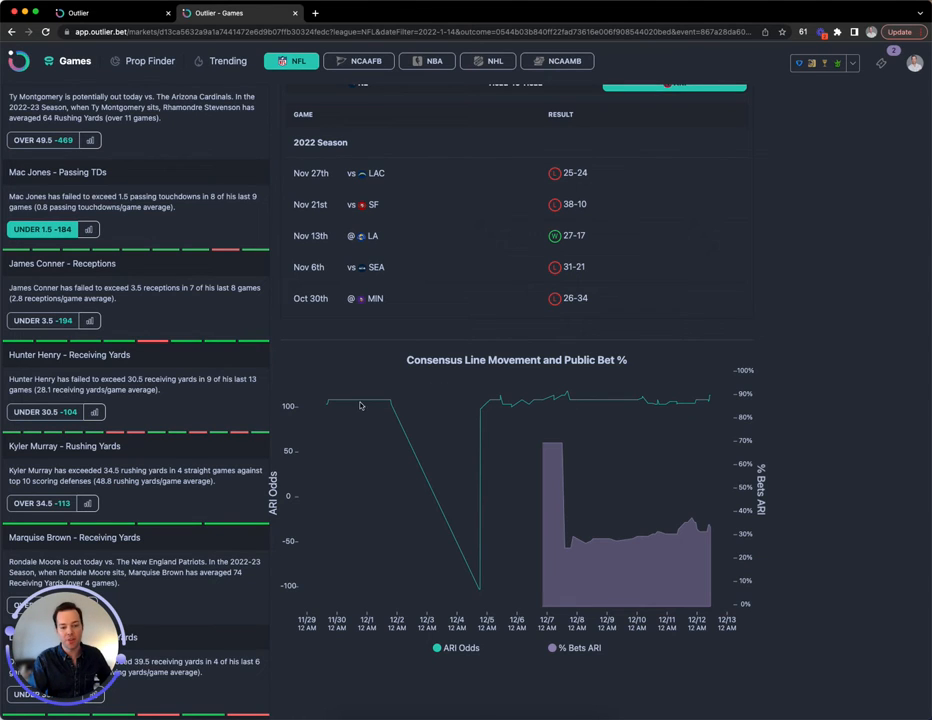
mouse_move(328, 408)
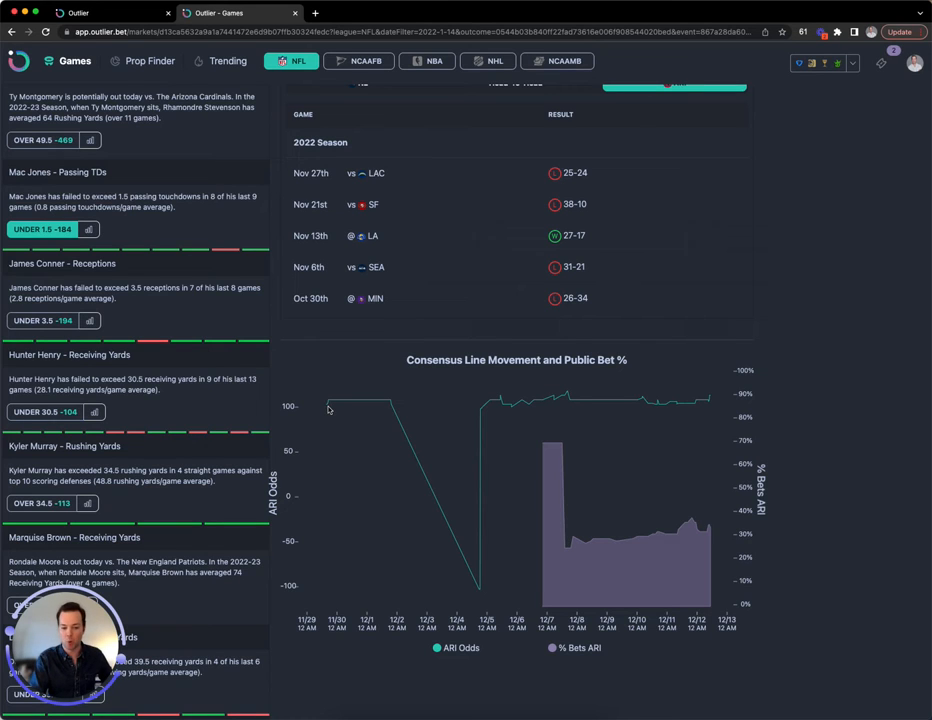
mouse_move(482, 596)
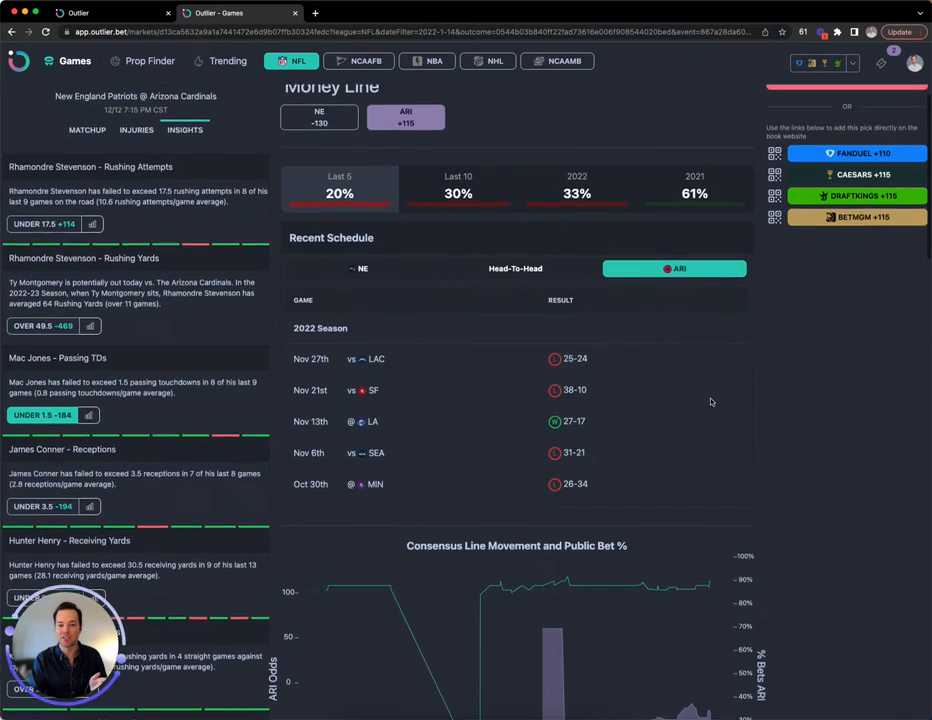
scroll("down", 3)
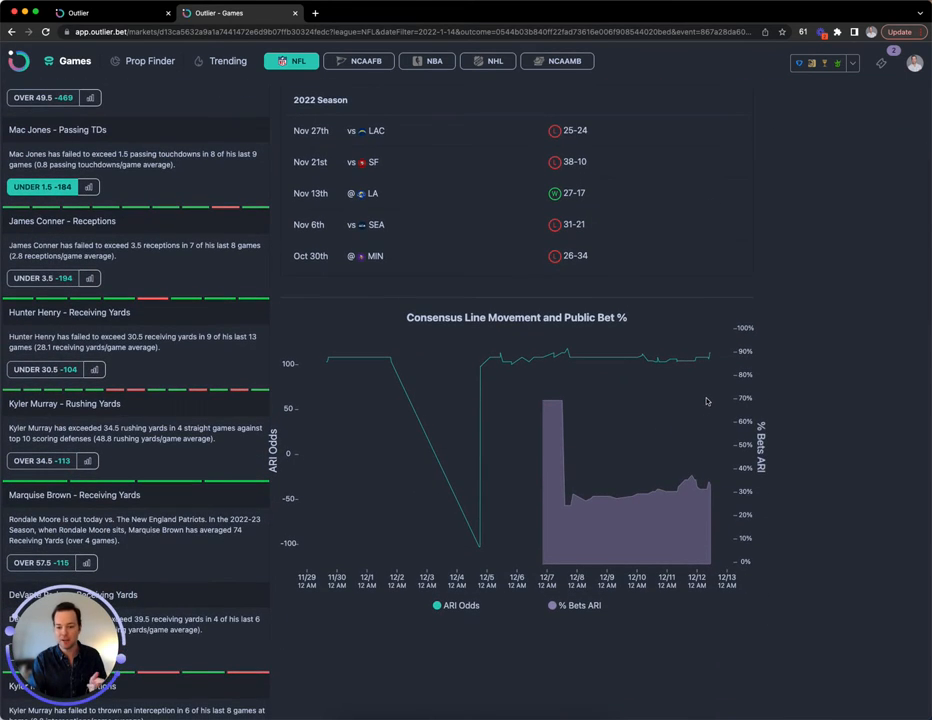
mouse_move(588, 528)
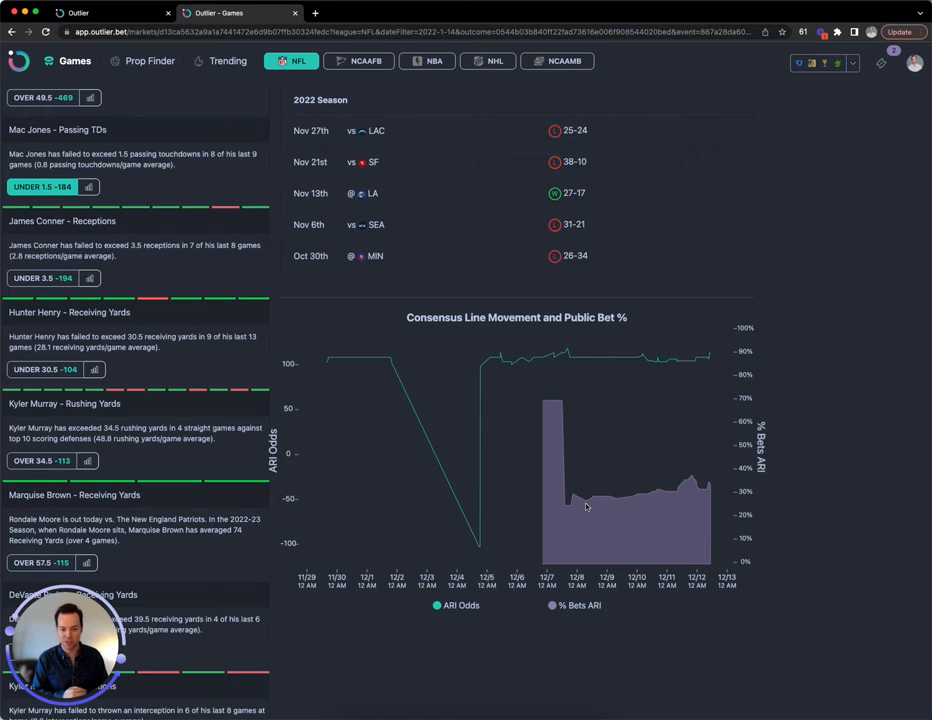
mouse_move(634, 490)
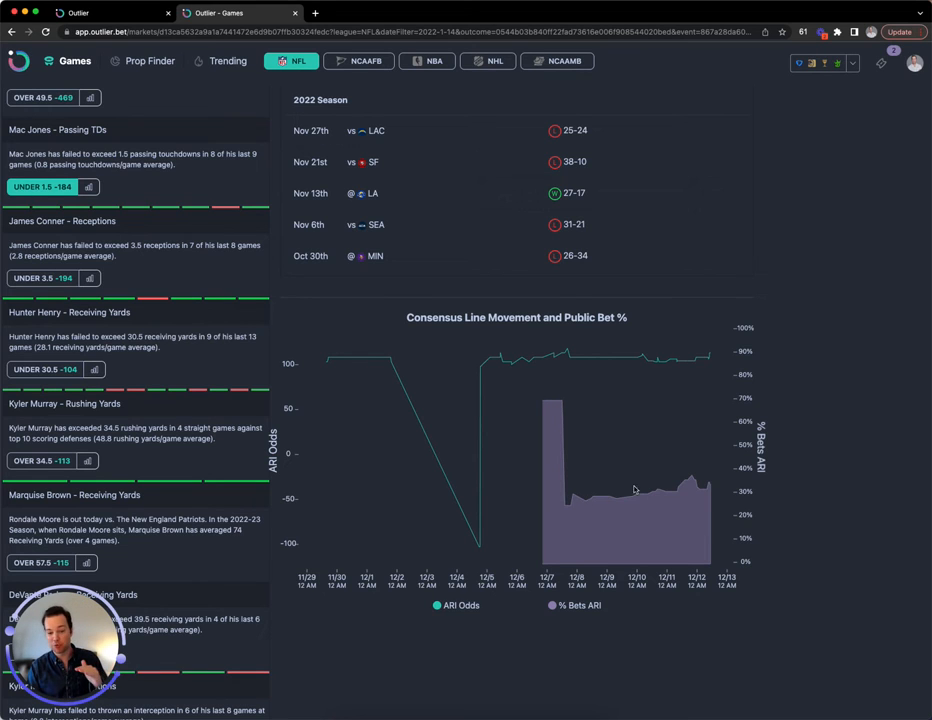
mouse_move(556, 452)
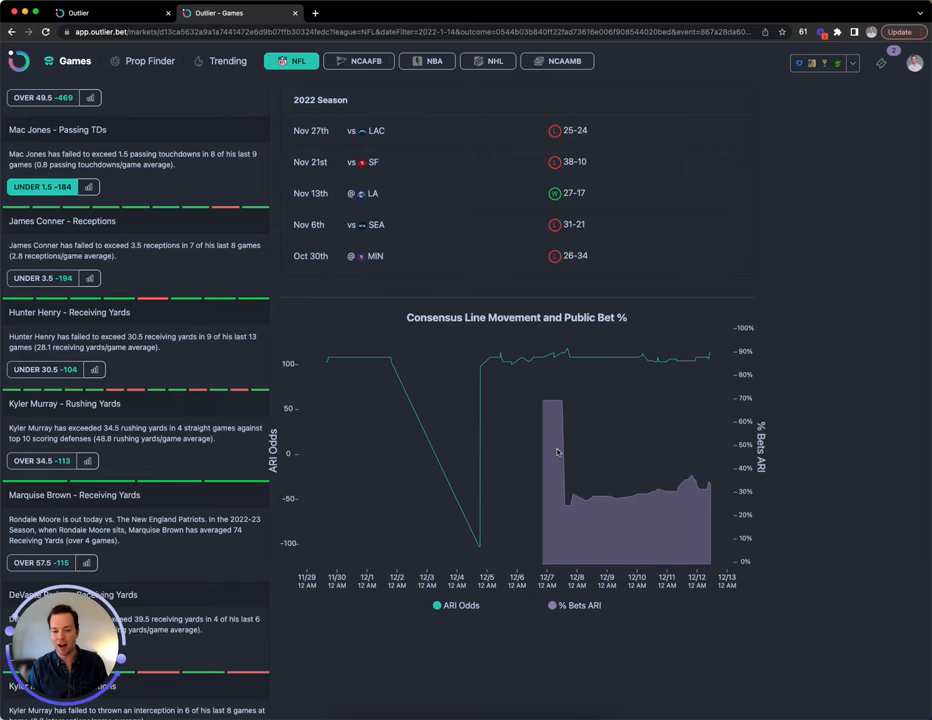
scroll("down", 3)
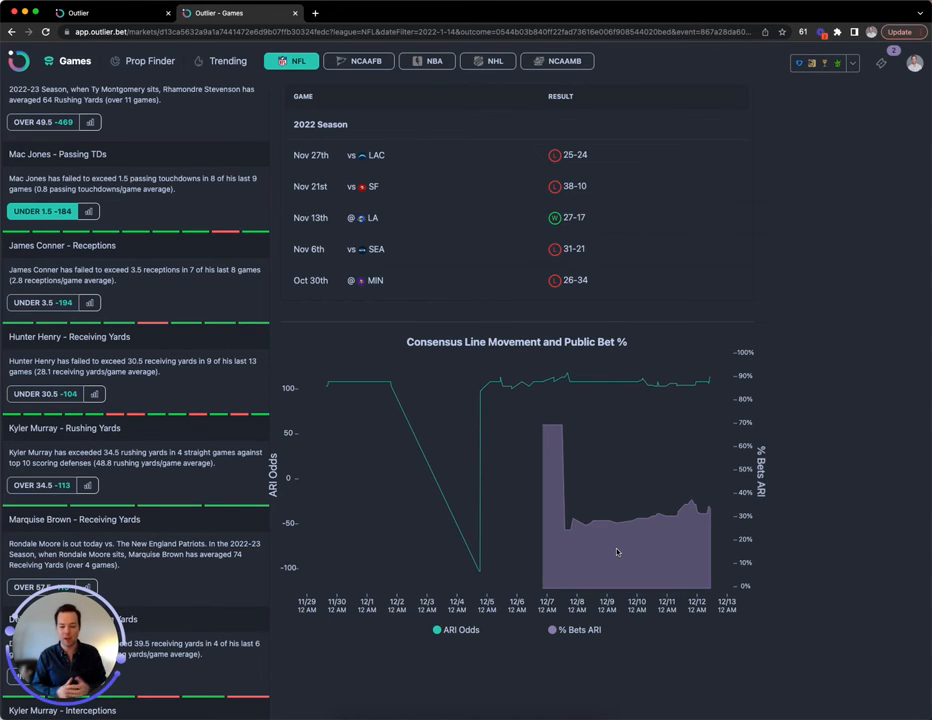
mouse_move(486, 592)
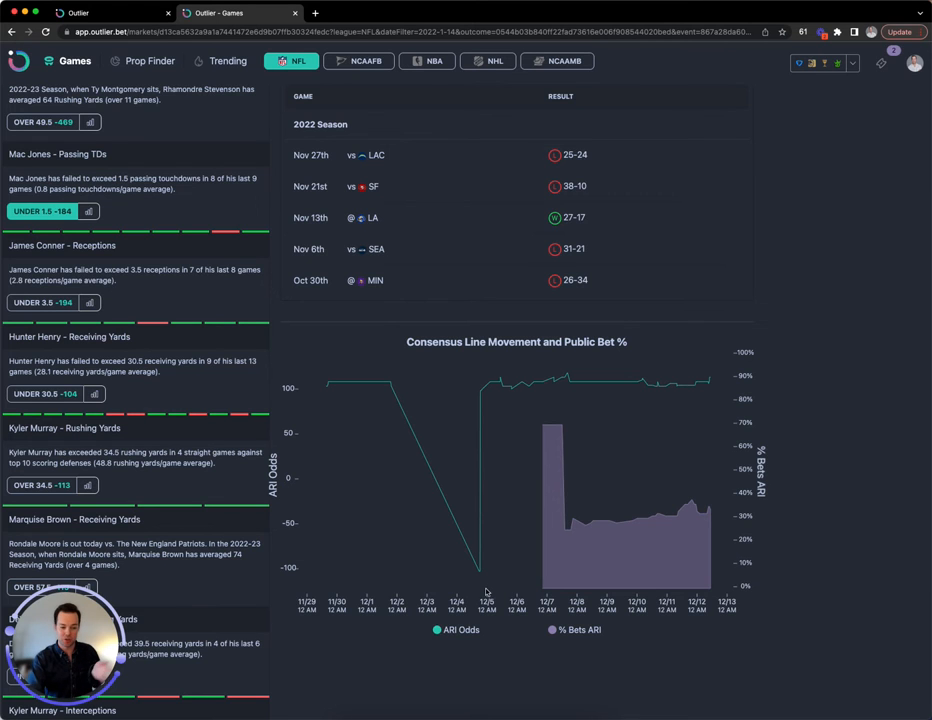
scroll("down", 3)
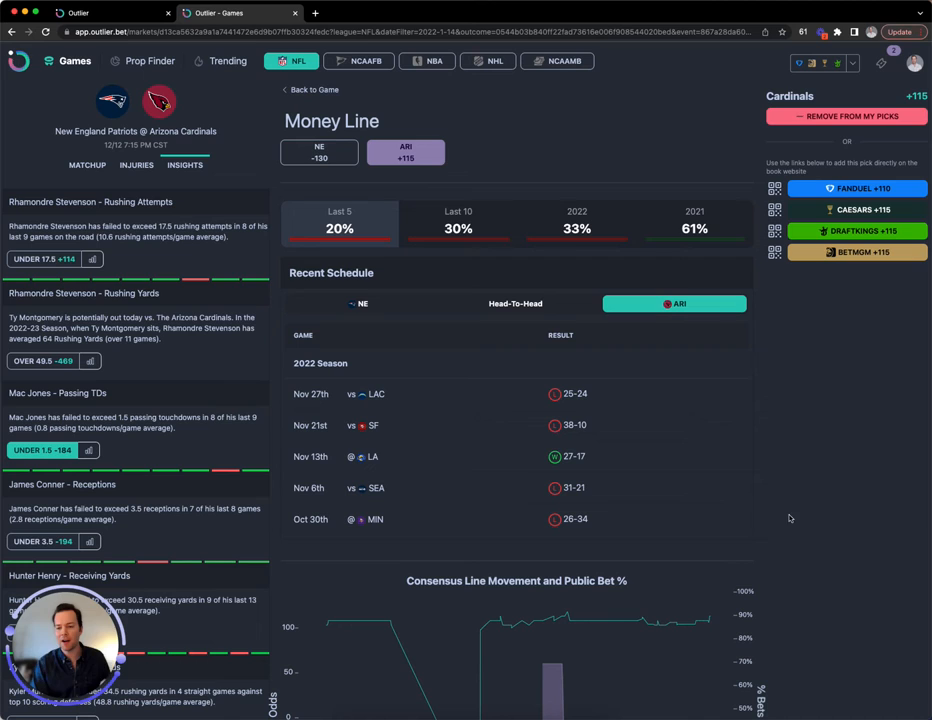
mouse_move(832, 292)
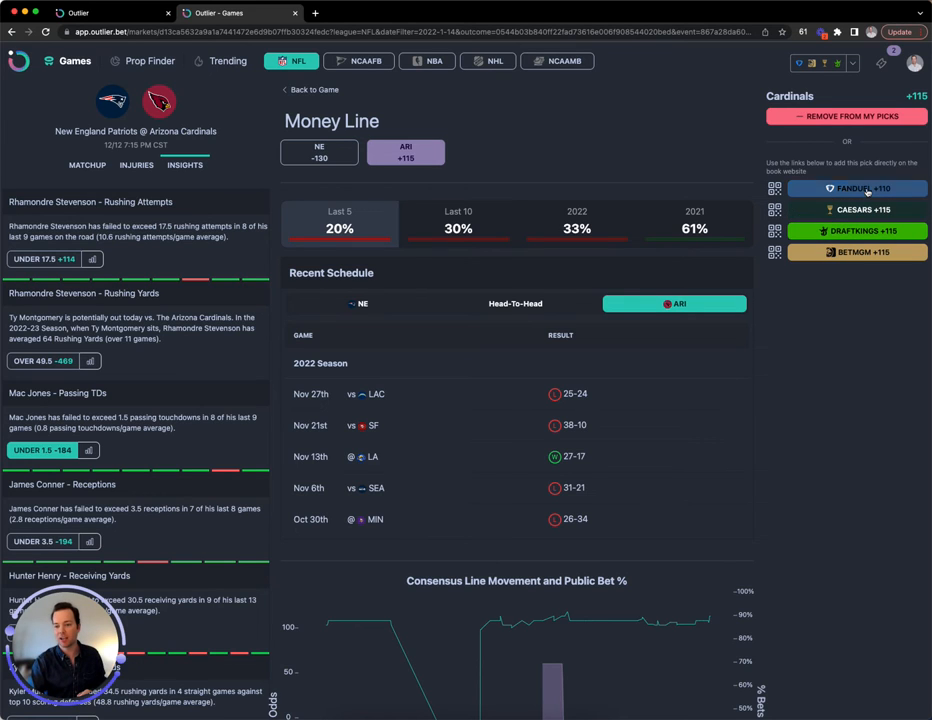
mouse_move(770, 428)
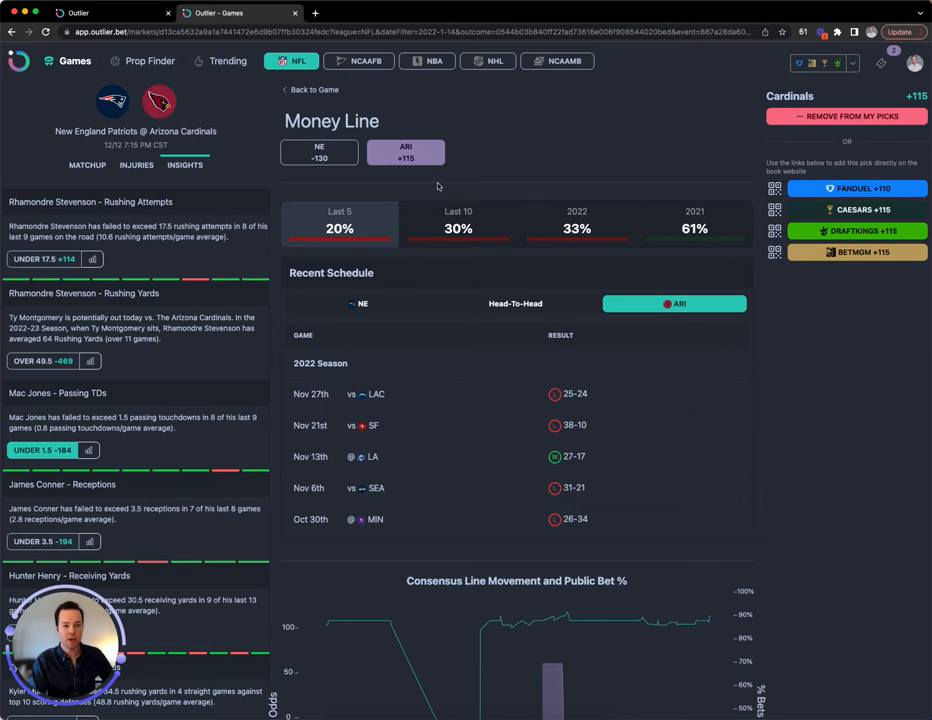
Enter the Prop Finder and load the NFL player props table
left_click(150, 60)
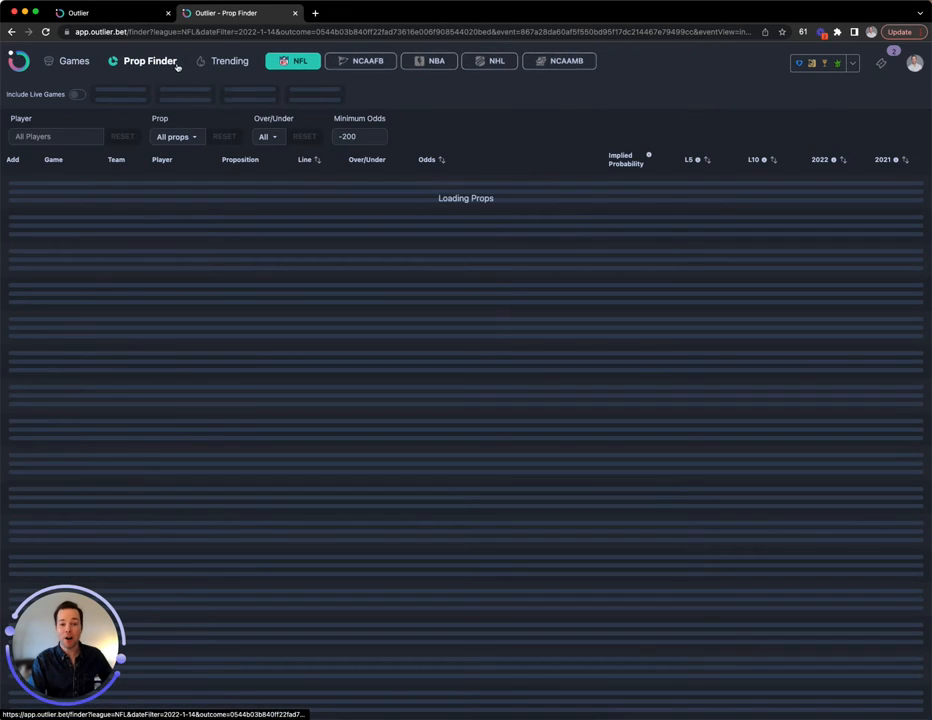
left_click(428, 60)
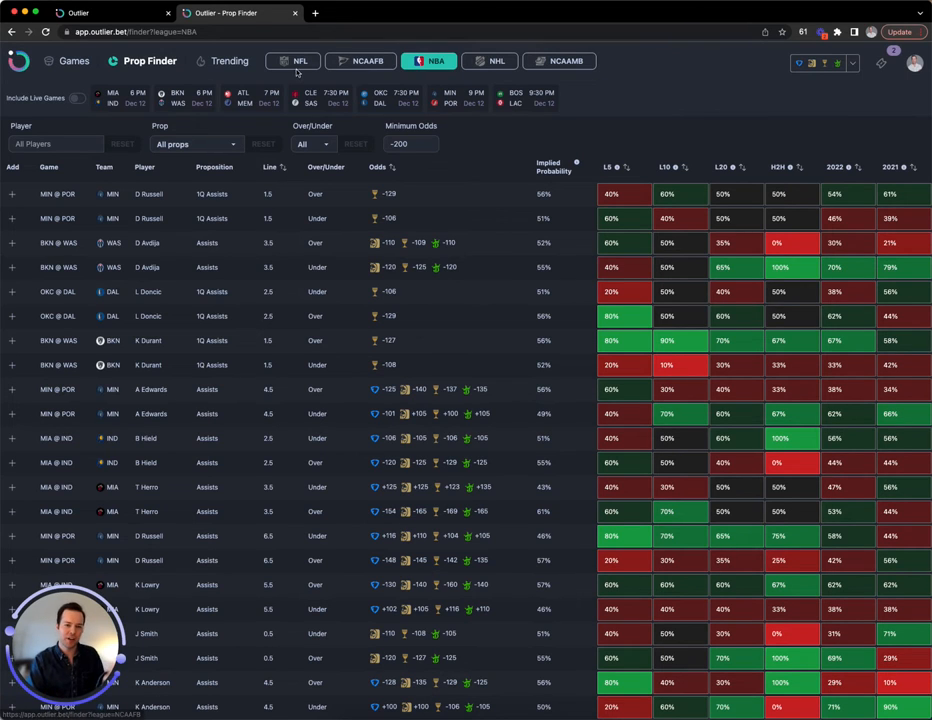
left_click(292, 60)
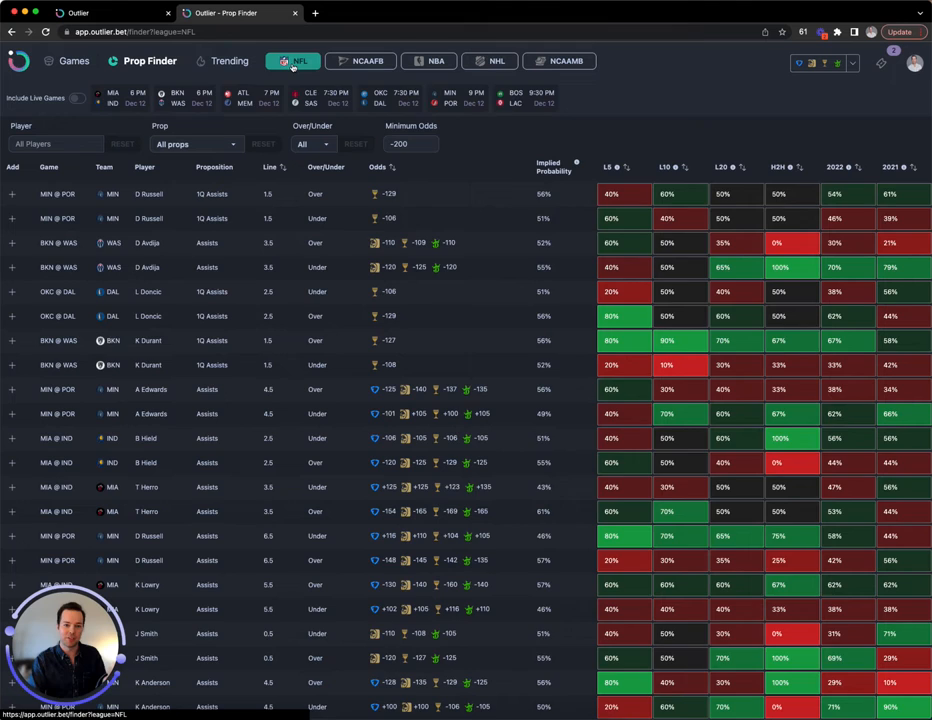
left_click(292, 60)
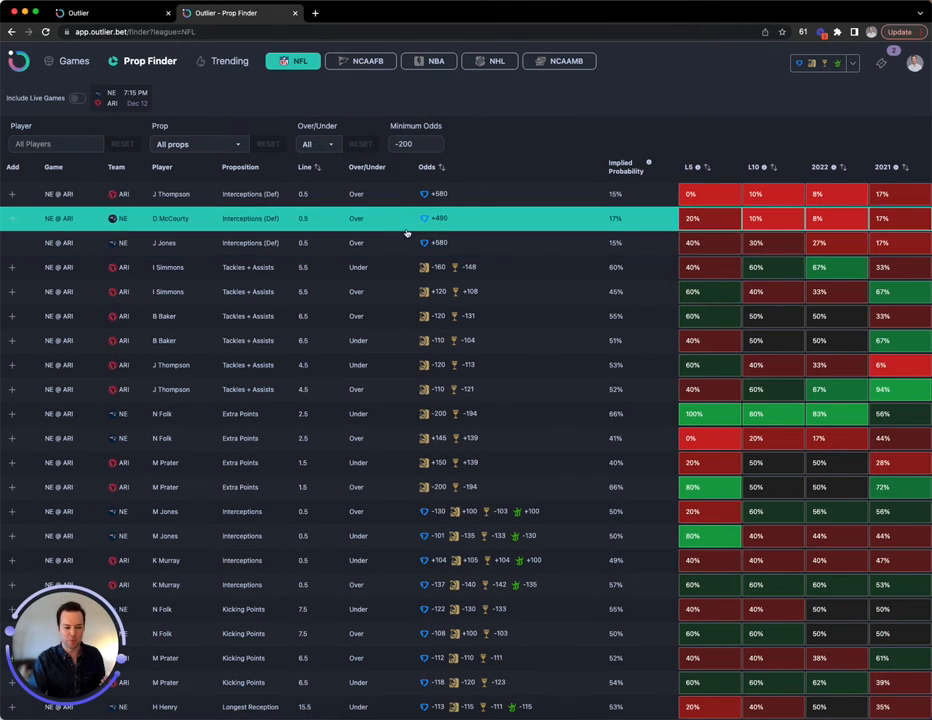
Settle the Prop Finder on NBA player props with their hit-rate percentages
left_click(436, 60)
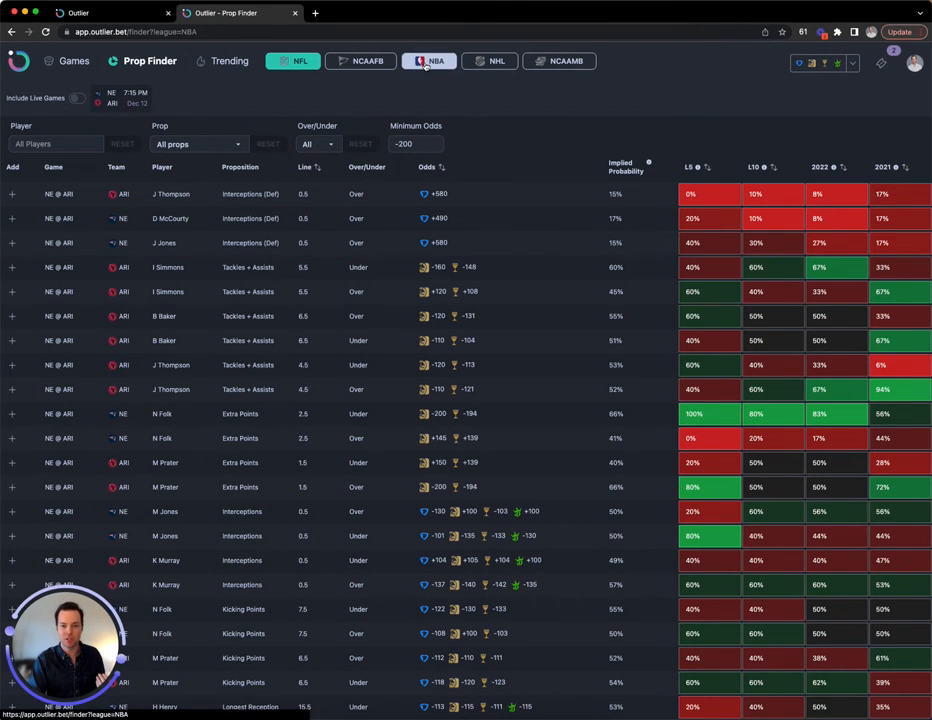
left_click(436, 60)
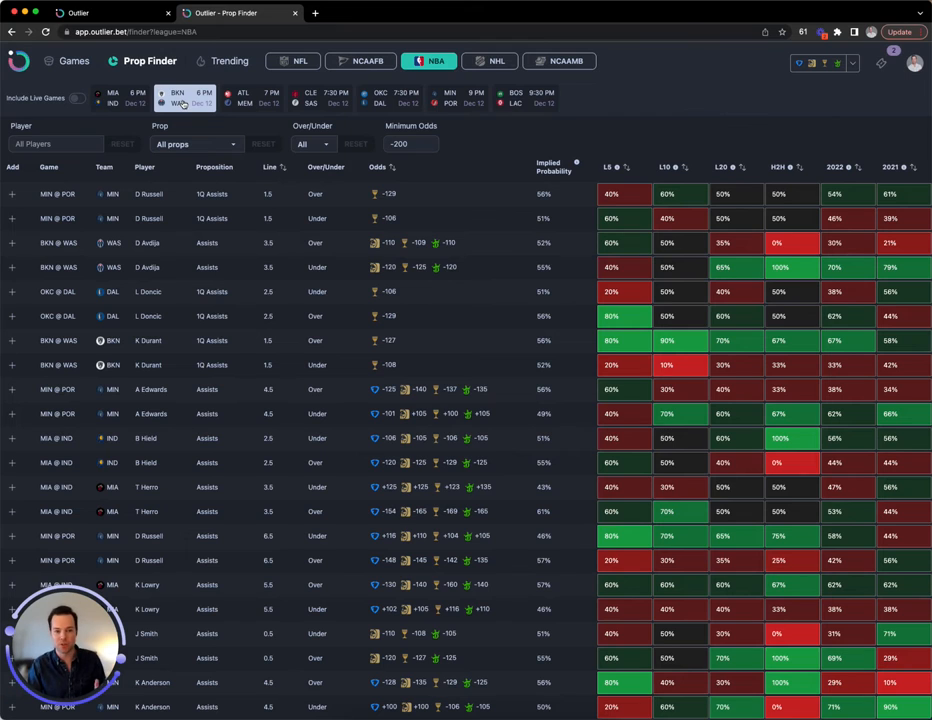
left_click(186, 98)
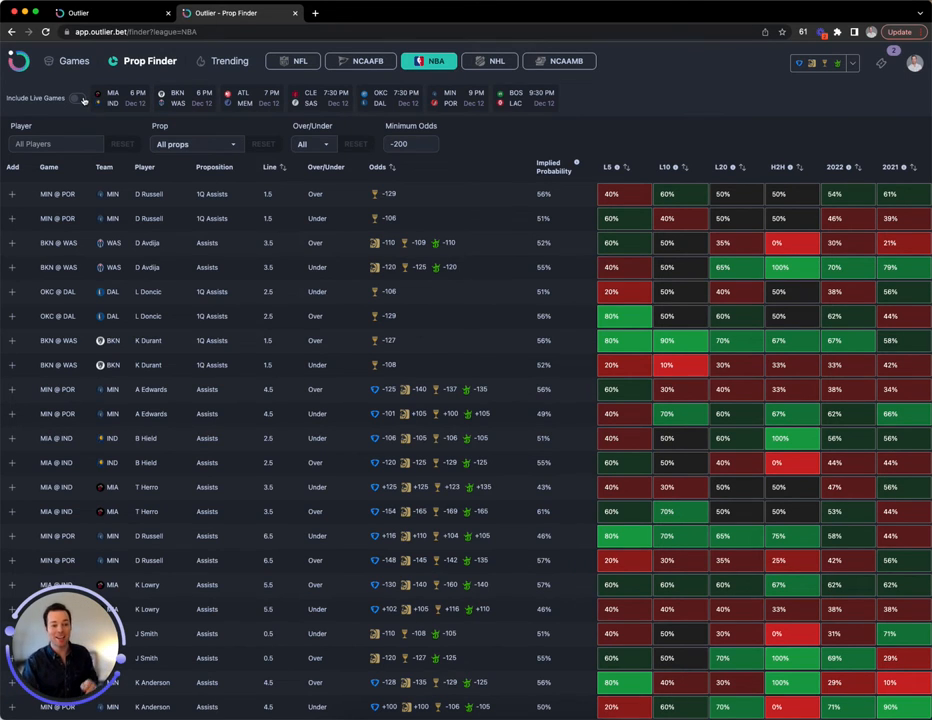
left_click(80, 98)
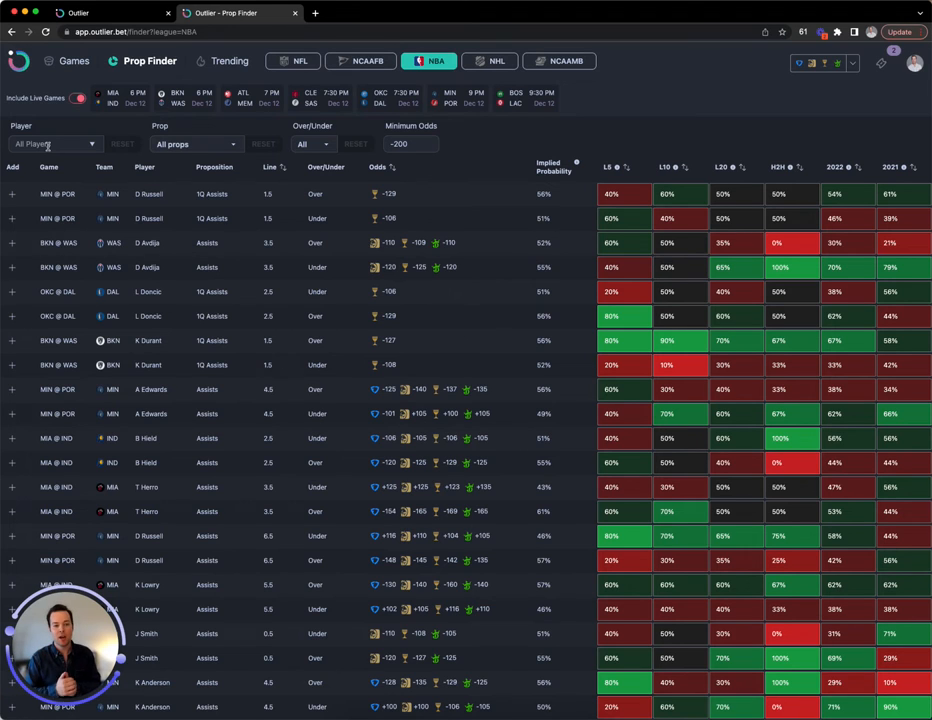
left_click(196, 144)
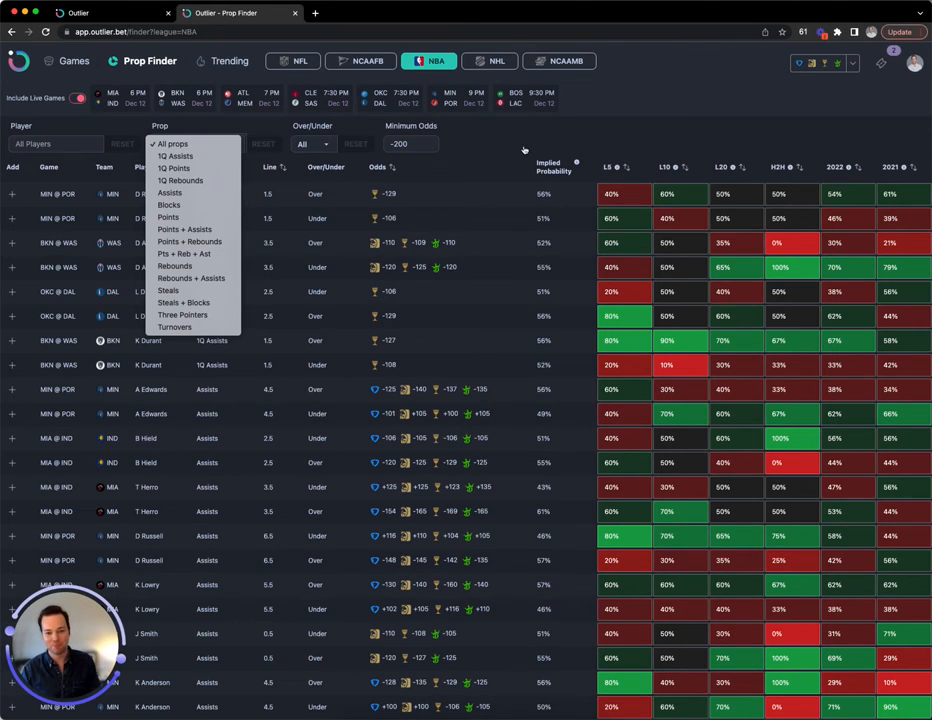
mouse_move(520, 148)
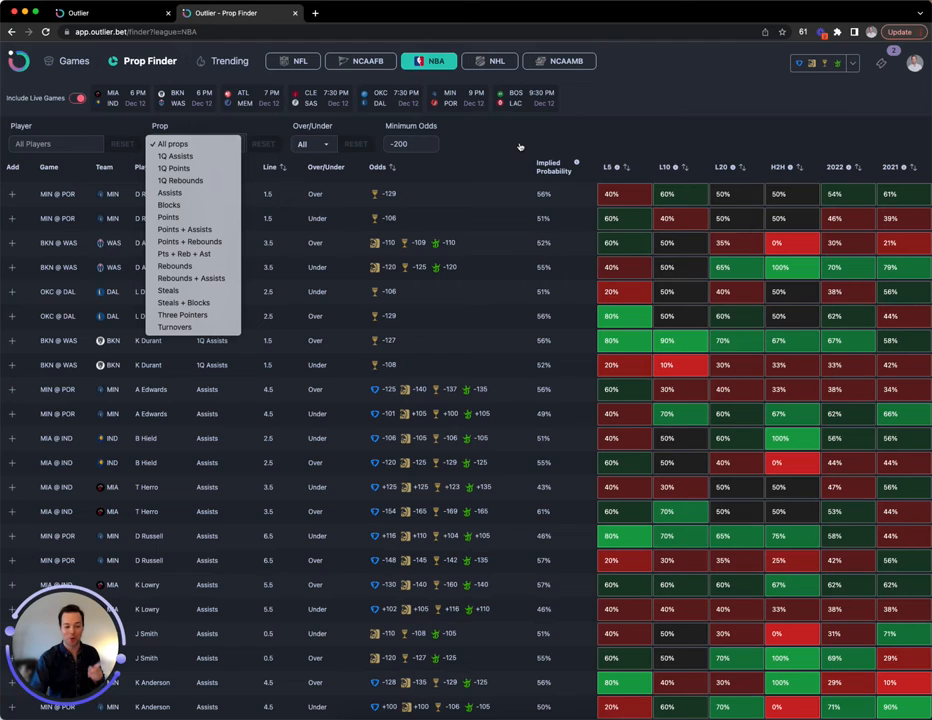
left_click(172, 144)
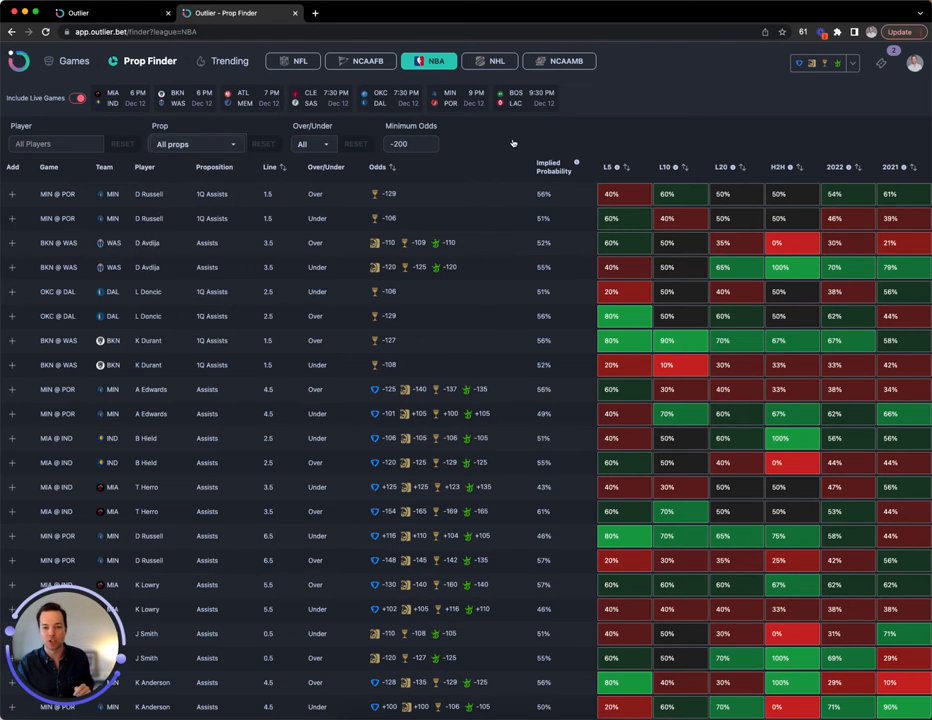
left_click(312, 144)
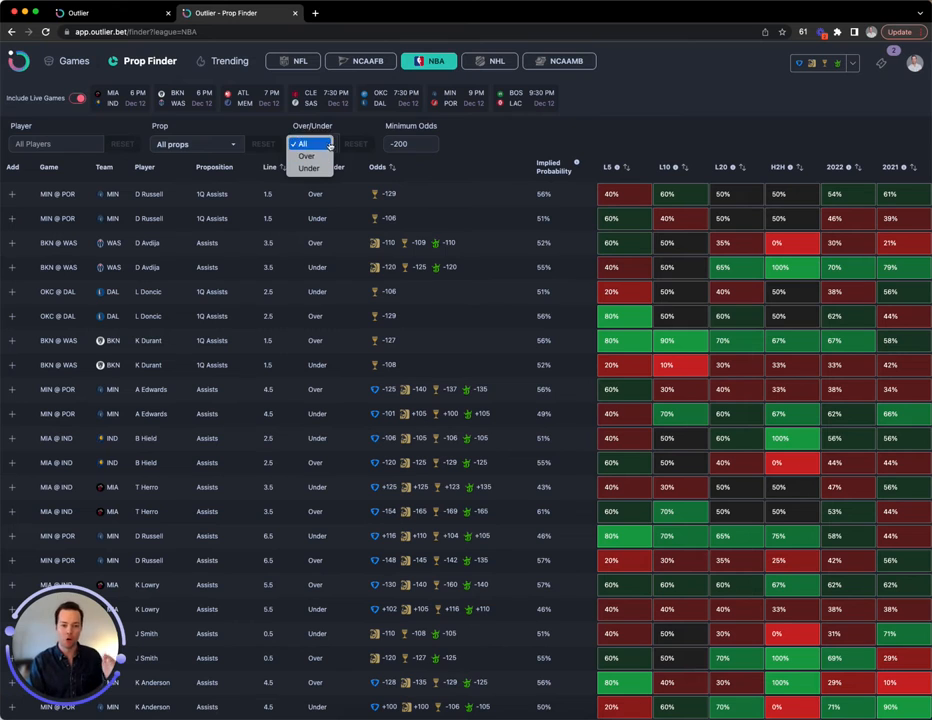
left_click(302, 144)
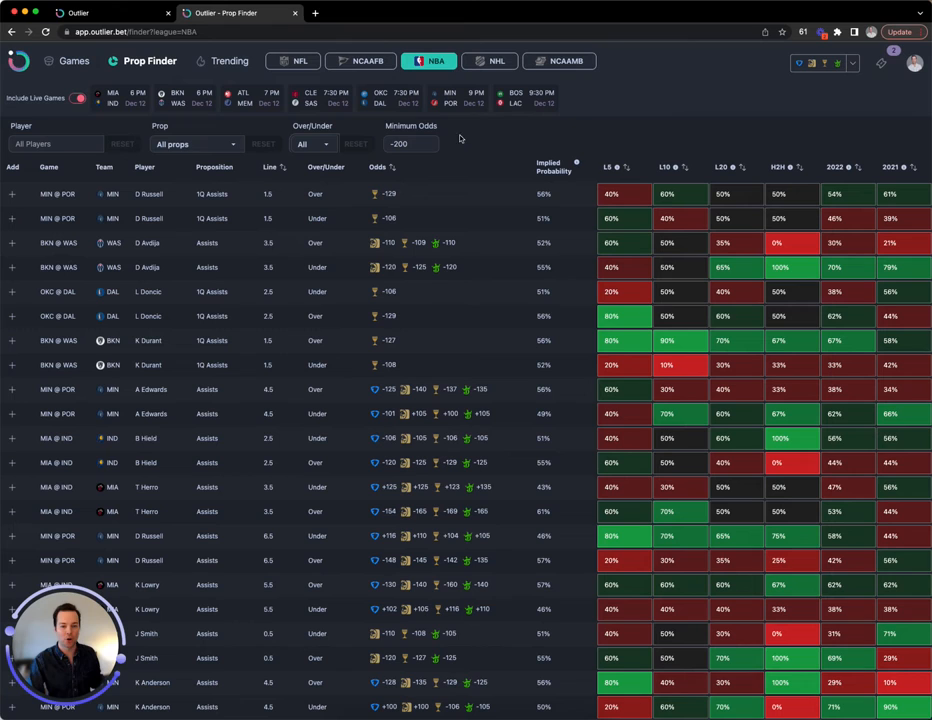
mouse_move(468, 140)
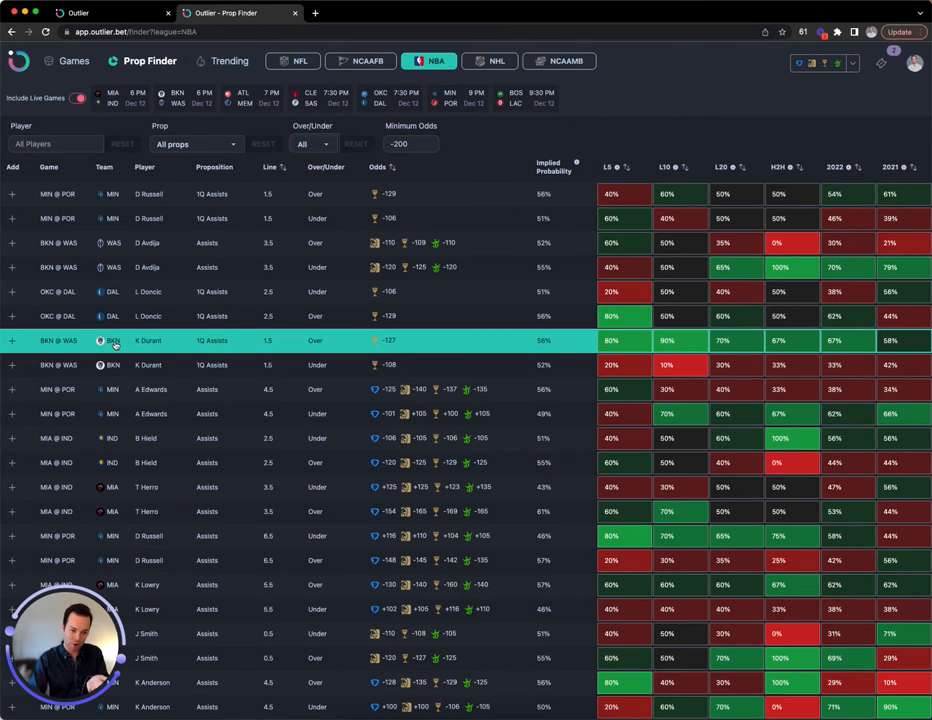
mouse_move(148, 340)
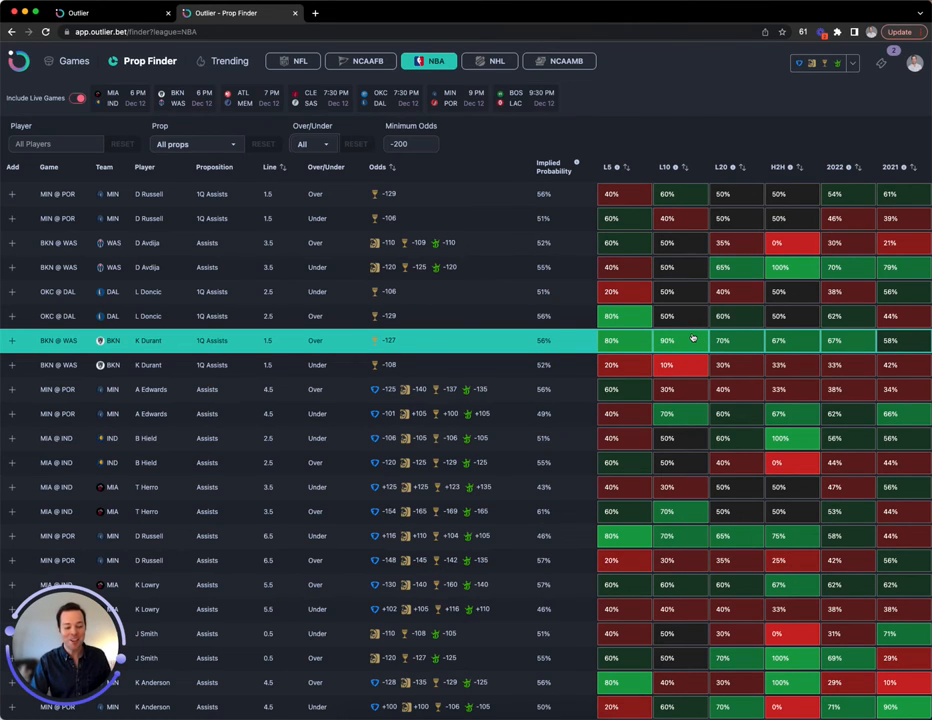
mouse_move(574, 332)
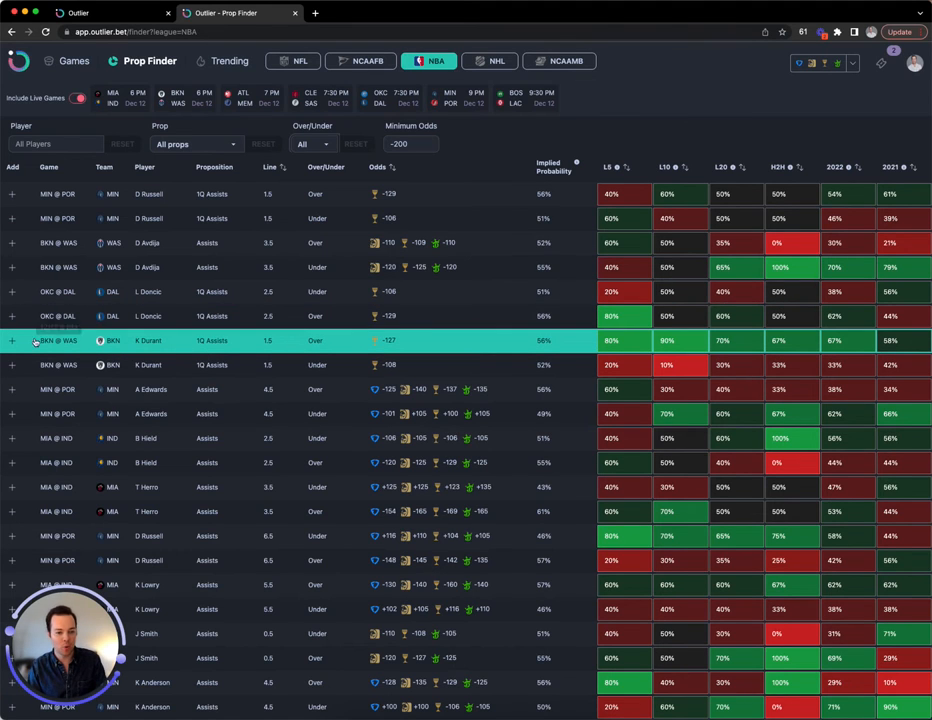
Add K Durant's Assists over 1.5 prop to picks from the NBA table
left_click(12, 340)
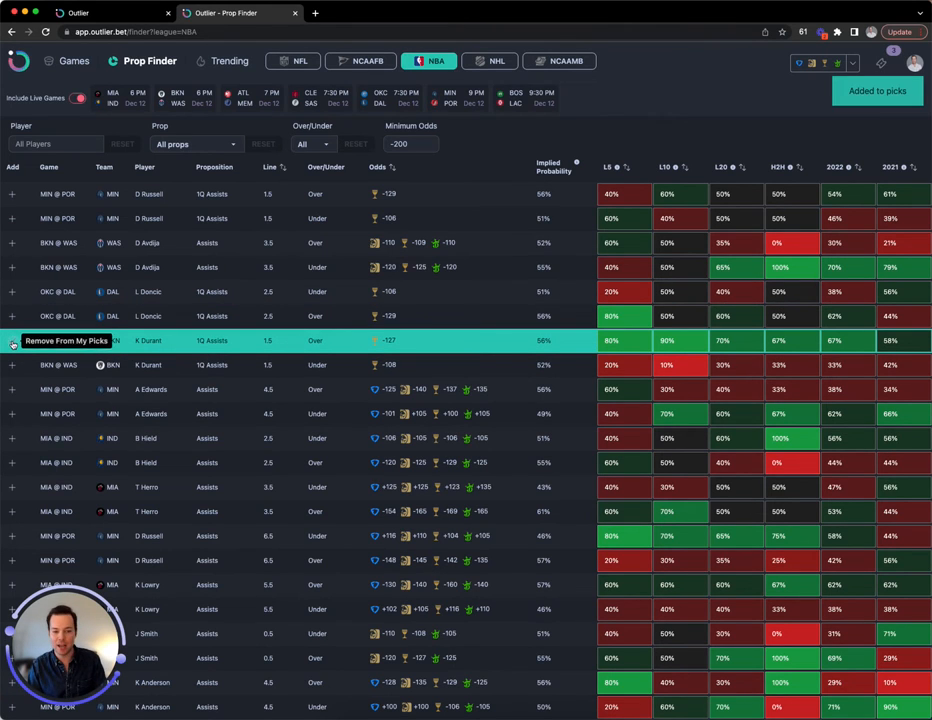
Dismiss the notification and sort the NBA props by L10 hit rate, strongest first
left_click(12, 340)
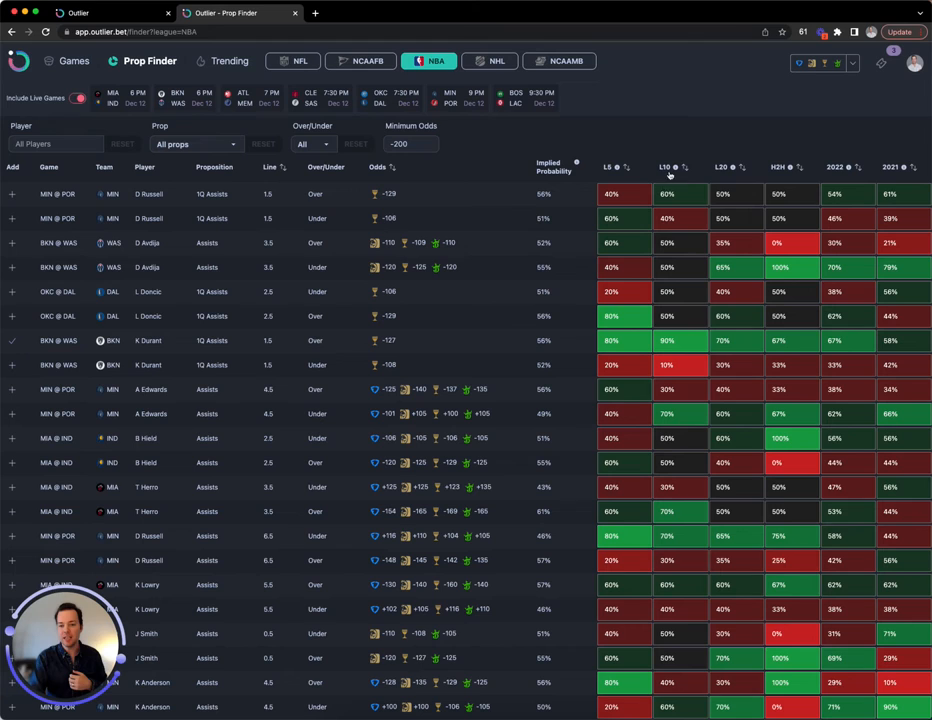
mouse_move(740, 176)
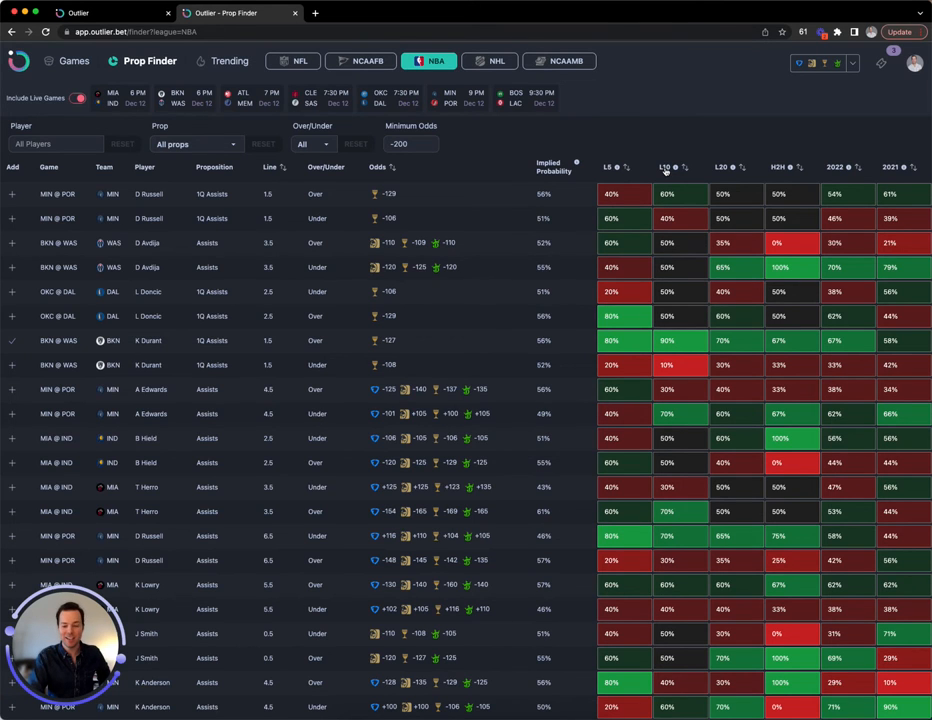
left_click(664, 168)
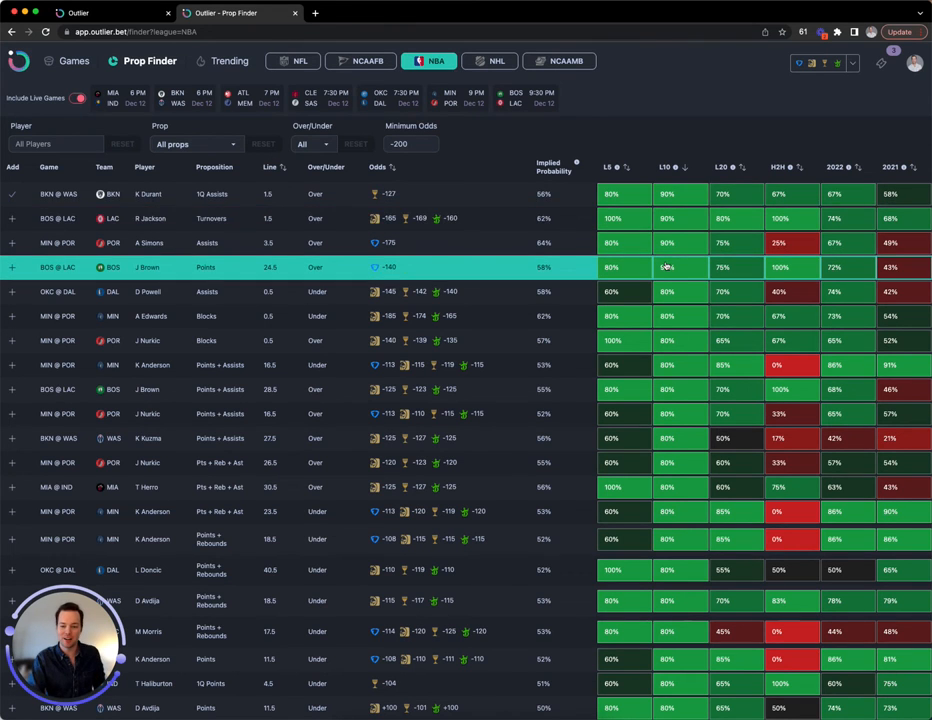
Switch the Prop Finder from NBA to NFL props for Patriots at Cardinals
scroll("down", 3)
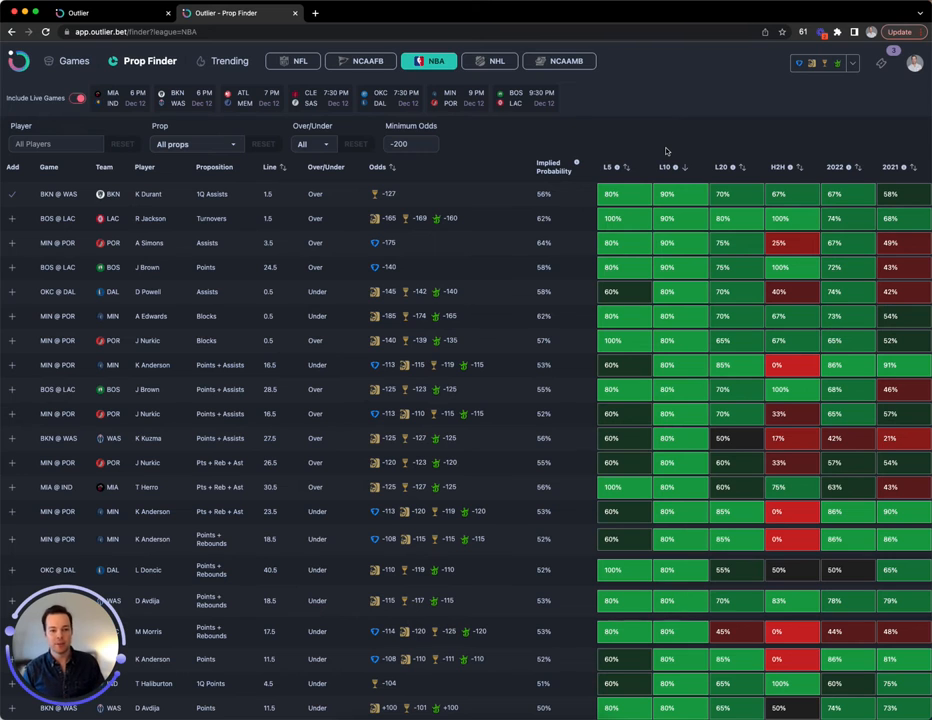
left_click(294, 60)
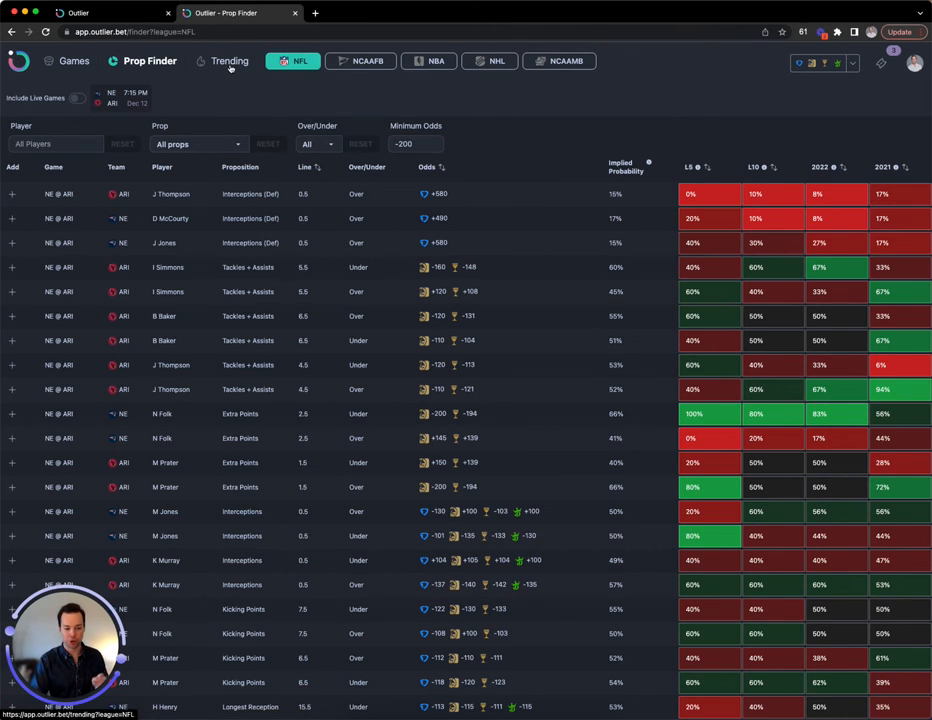
left_click(228, 60)
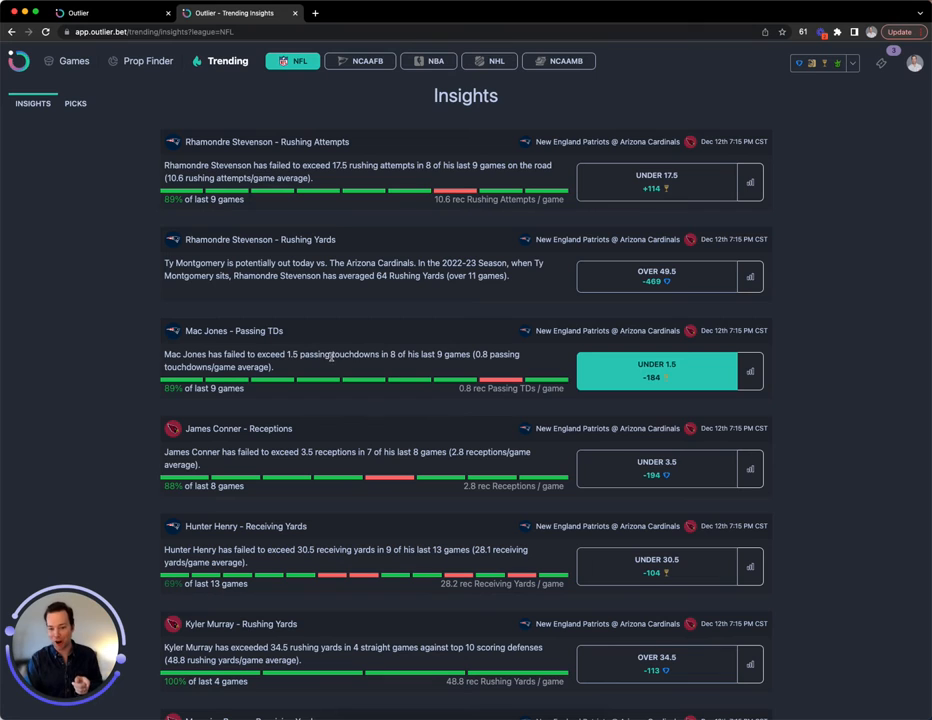
mouse_move(532, 362)
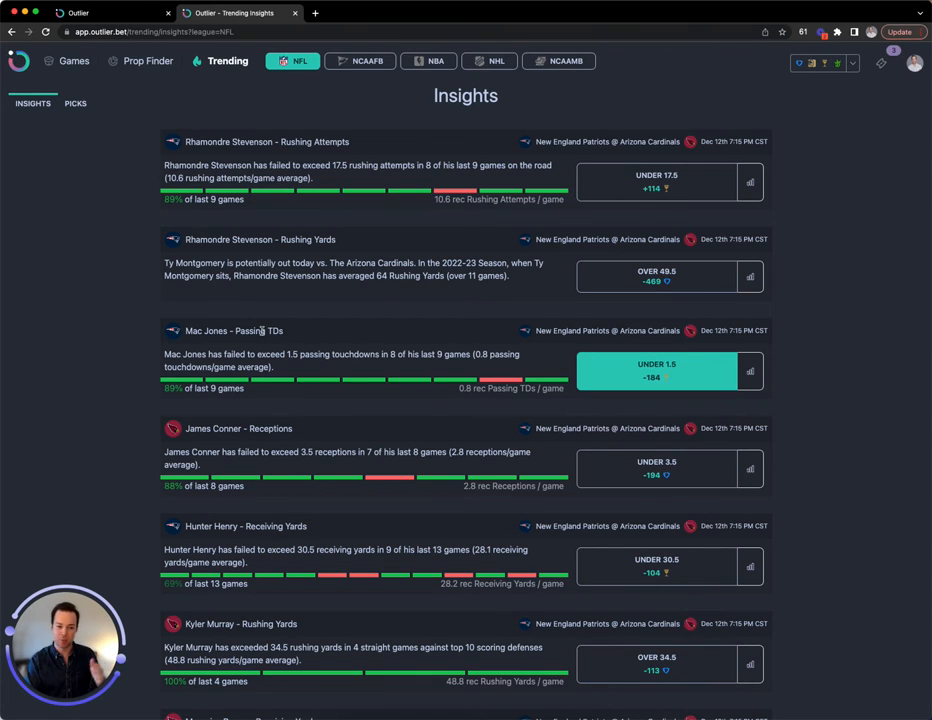
scroll("down", 3)
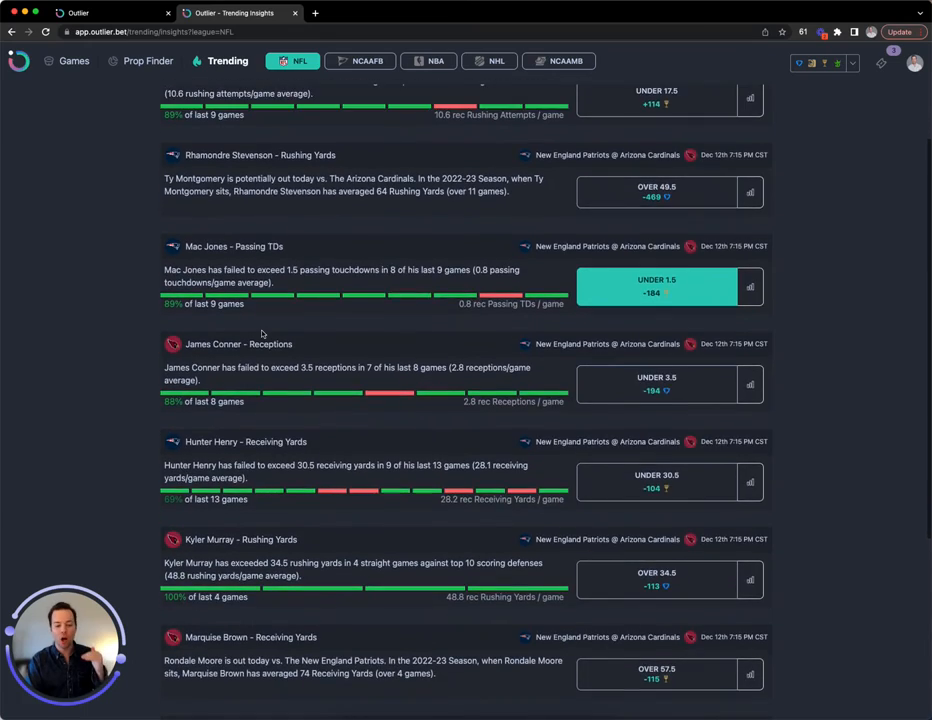
scroll("down", 3)
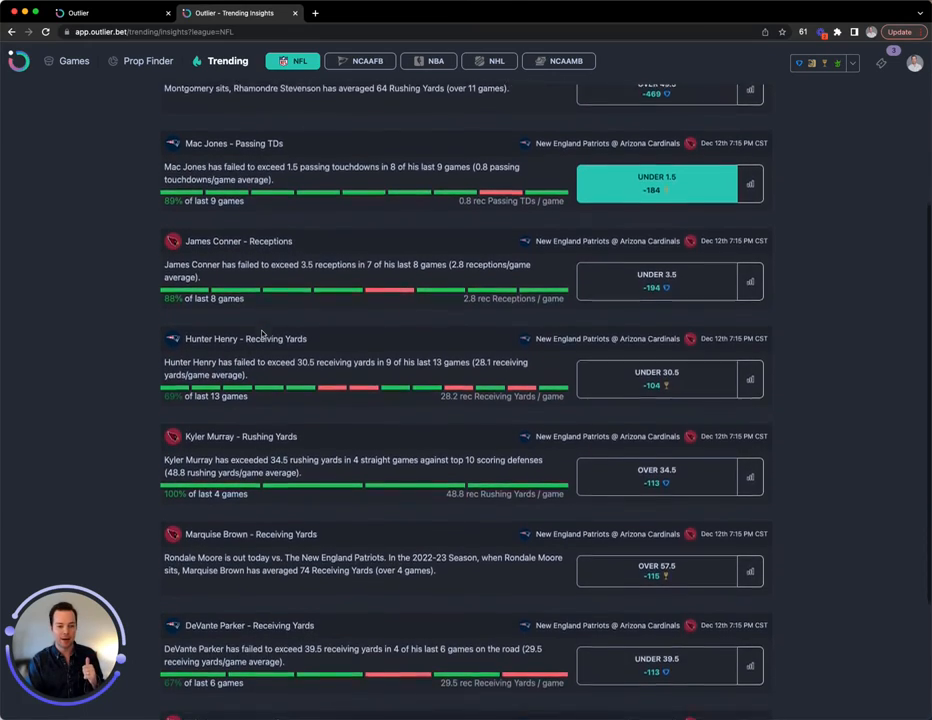
scroll("down", 3)
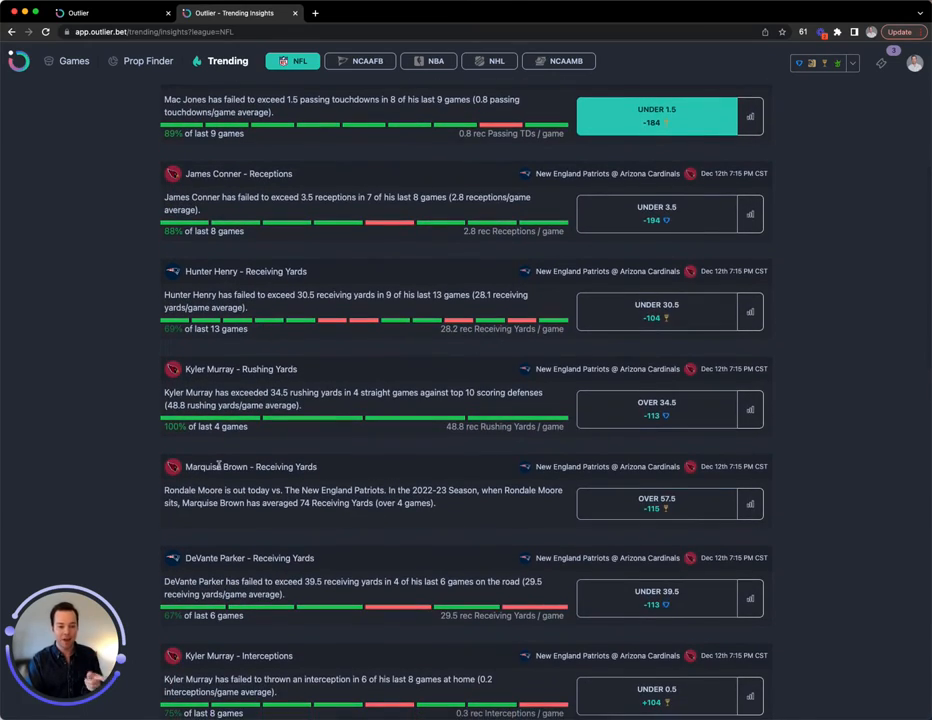
mouse_move(222, 486)
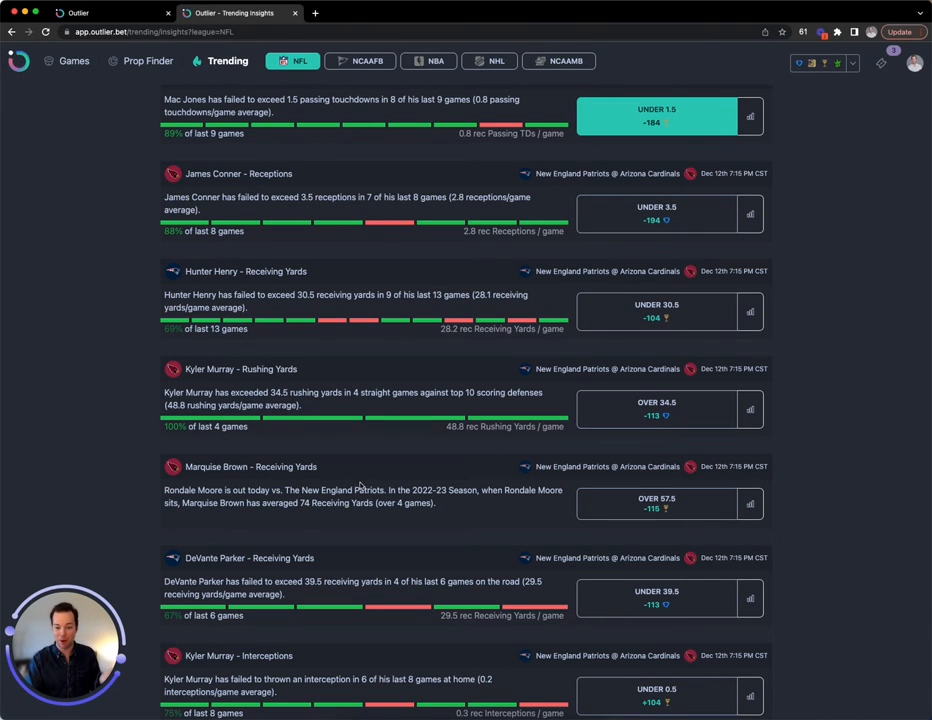
mouse_move(108, 464)
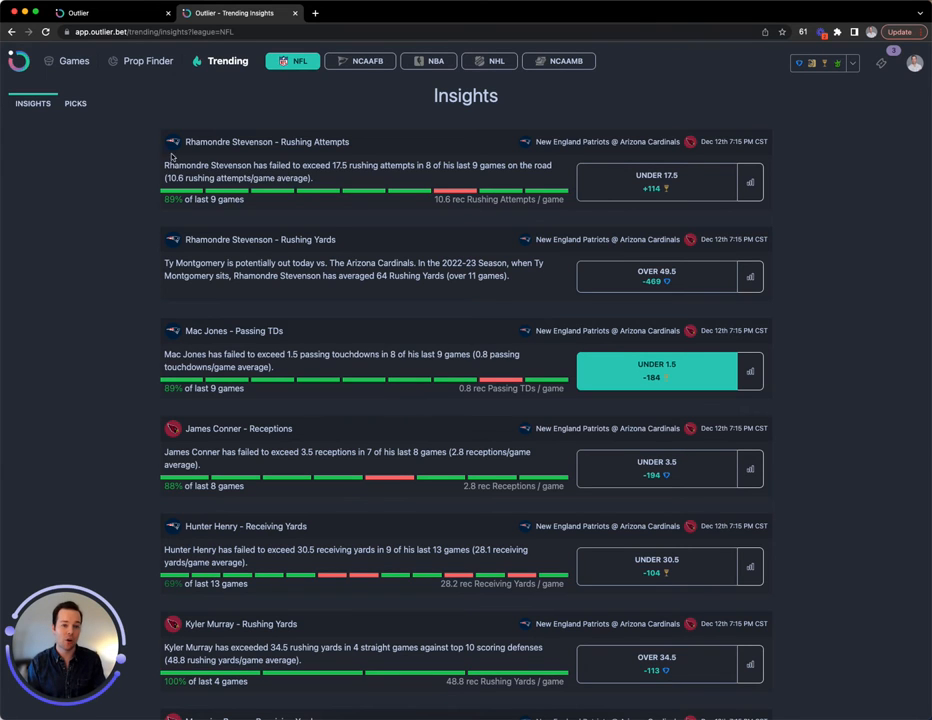
Show trending Patriots @ Cardinals parlay picks, then head to My Picks
left_click(76, 104)
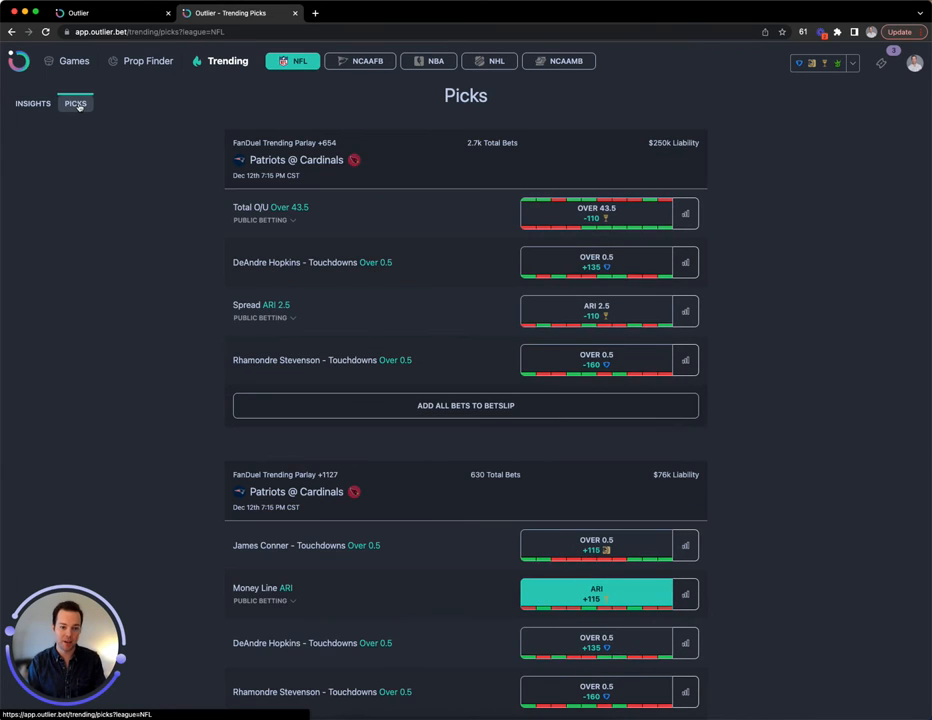
mouse_move(154, 288)
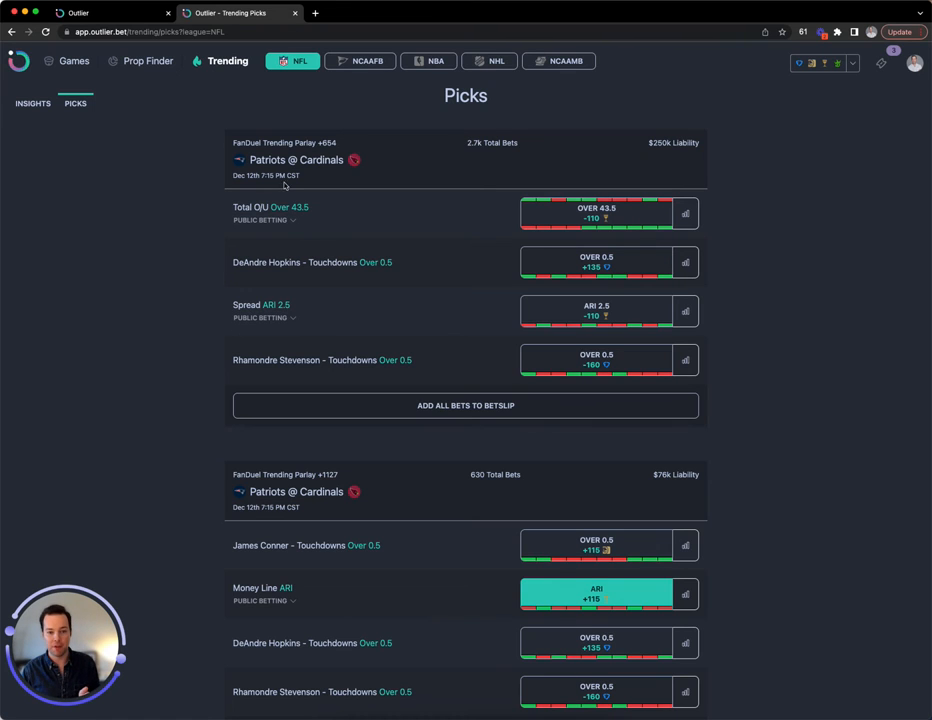
mouse_move(338, 148)
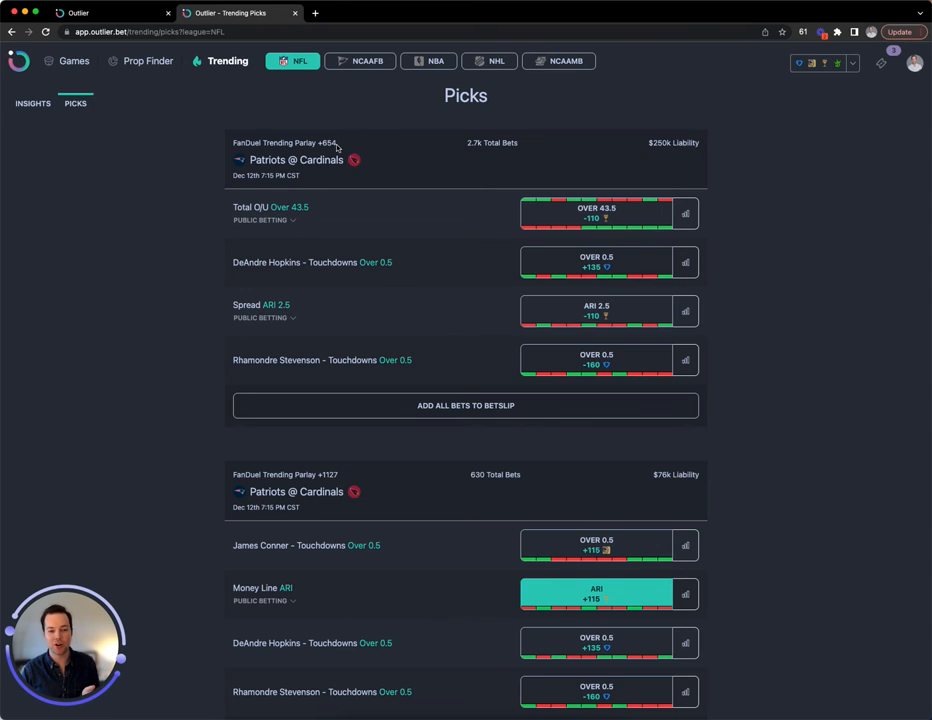
mouse_move(336, 148)
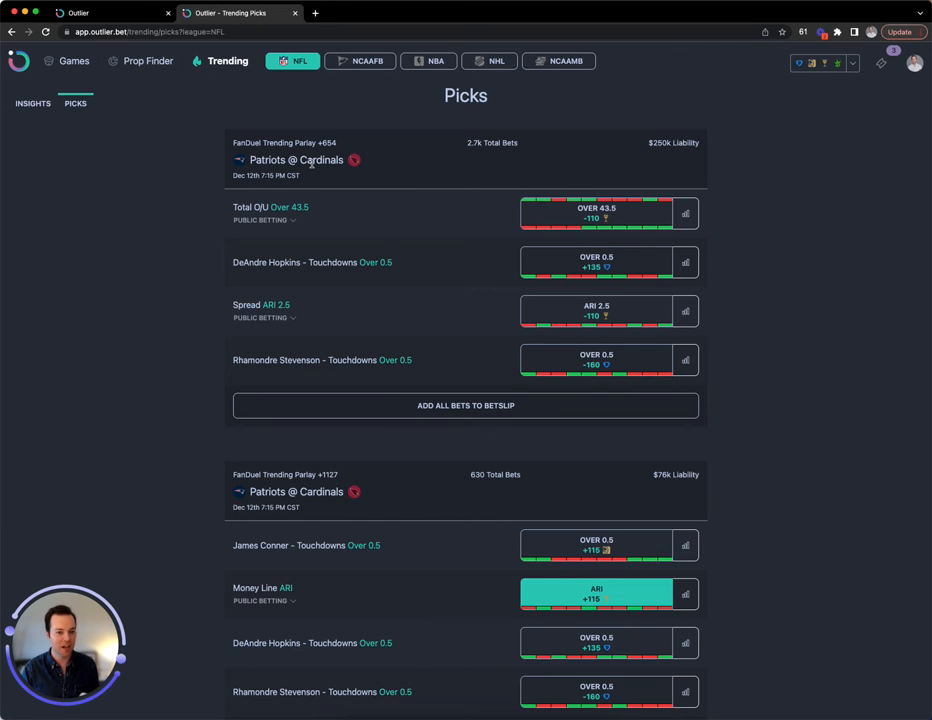
mouse_move(458, 156)
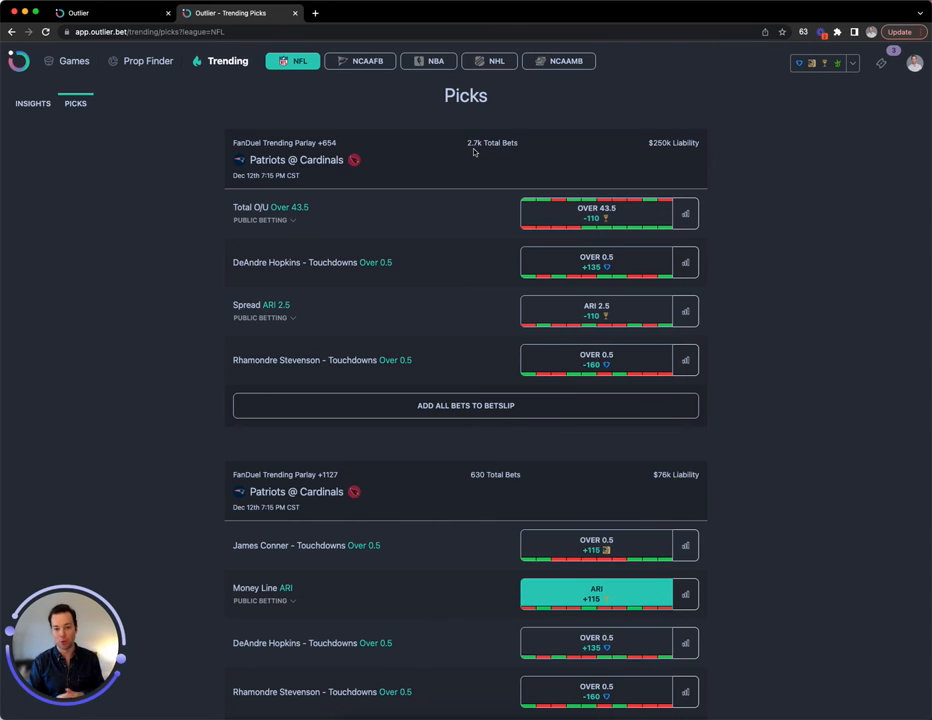
double_click(686, 142)
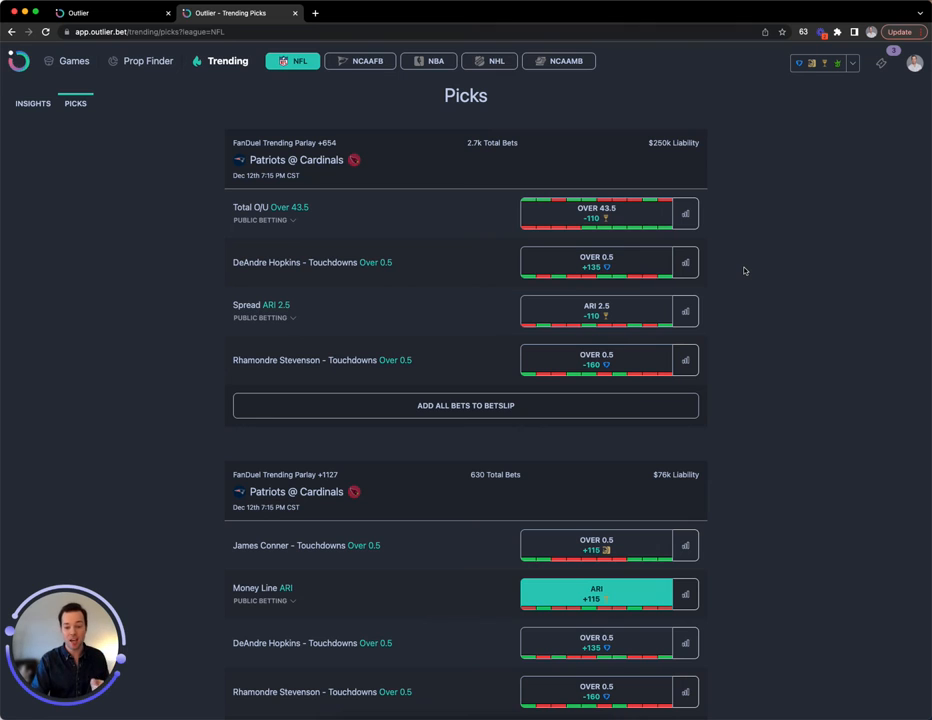
mouse_move(736, 268)
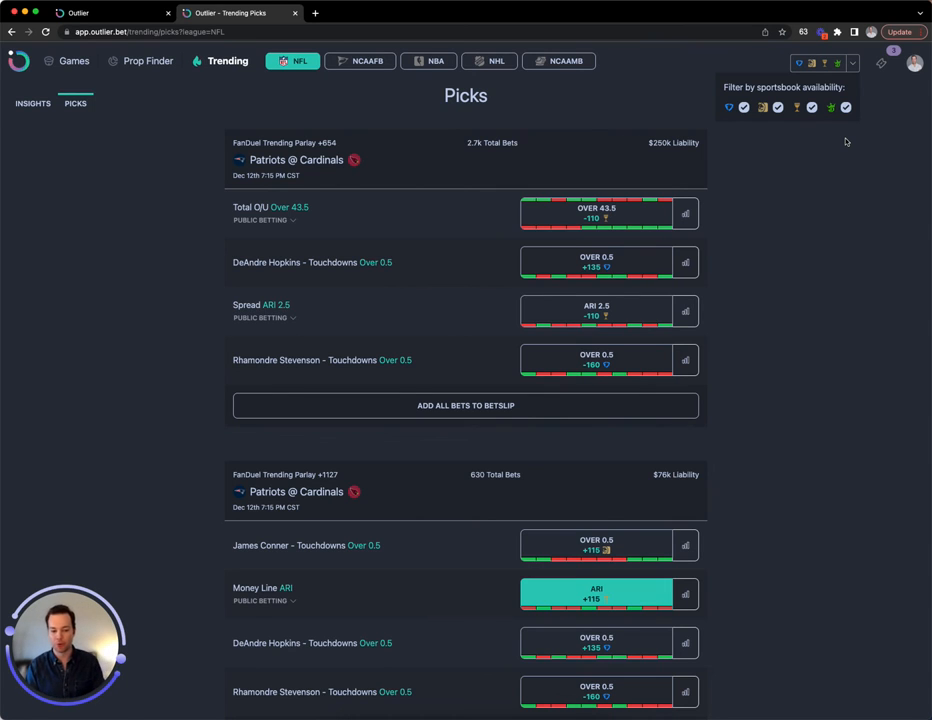
mouse_move(848, 146)
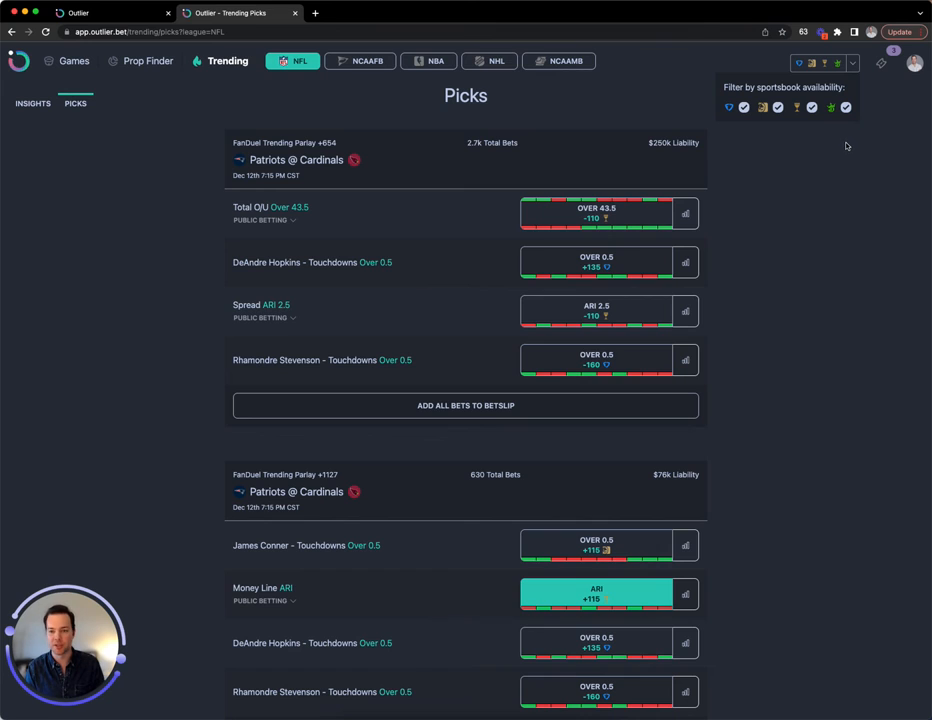
mouse_move(896, 124)
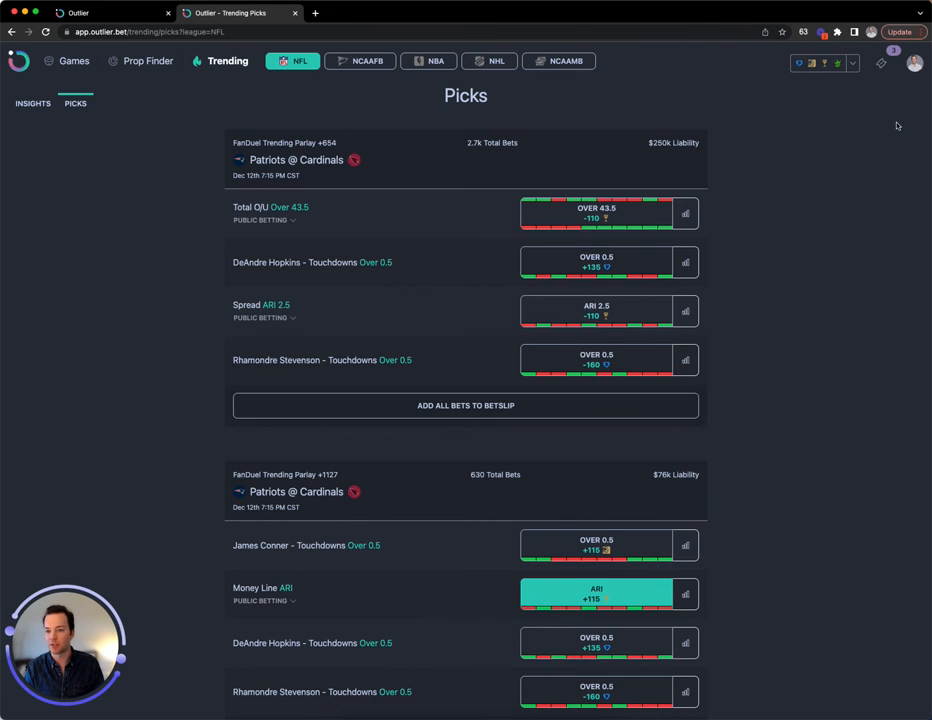
left_click(880, 62)
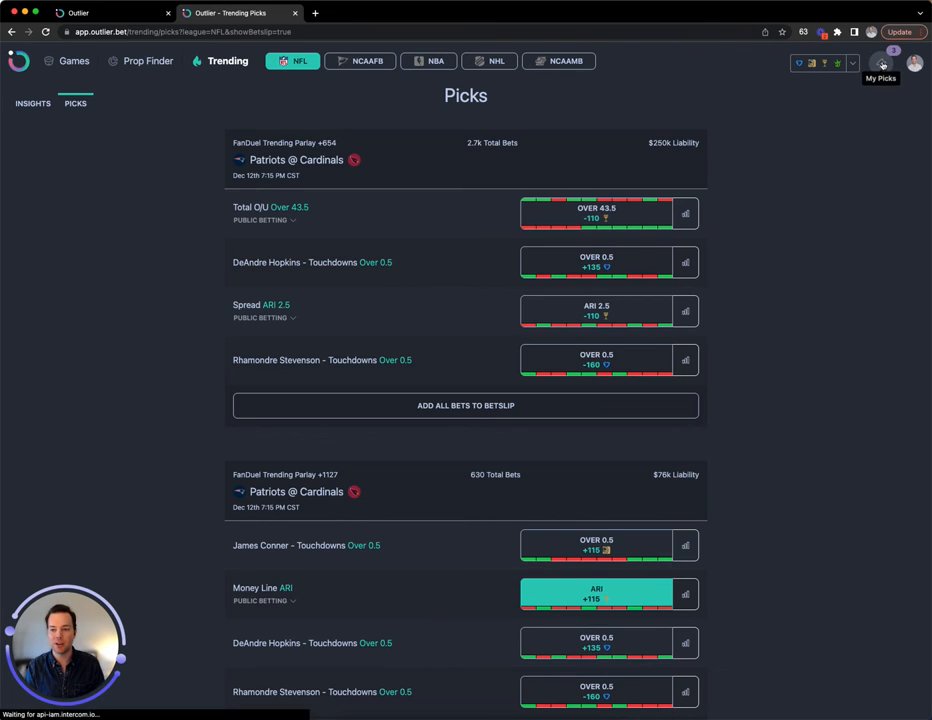
Add the Cardinals moneyline, Mac Jones under and Durant over picks to the Caesars betslip
left_click(880, 62)
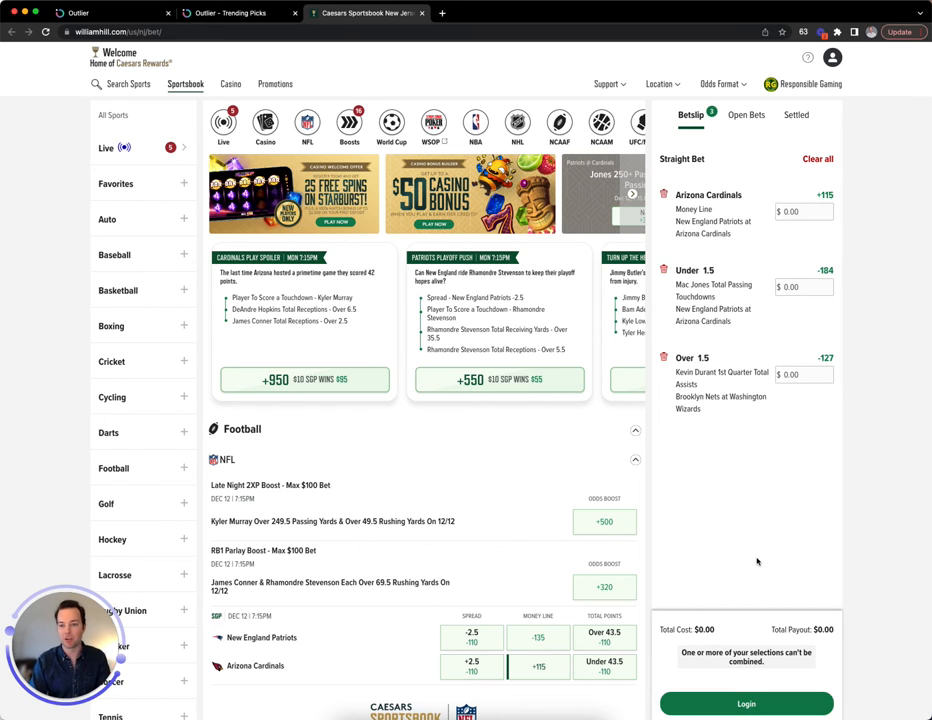
left_click(232, 12)
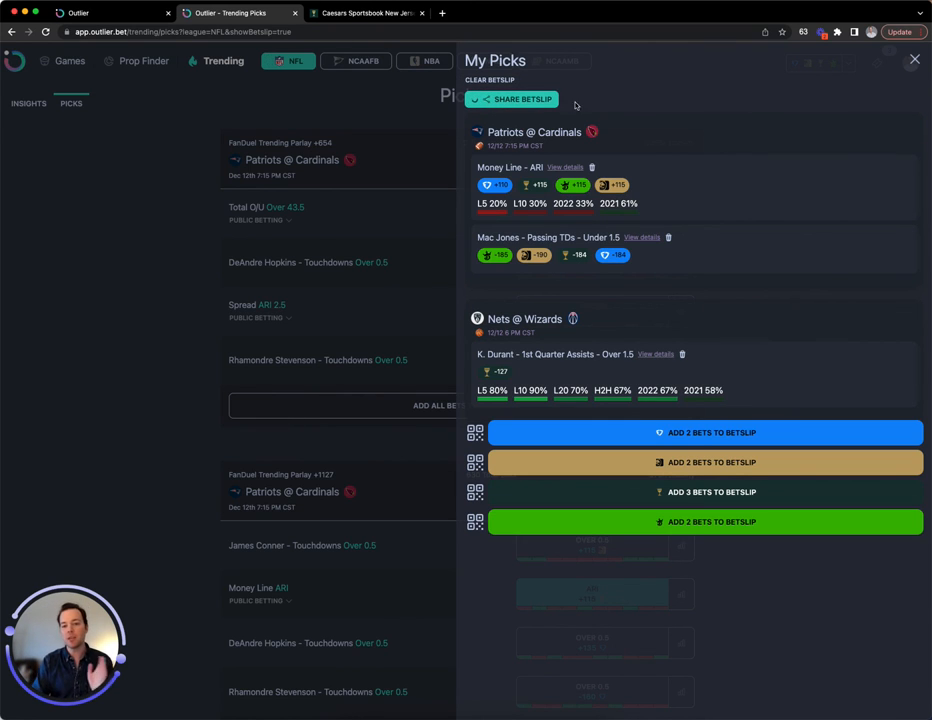
Share the three-pick bet slip as a public shareable page
left_click(512, 100)
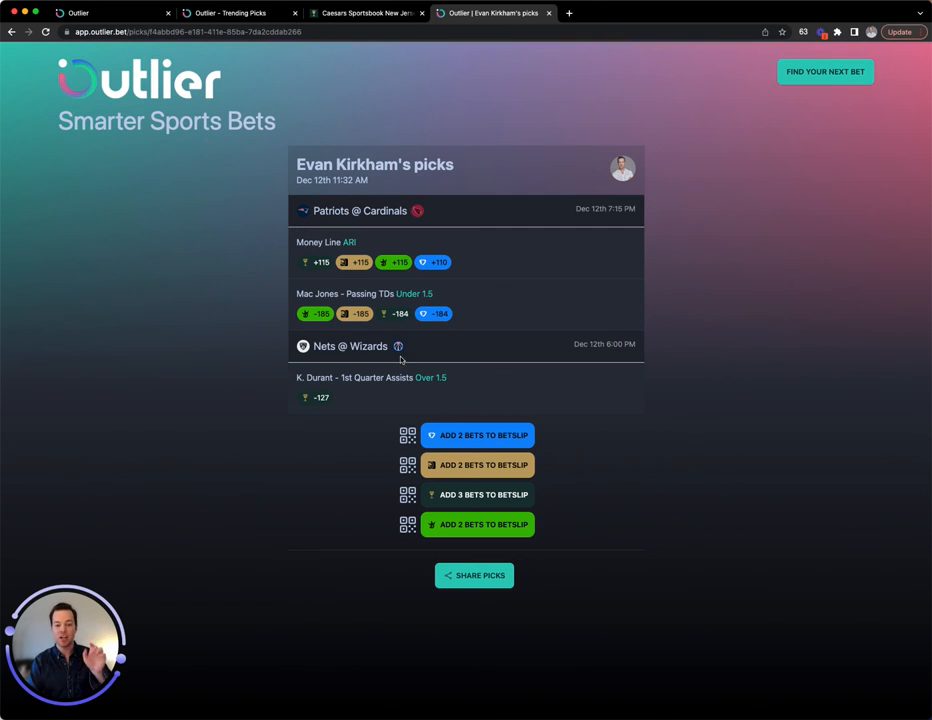
mouse_move(324, 508)
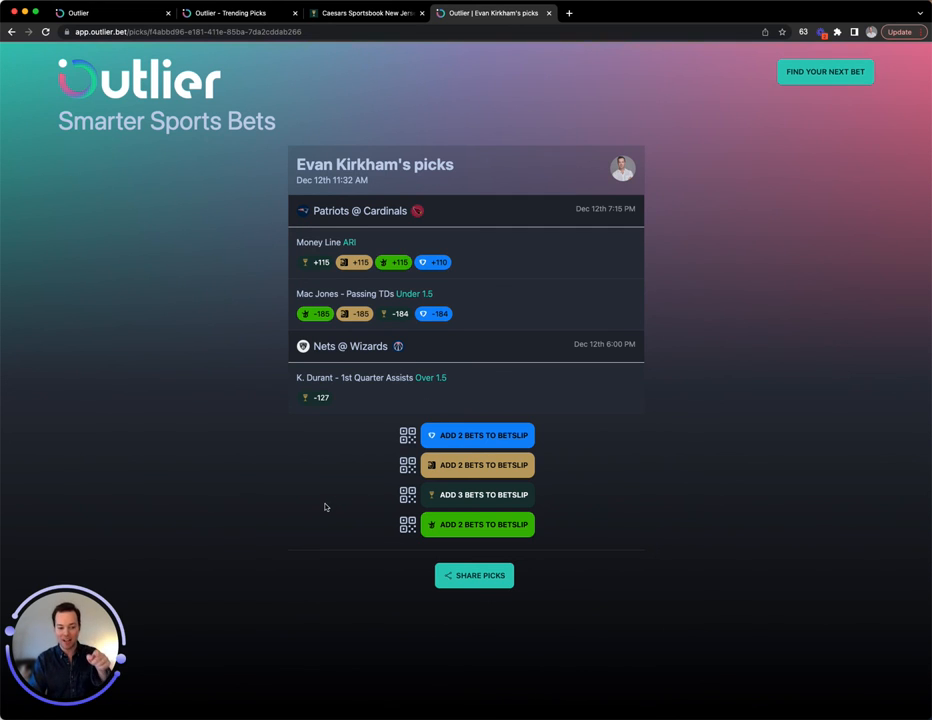
mouse_move(252, 420)
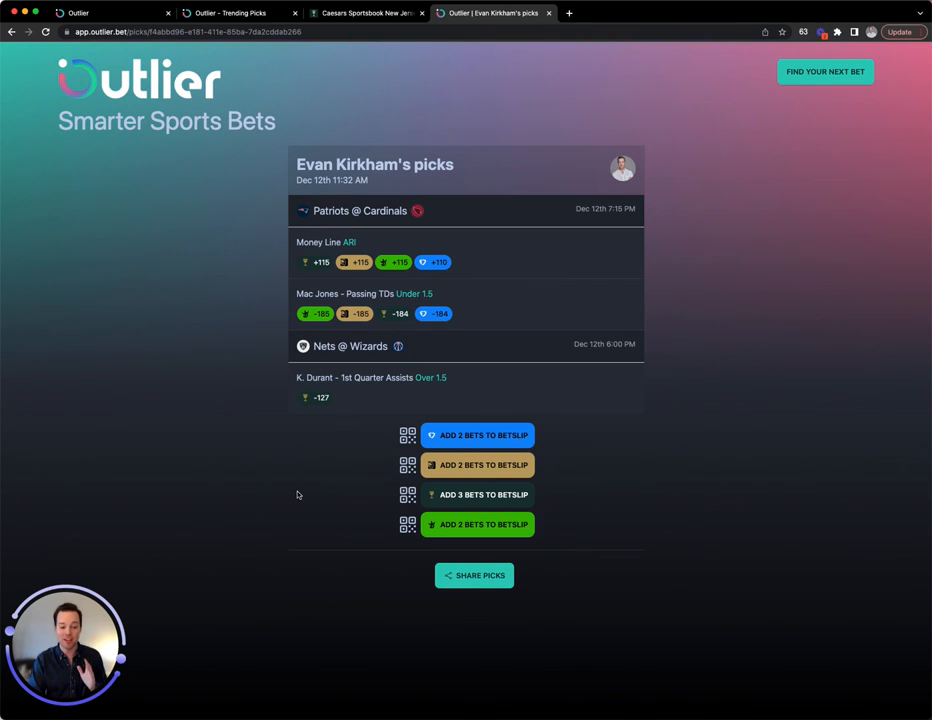
mouse_move(312, 484)
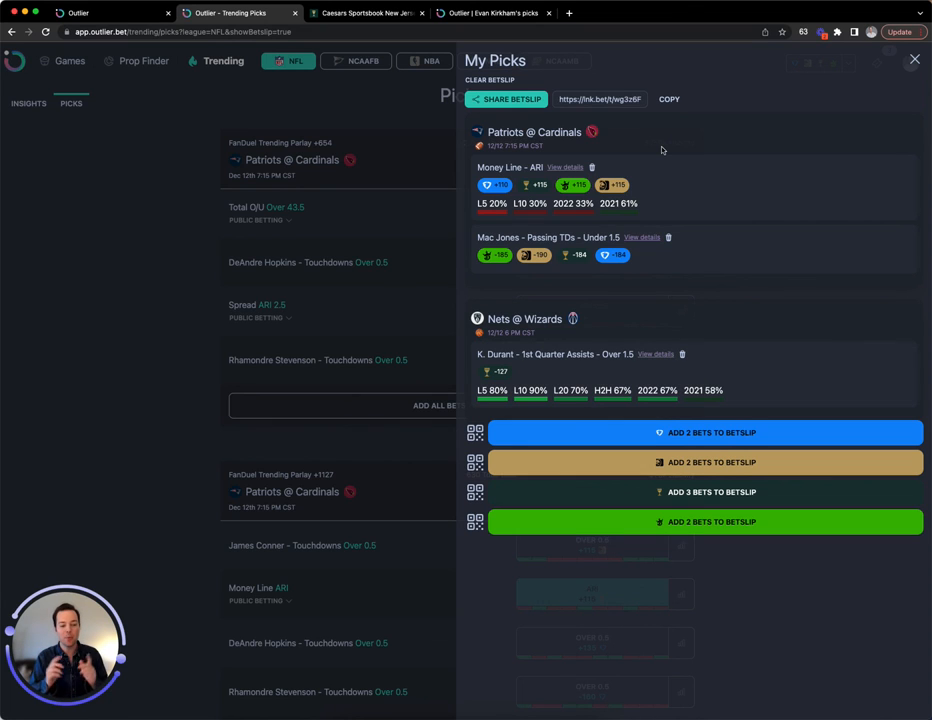
mouse_move(672, 250)
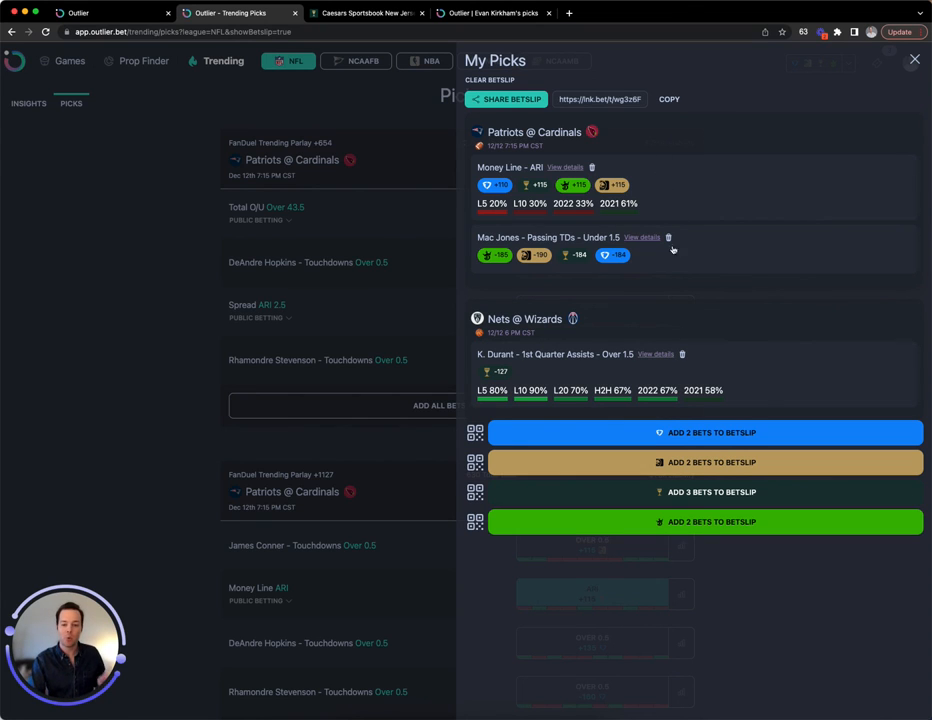